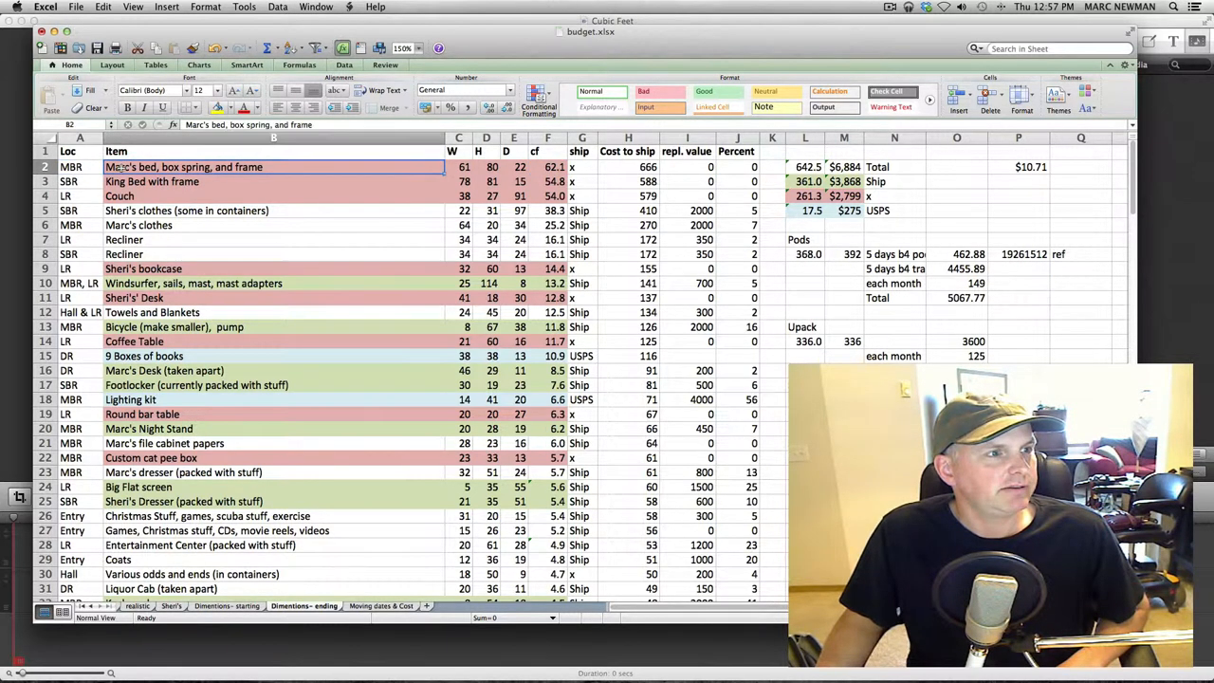
# Review row 2's width, cubic-feet formula, ship flag, cost-to-ship, replacement value and percent formulas.
pyautogui.click(274, 210)
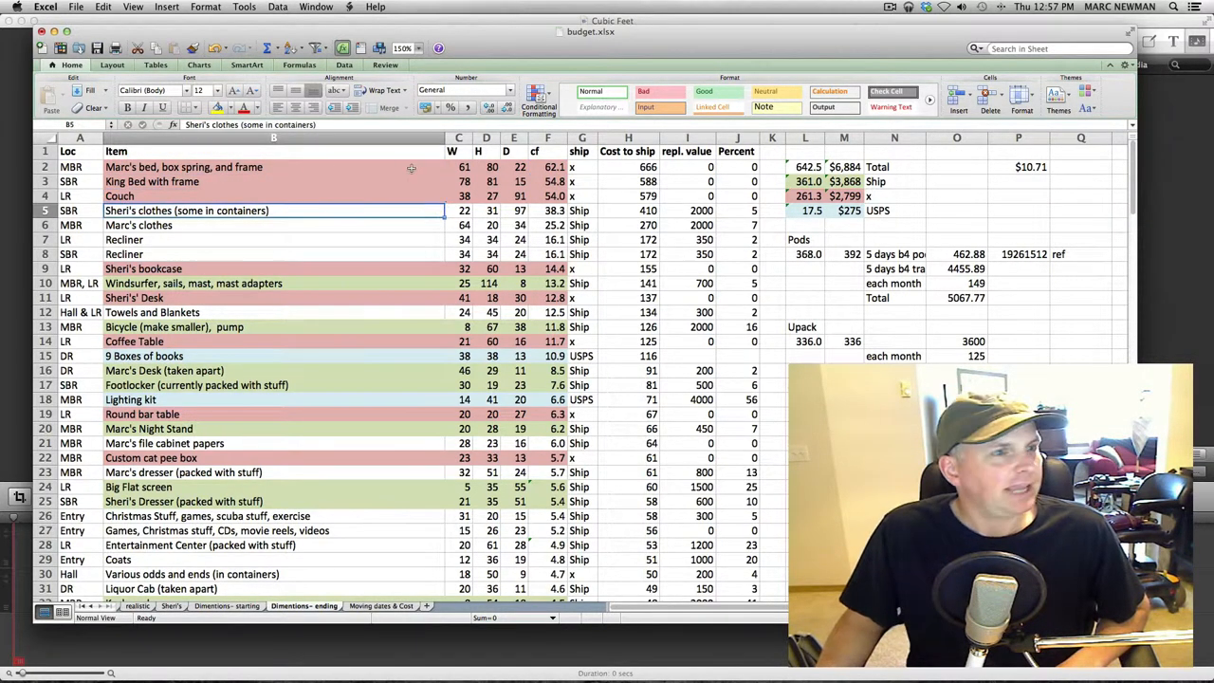
pyautogui.click(463, 167)
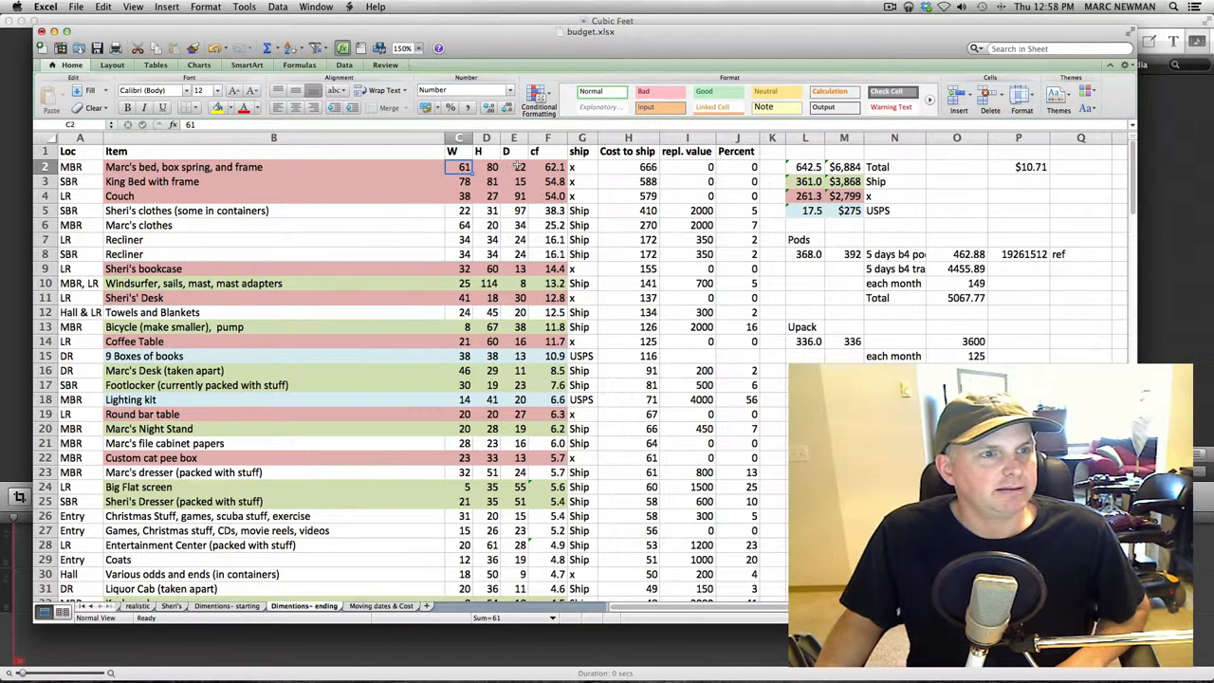
pyautogui.click(548, 167)
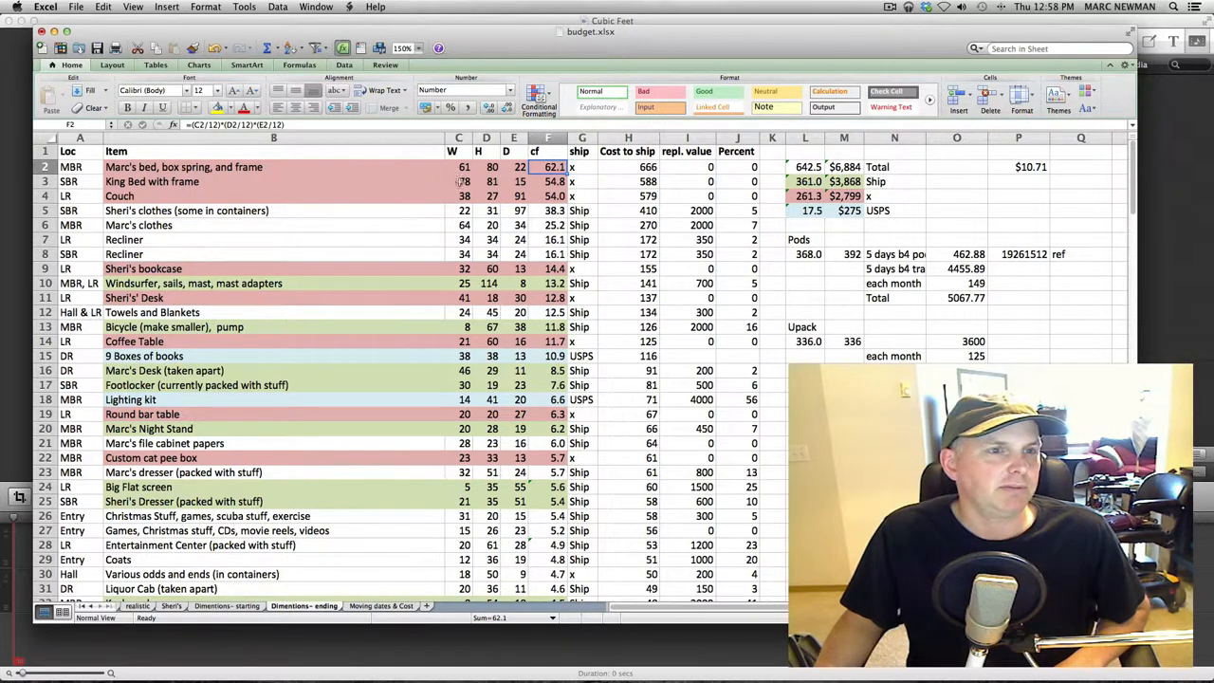
pyautogui.click(581, 167)
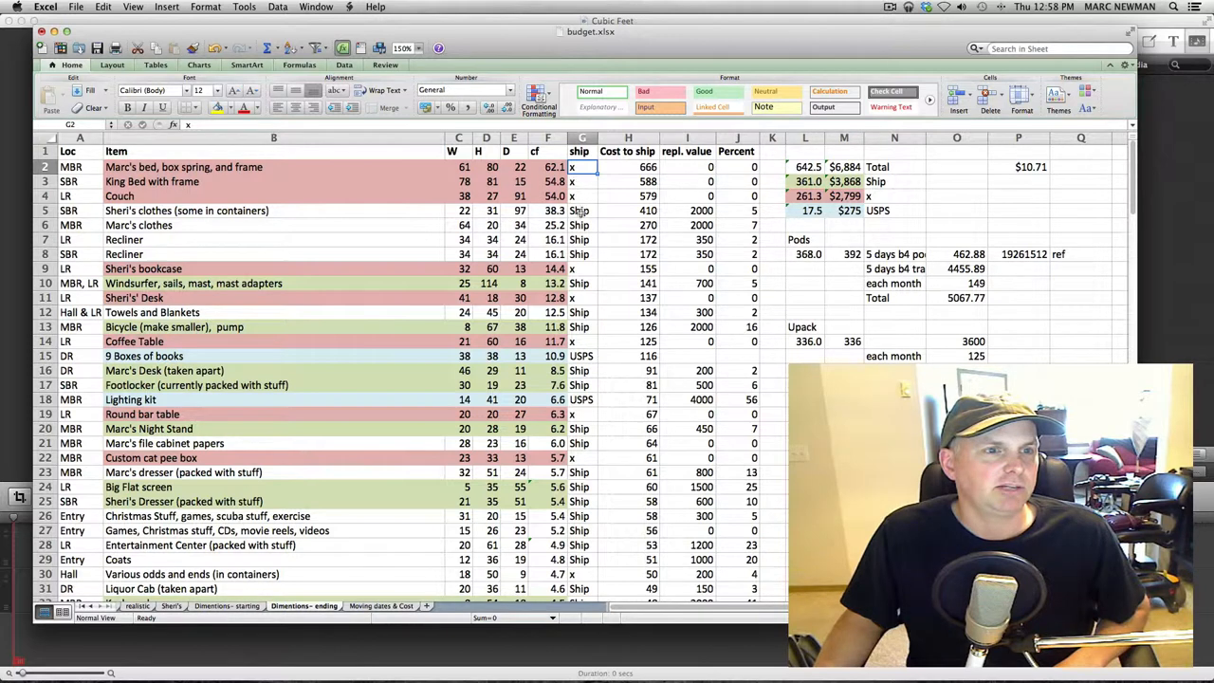
pyautogui.click(579, 210)
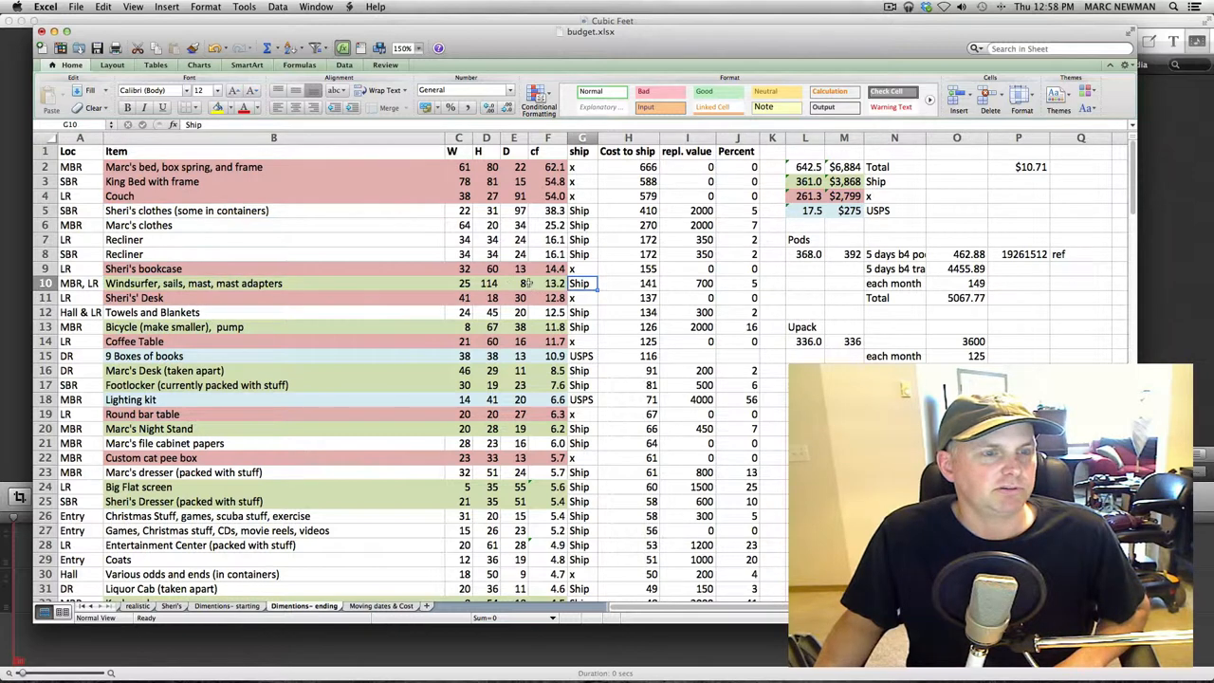
pyautogui.click(582, 166)
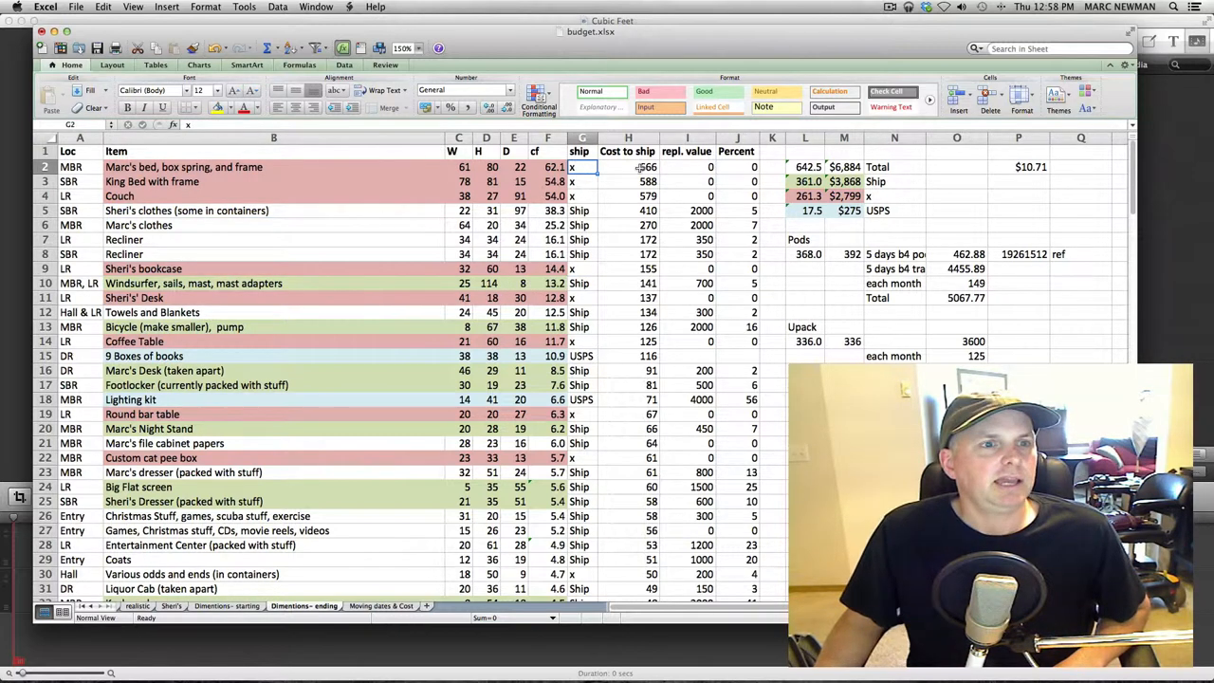
pyautogui.click(628, 167)
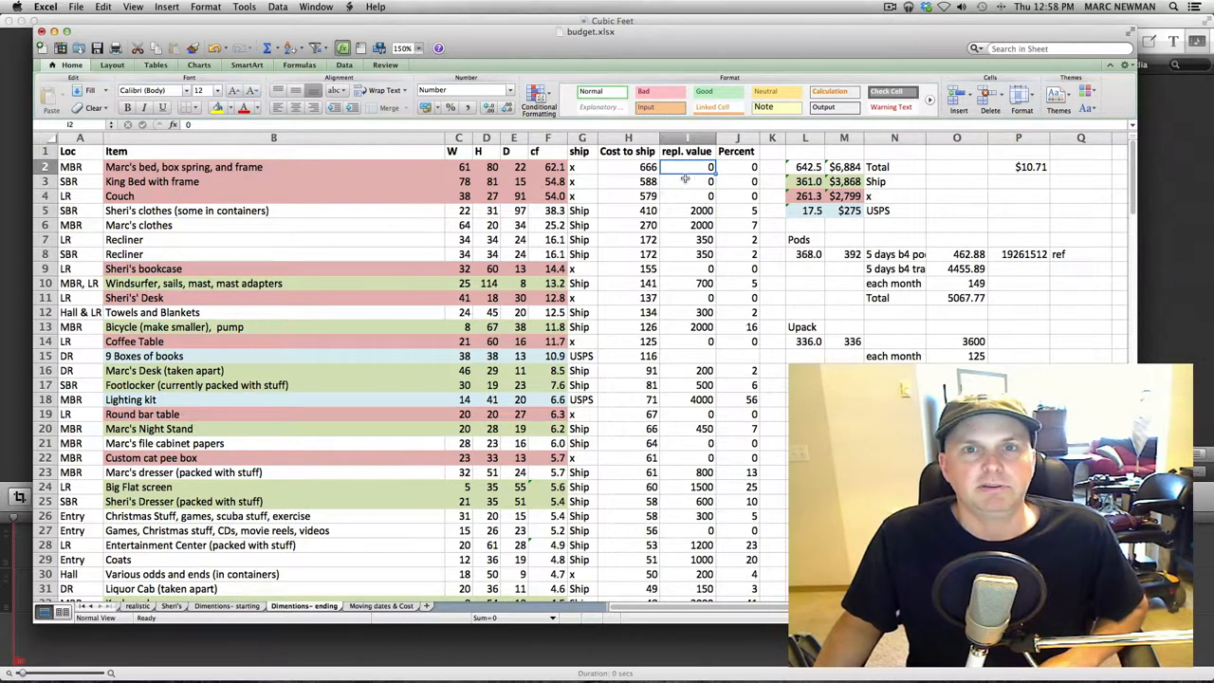
pyautogui.click(736, 167)
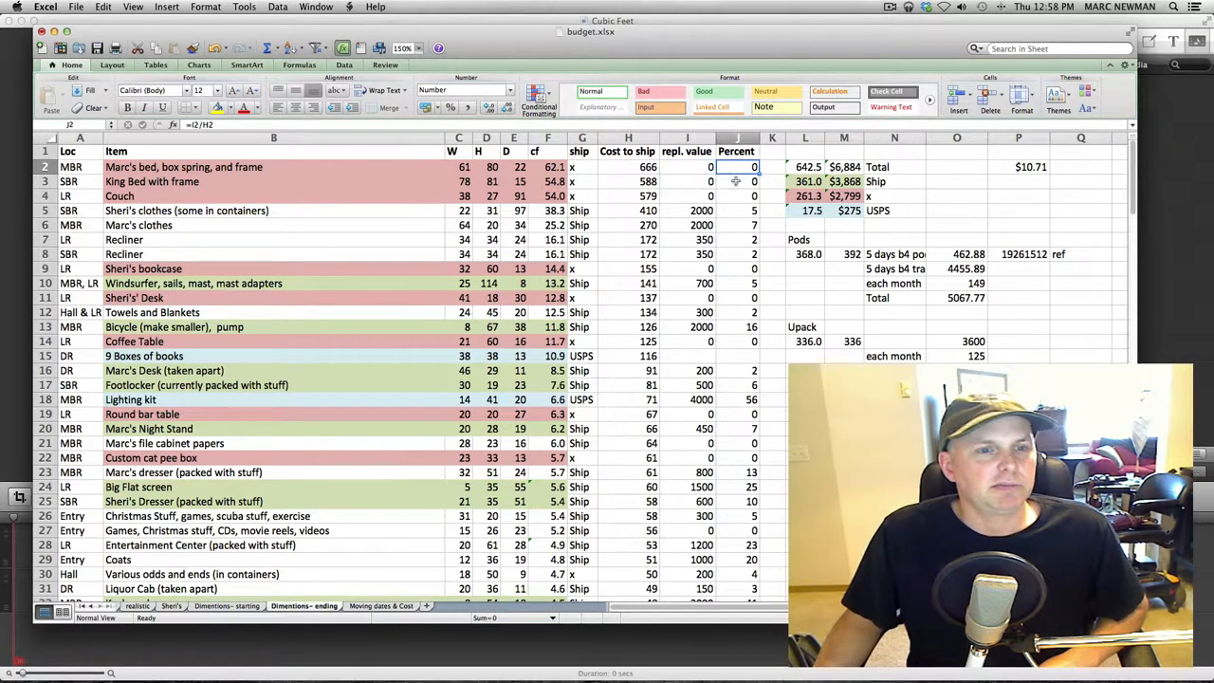
pyautogui.click(628, 166)
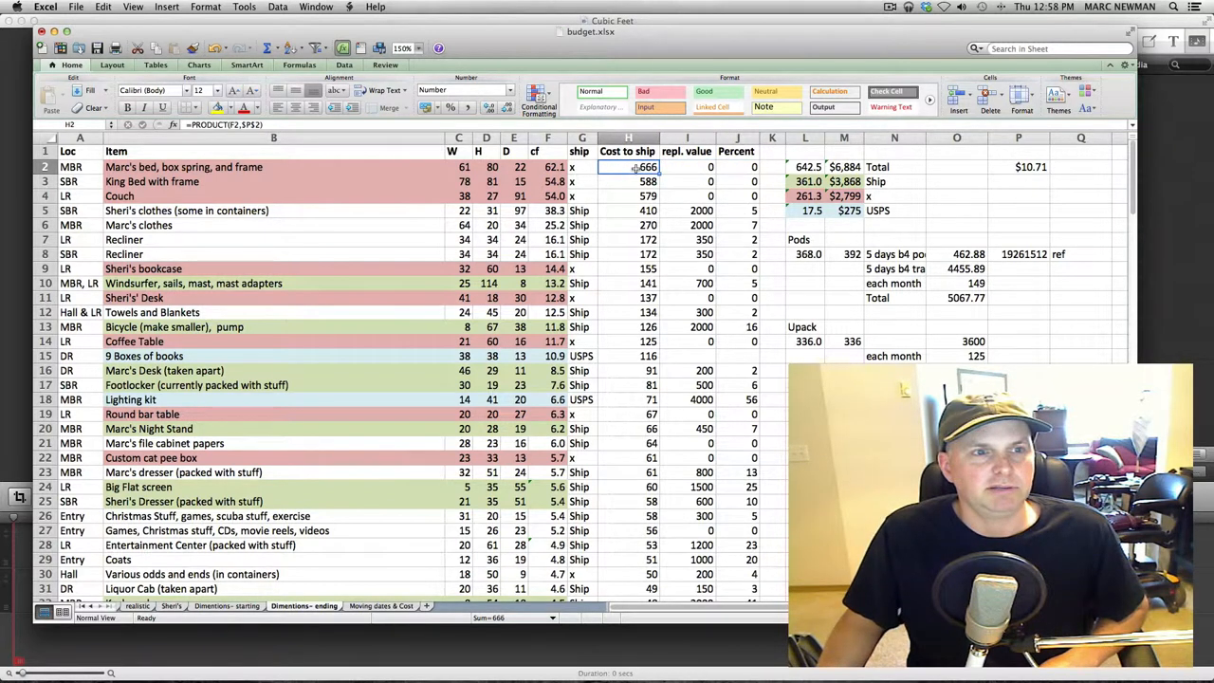
pyautogui.click(687, 167)
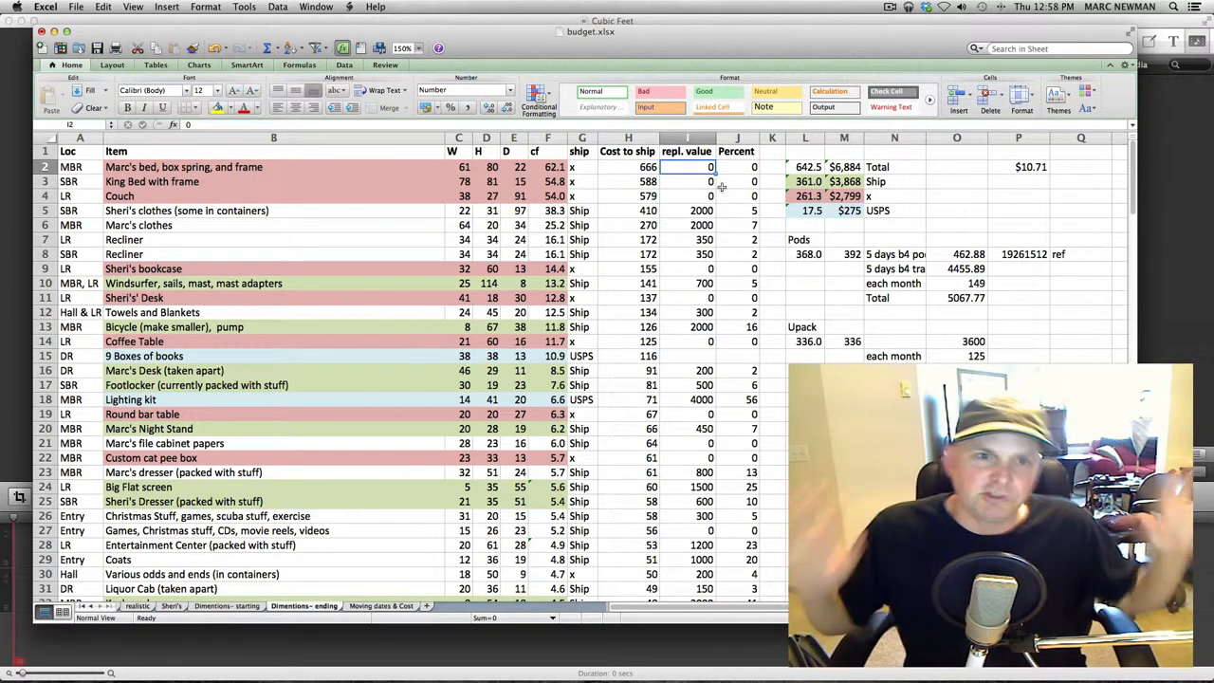
pyautogui.moveTo(375, 192)
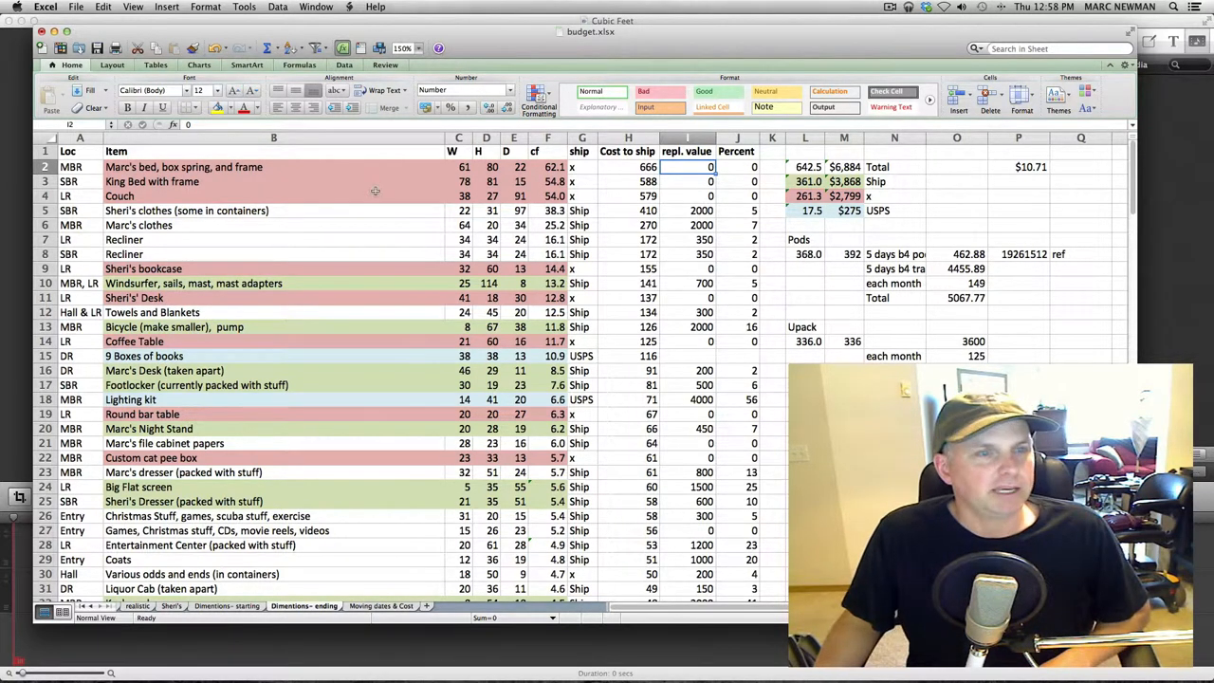
pyautogui.moveTo(330, 157)
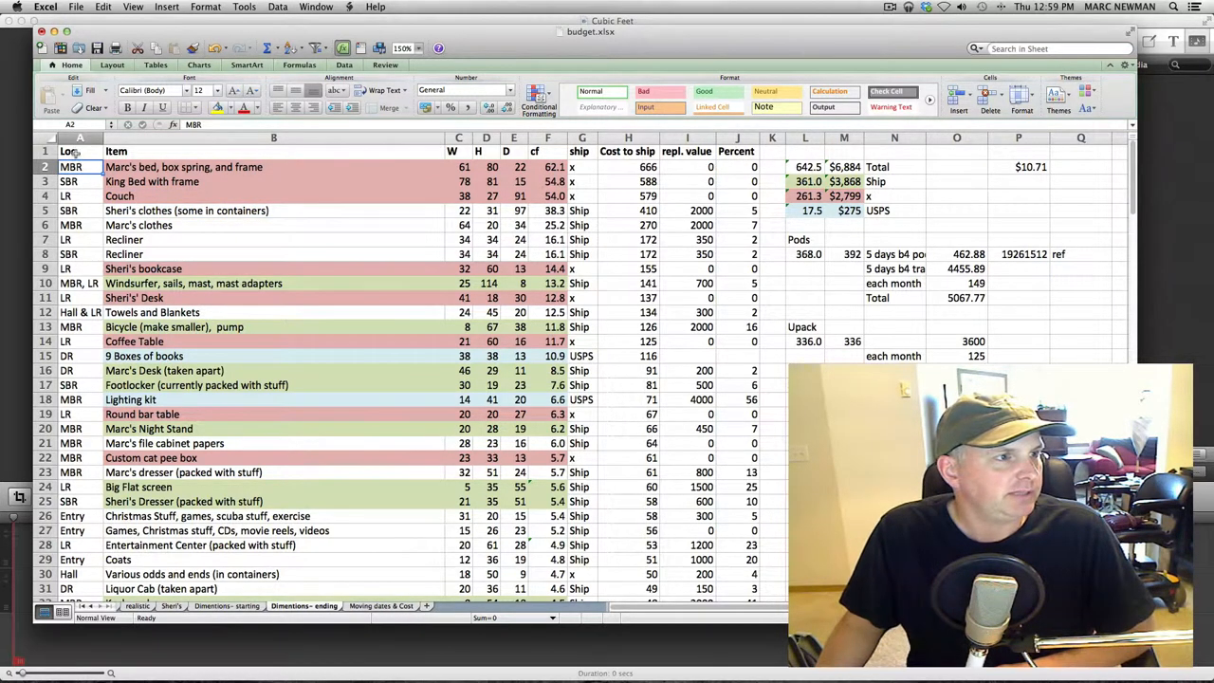
# Browse the 'Dimentions- starting' sheet, enlarging the view and scrolling through the item list.
pyautogui.click(80, 182)
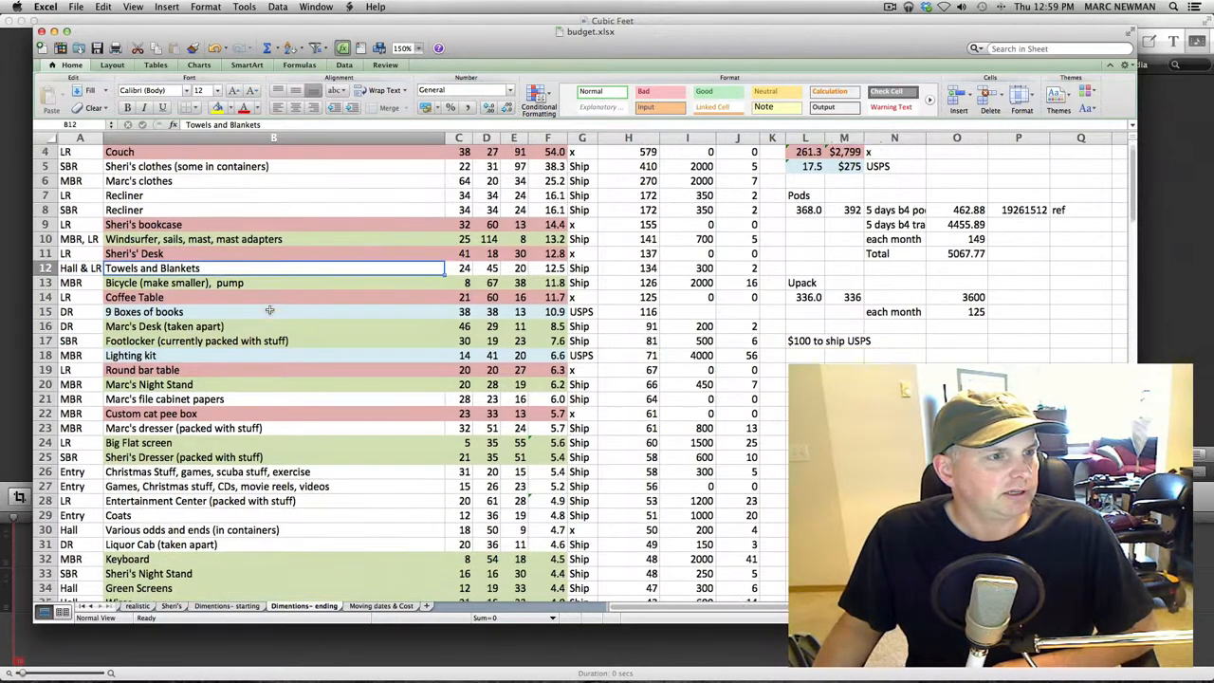
pyautogui.scroll(-3)
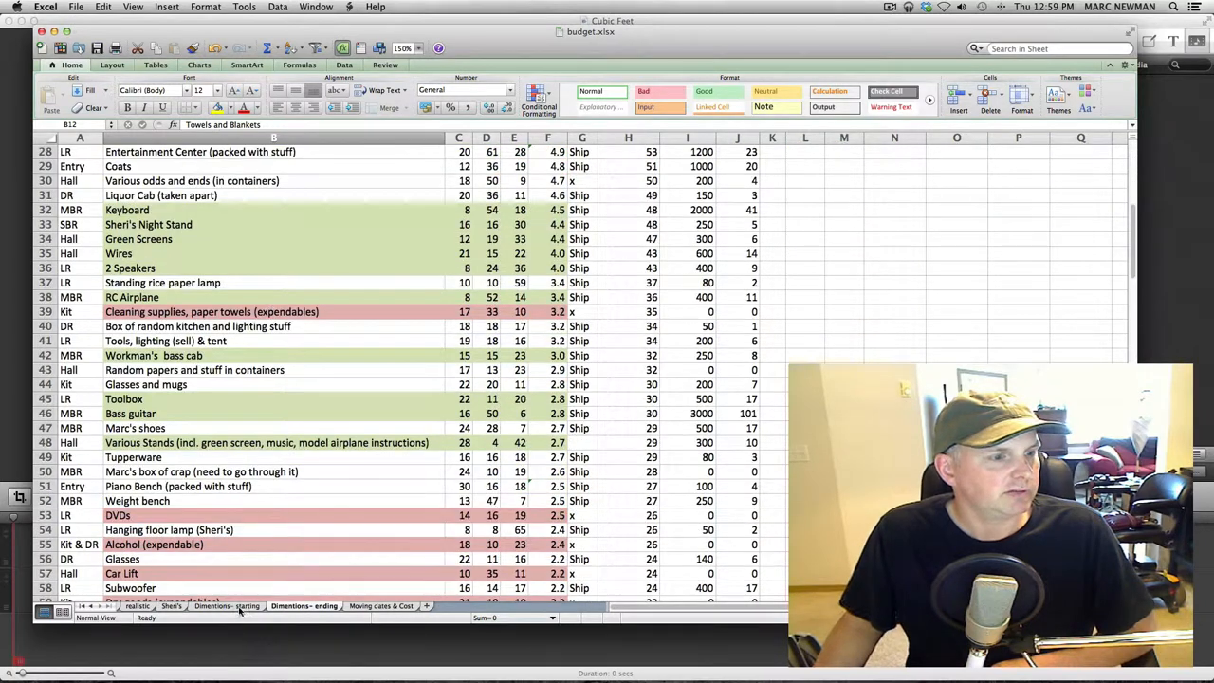
pyautogui.click(420, 48)
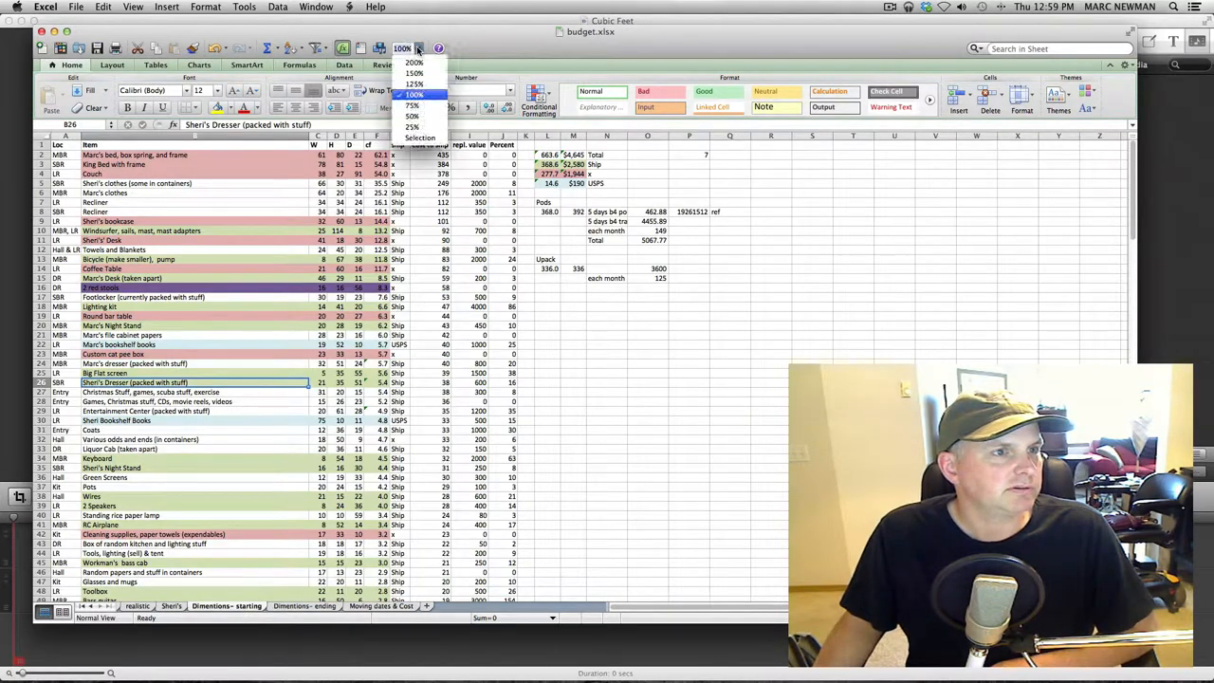
pyautogui.click(413, 73)
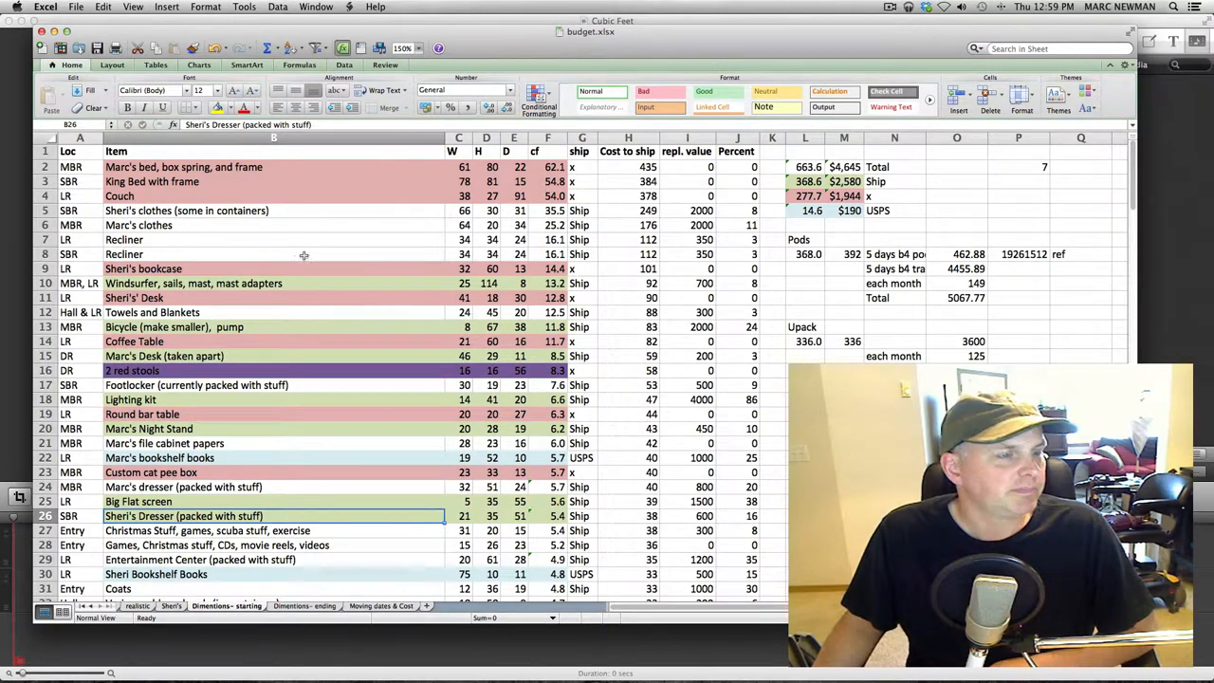
pyautogui.scroll(-3)
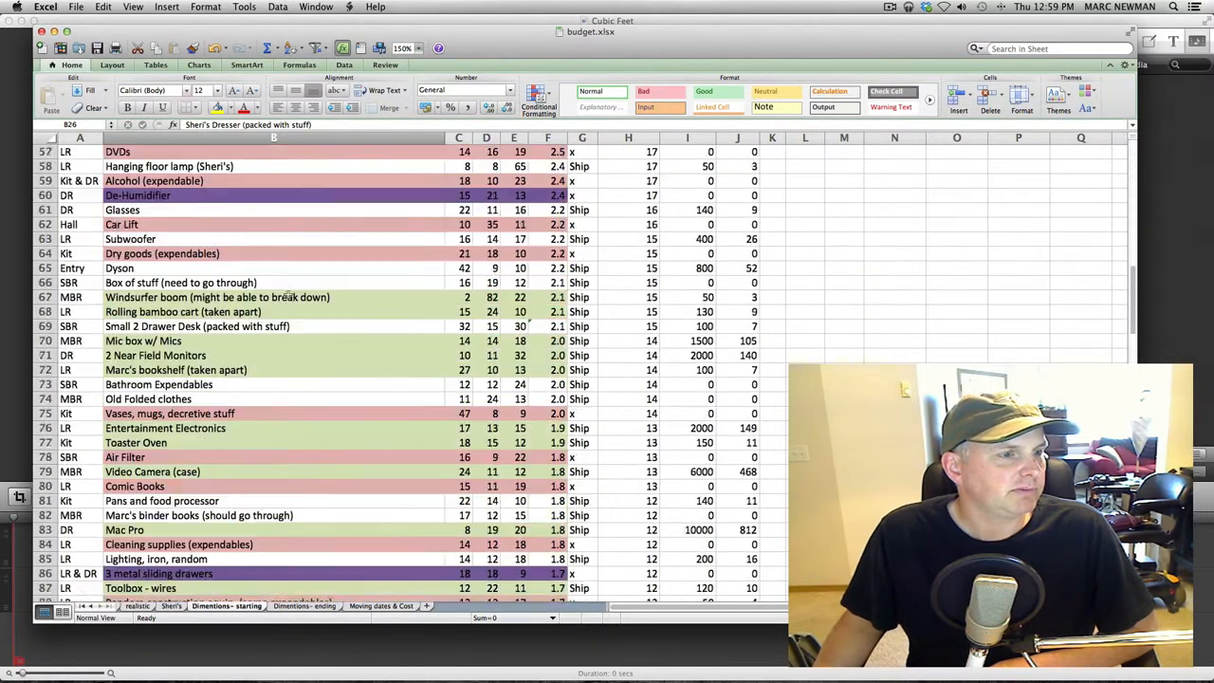
pyautogui.scroll(-3)
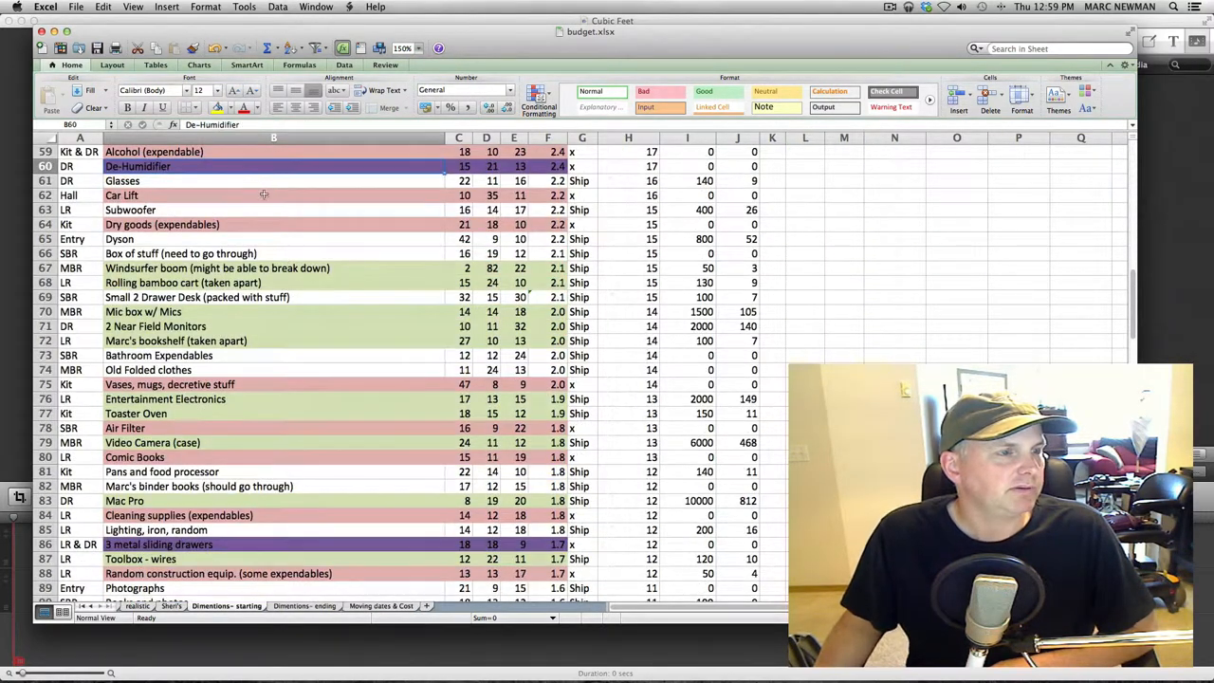
pyautogui.scroll(3)
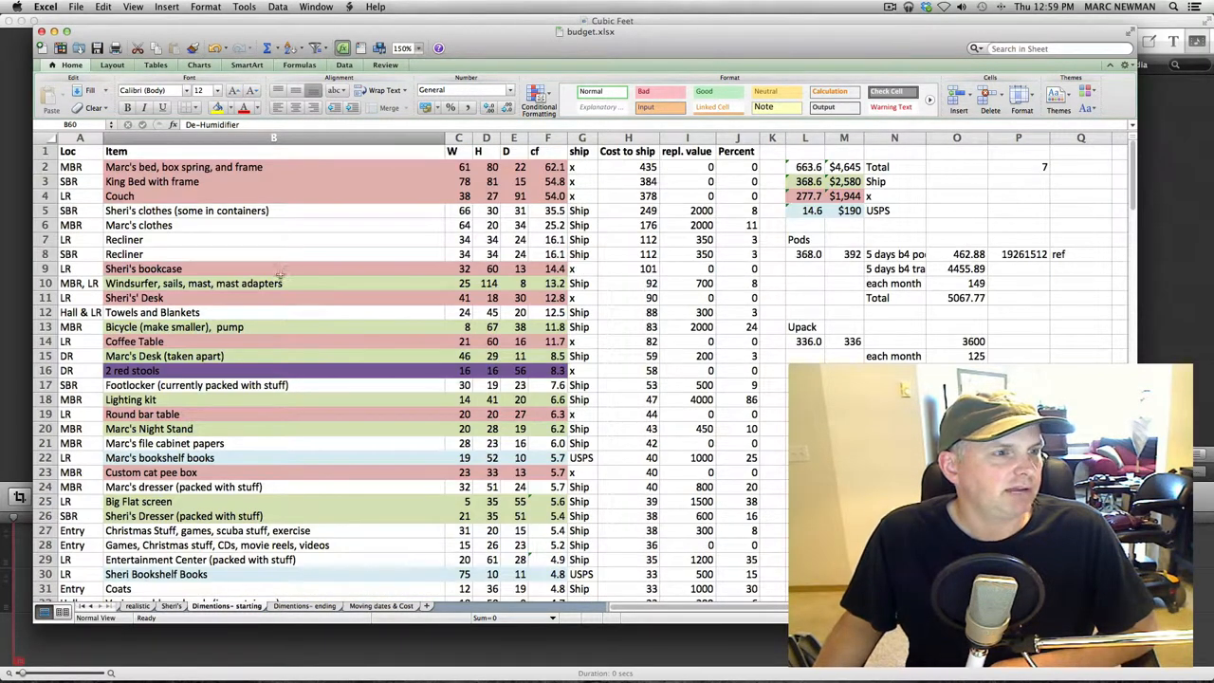
pyautogui.scroll(-3)
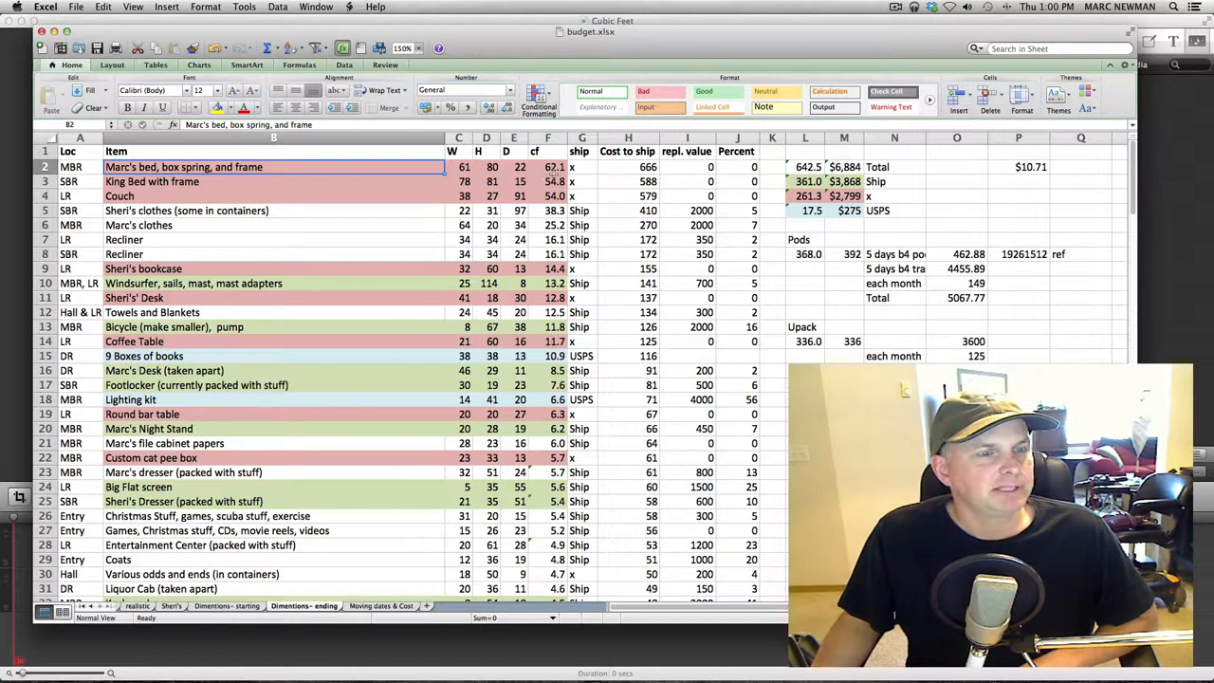
# Trace the cost-to-ship formula in H2 to the Pods cubic feet in L8 and total in O11.
pyautogui.click(554, 167)
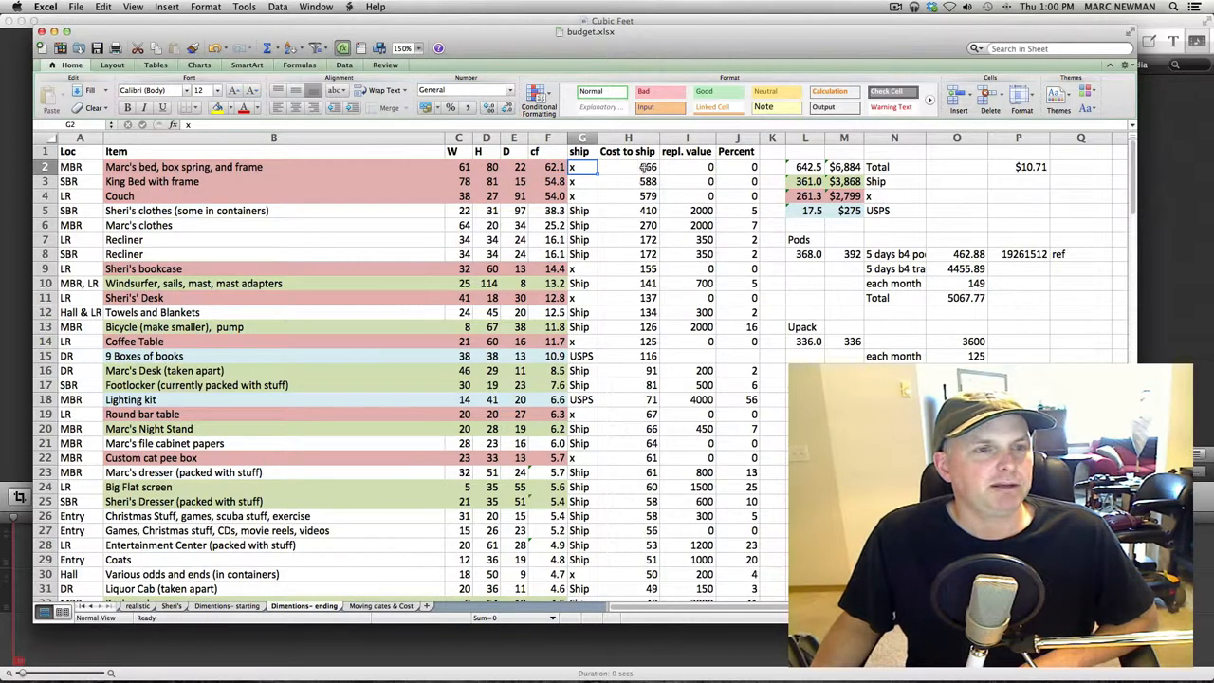
pyautogui.click(628, 167)
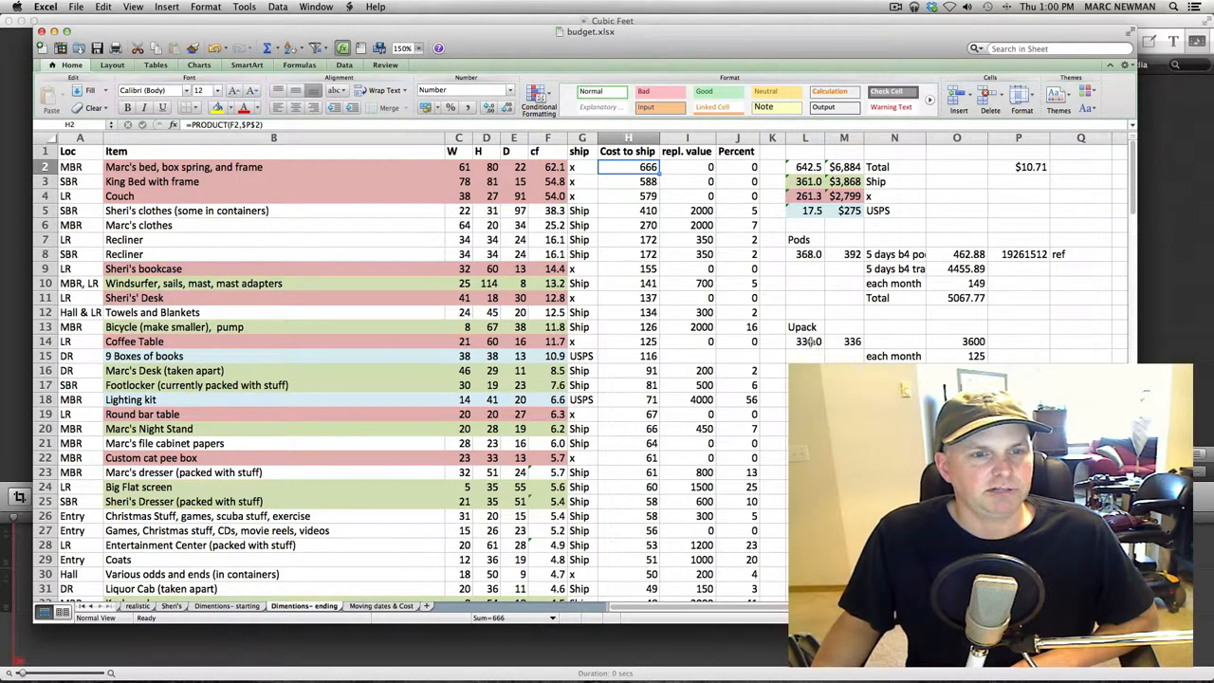
pyautogui.click(807, 255)
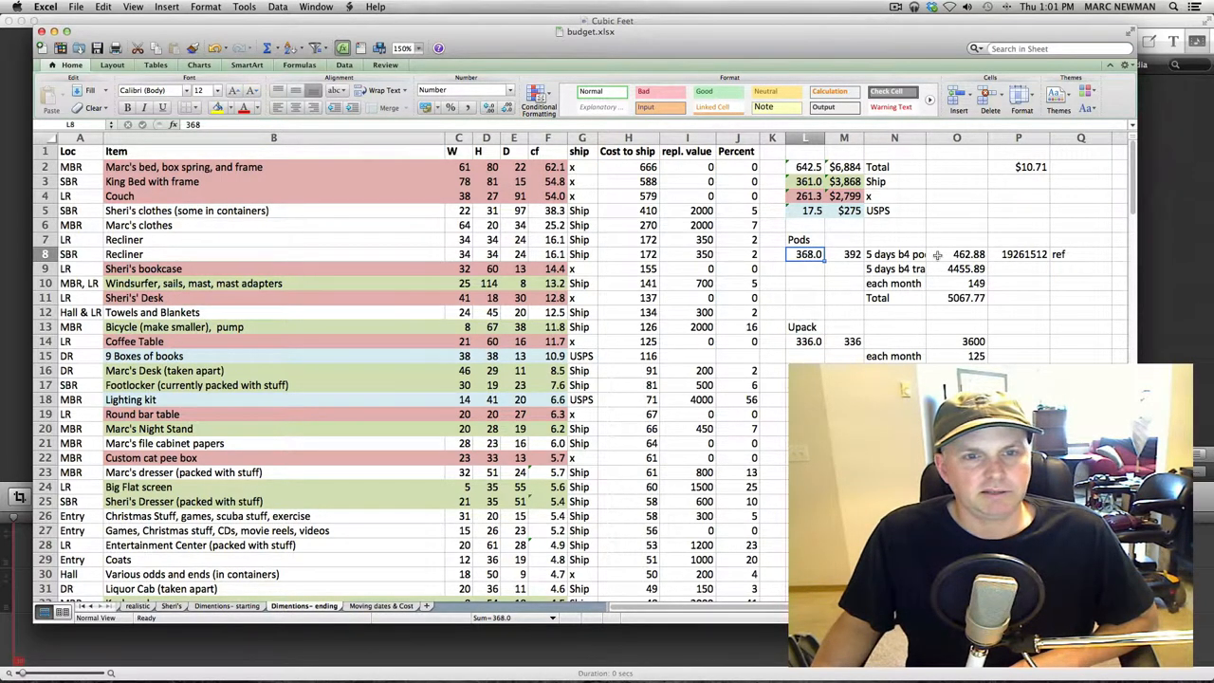
pyautogui.click(956, 297)
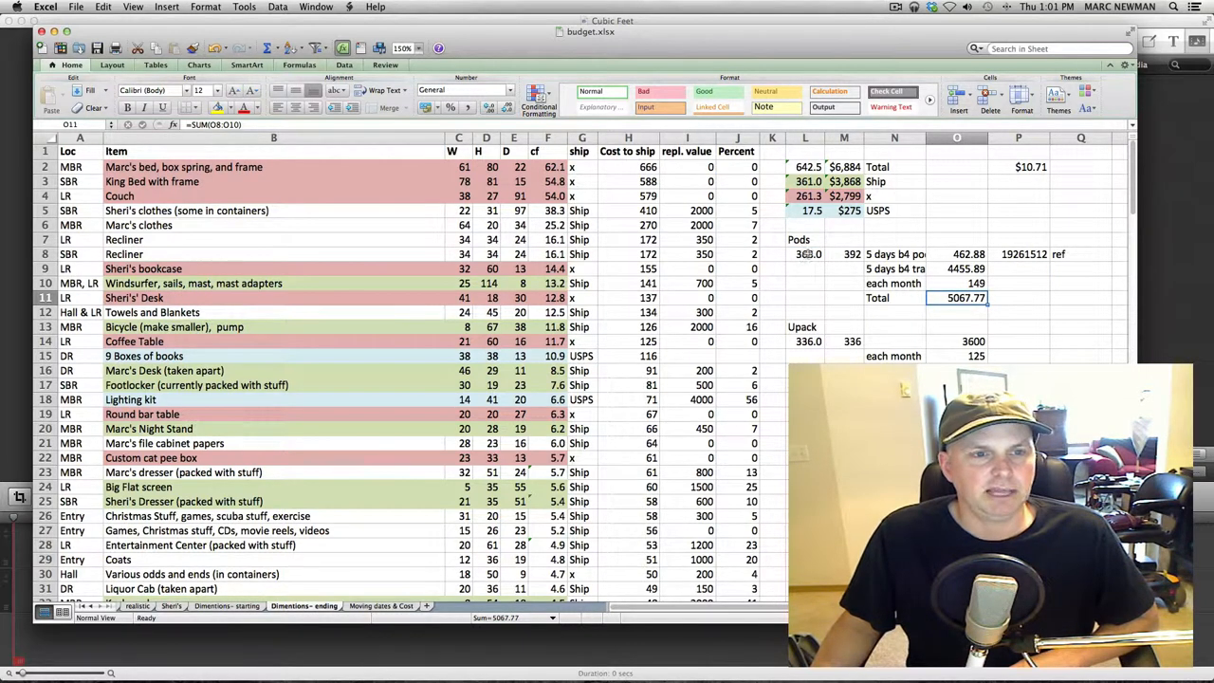
pyautogui.click(809, 253)
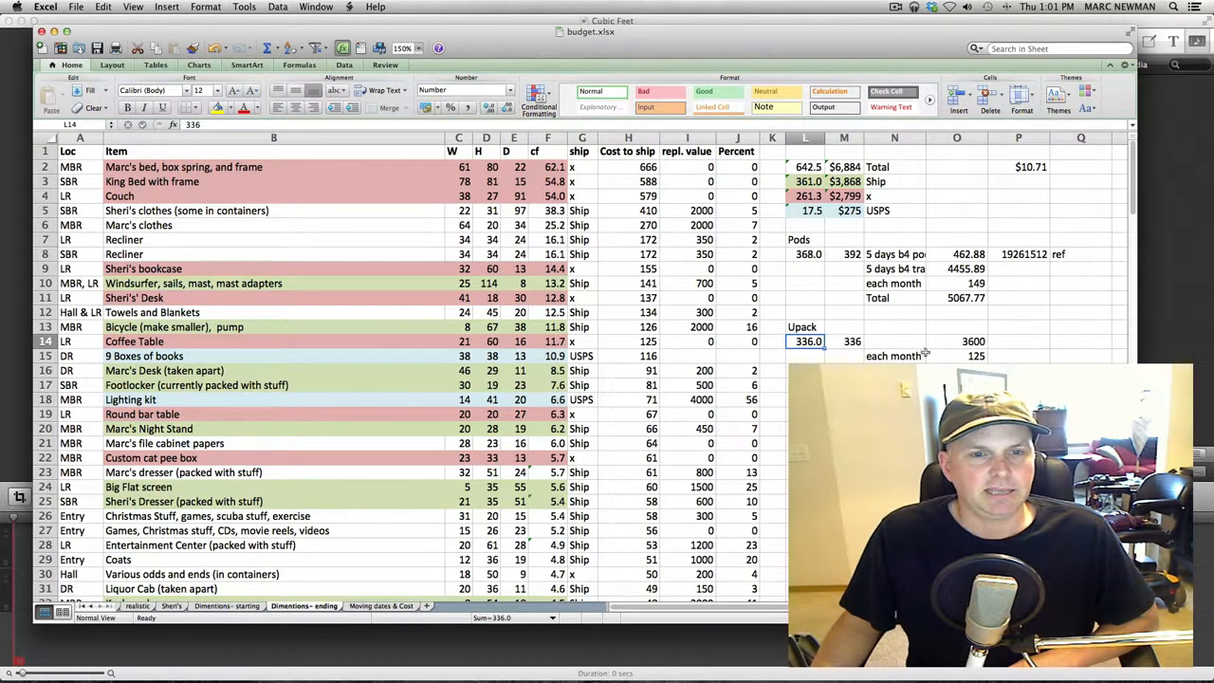
pyautogui.click(956, 341)
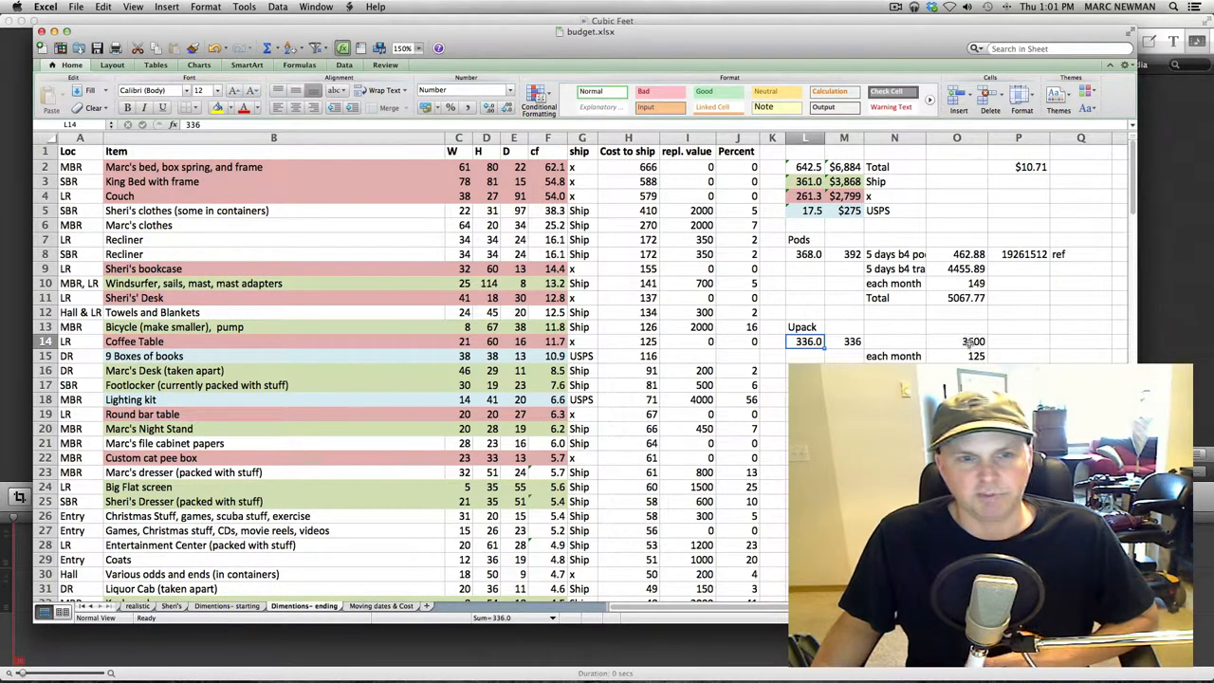
# Confirm the Upack rate as 3600 over 336 cubic feet ($10.71) and format it as currency.
pyautogui.click(956, 341)
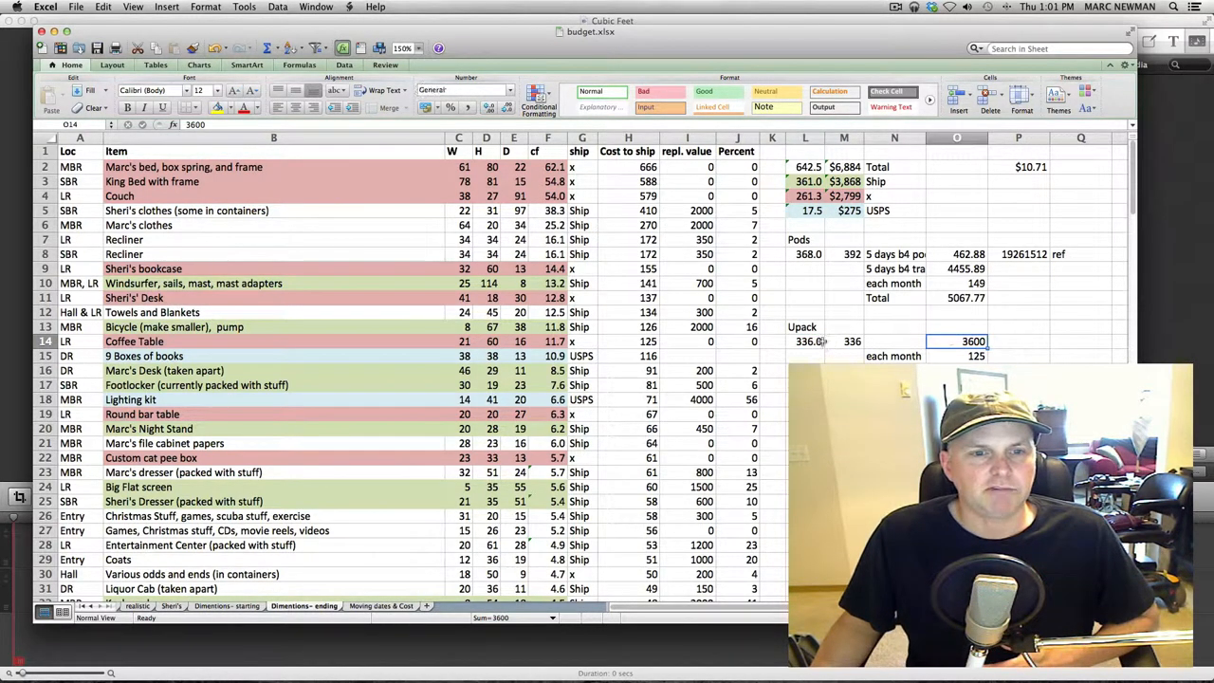
pyautogui.click(807, 340)
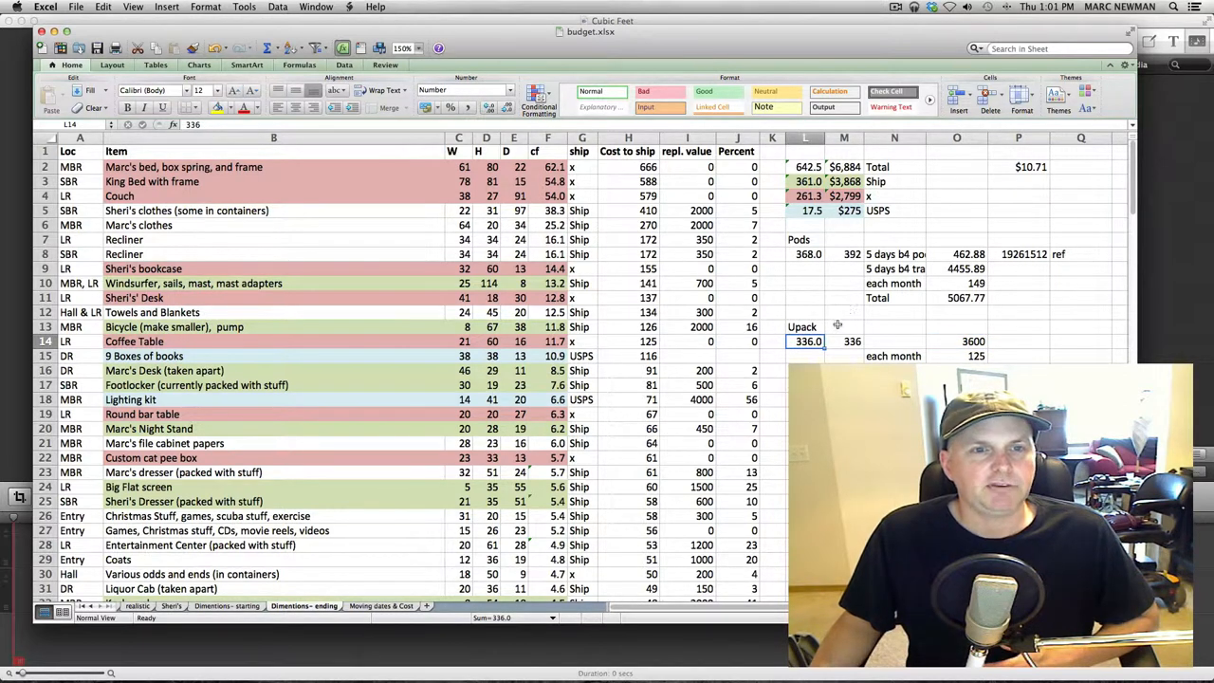
pyautogui.click(957, 341)
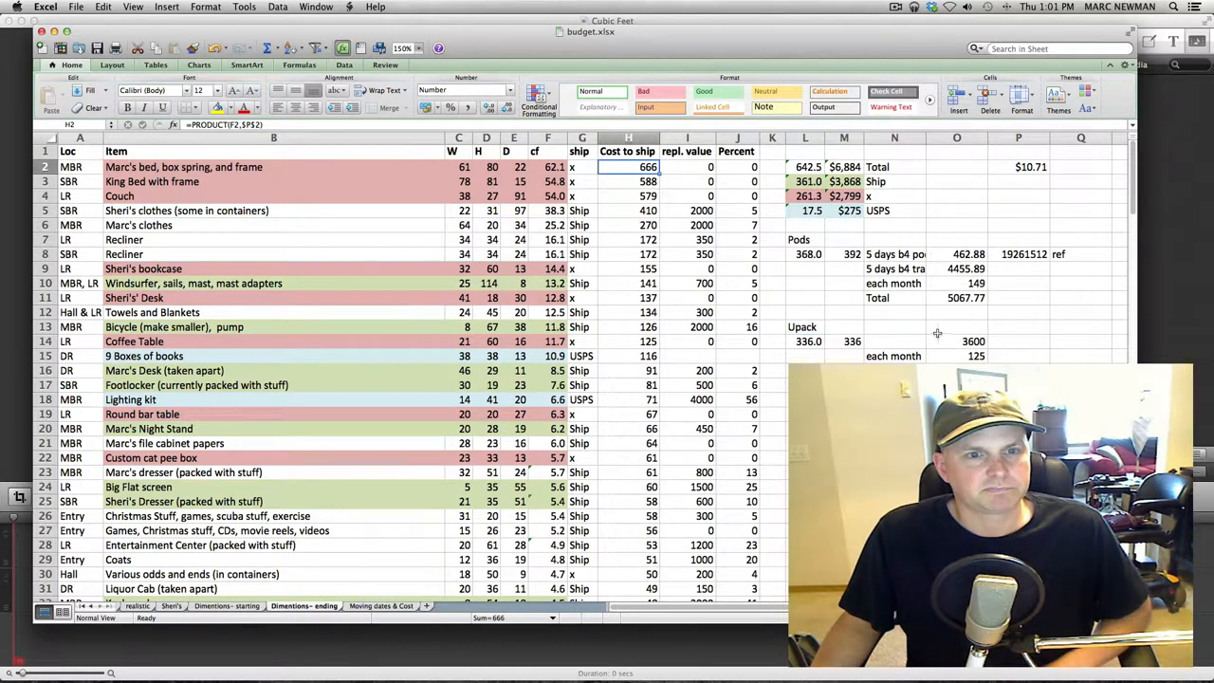
pyautogui.click(956, 341)
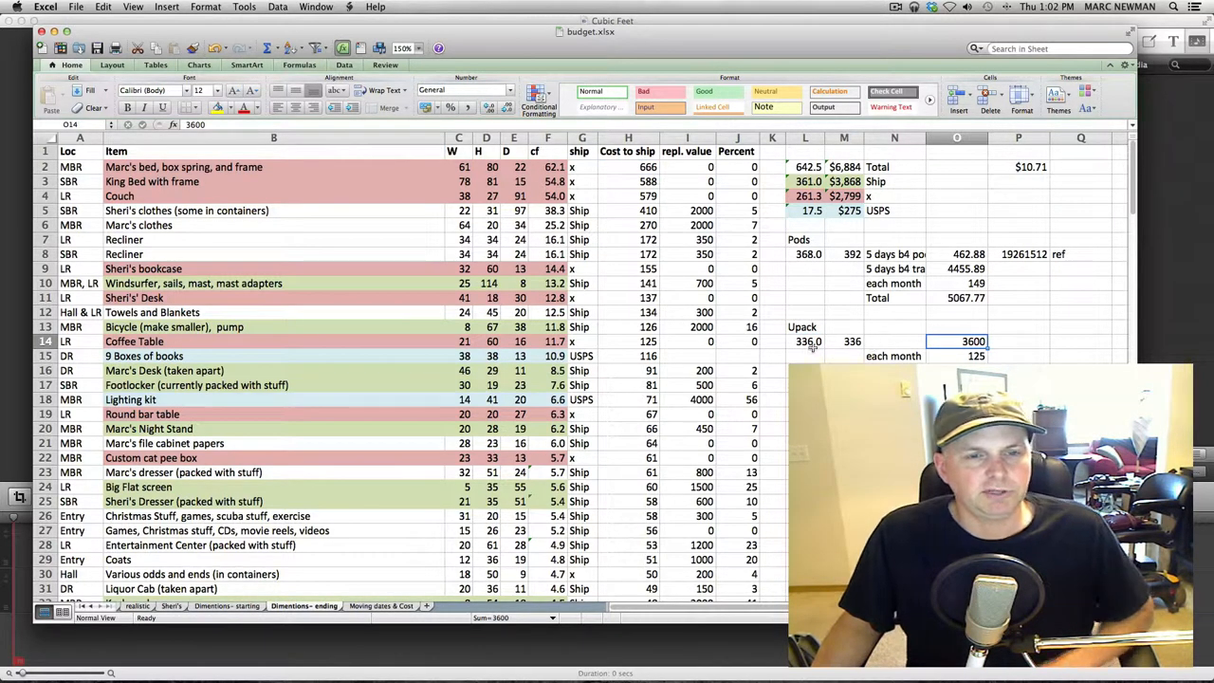
pyautogui.click(807, 341)
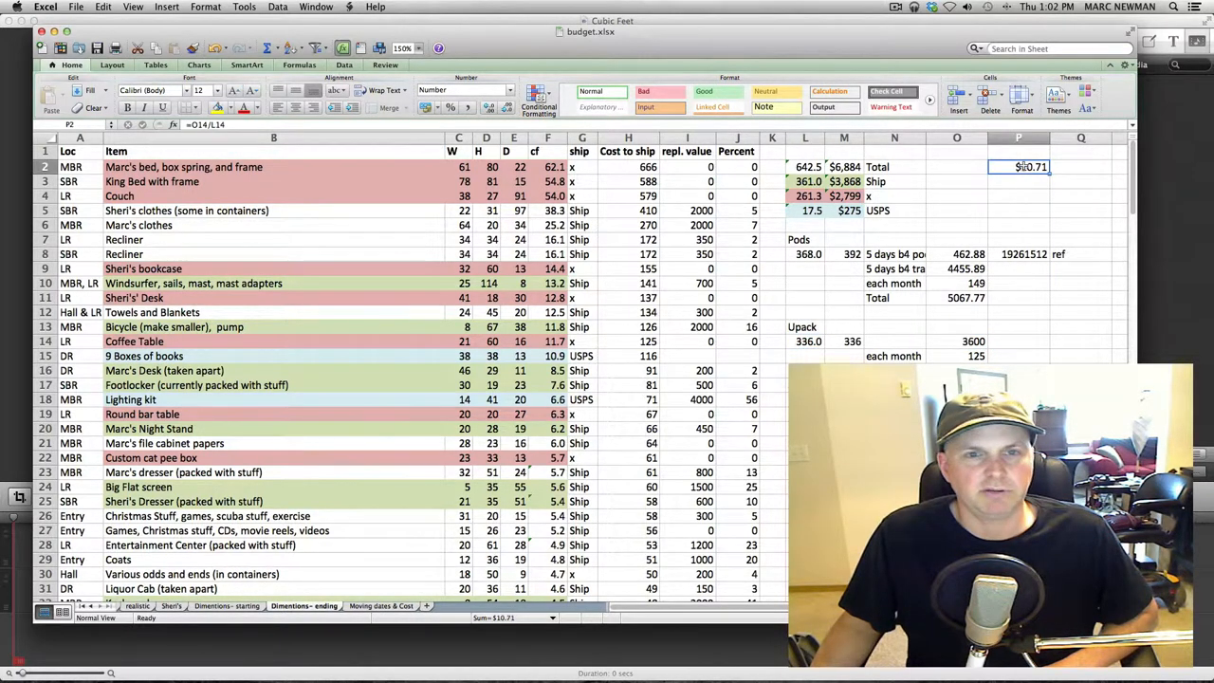
pyautogui.click(499, 89)
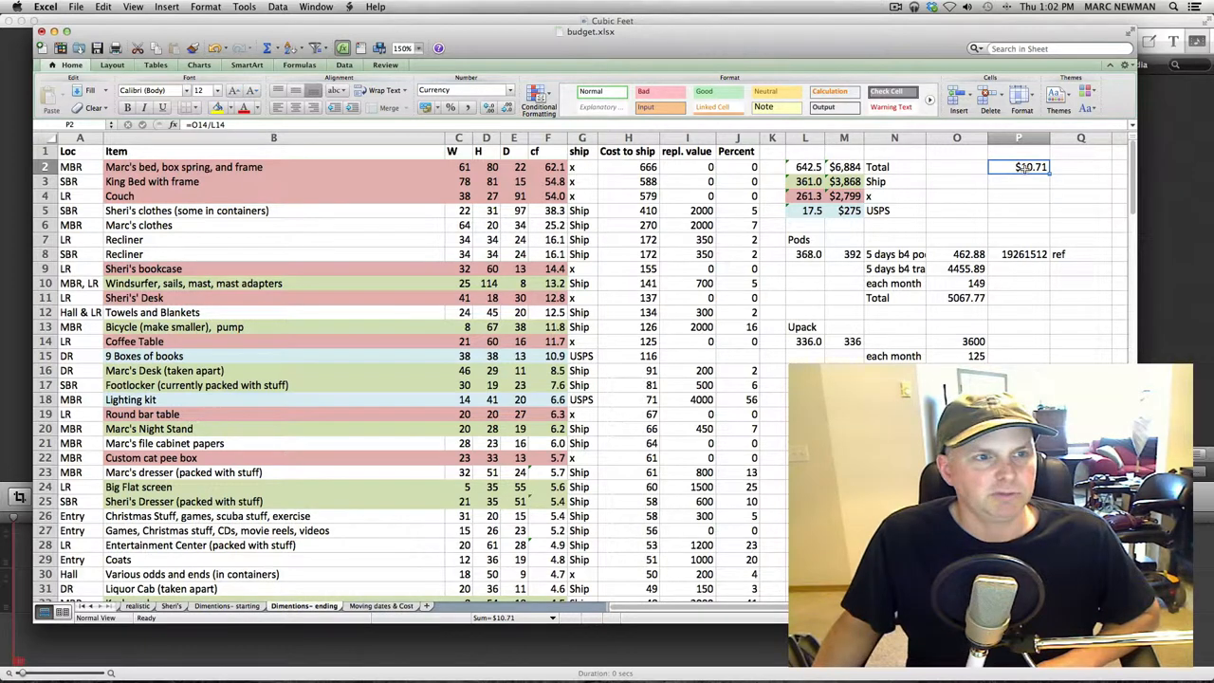
pyautogui.click(627, 167)
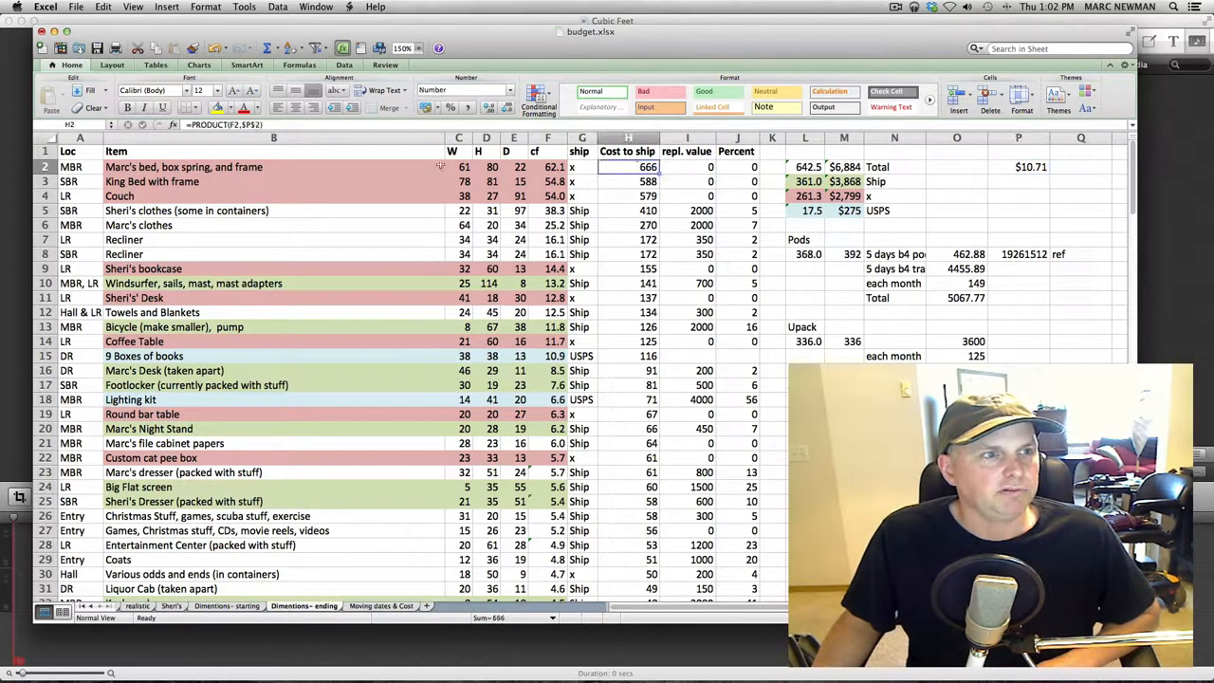
pyautogui.doubleClick(628, 167)
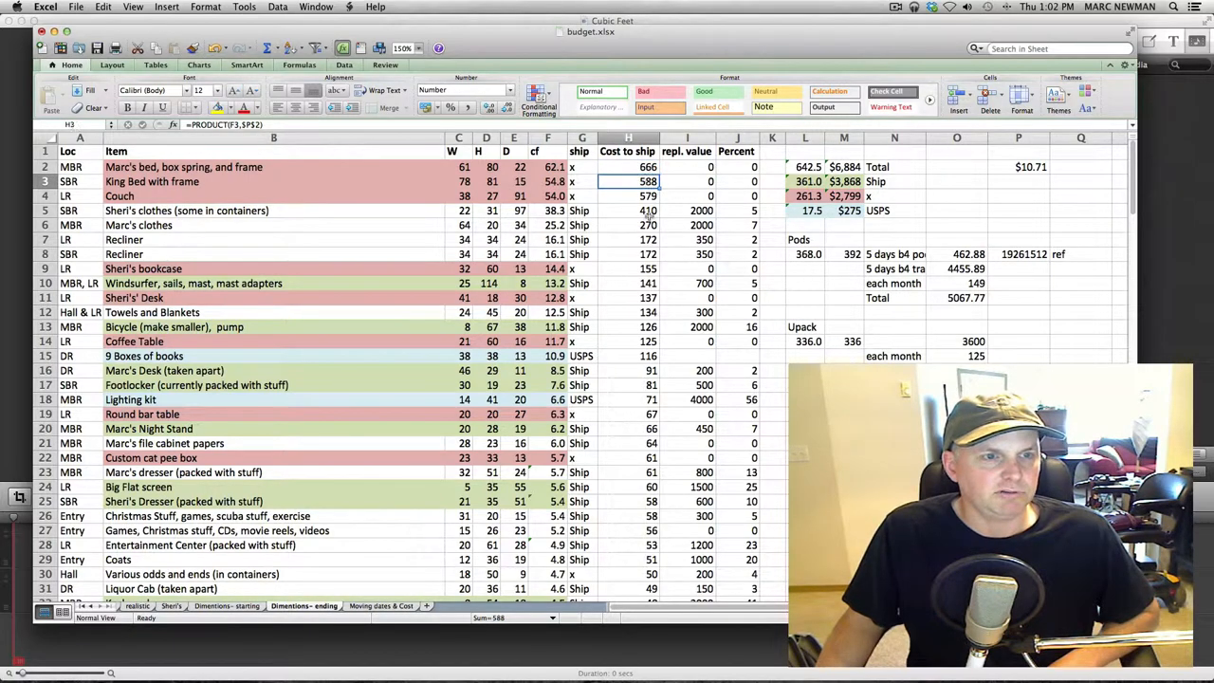
pyautogui.scroll(-3)
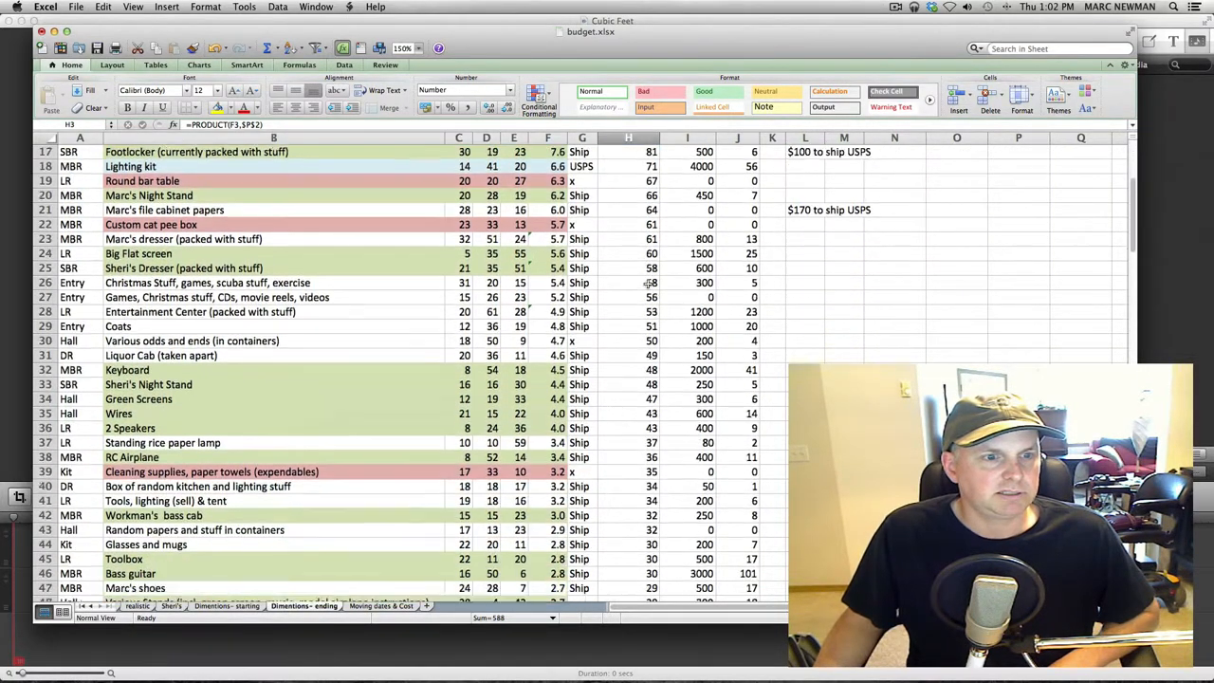
pyautogui.scroll(-3)
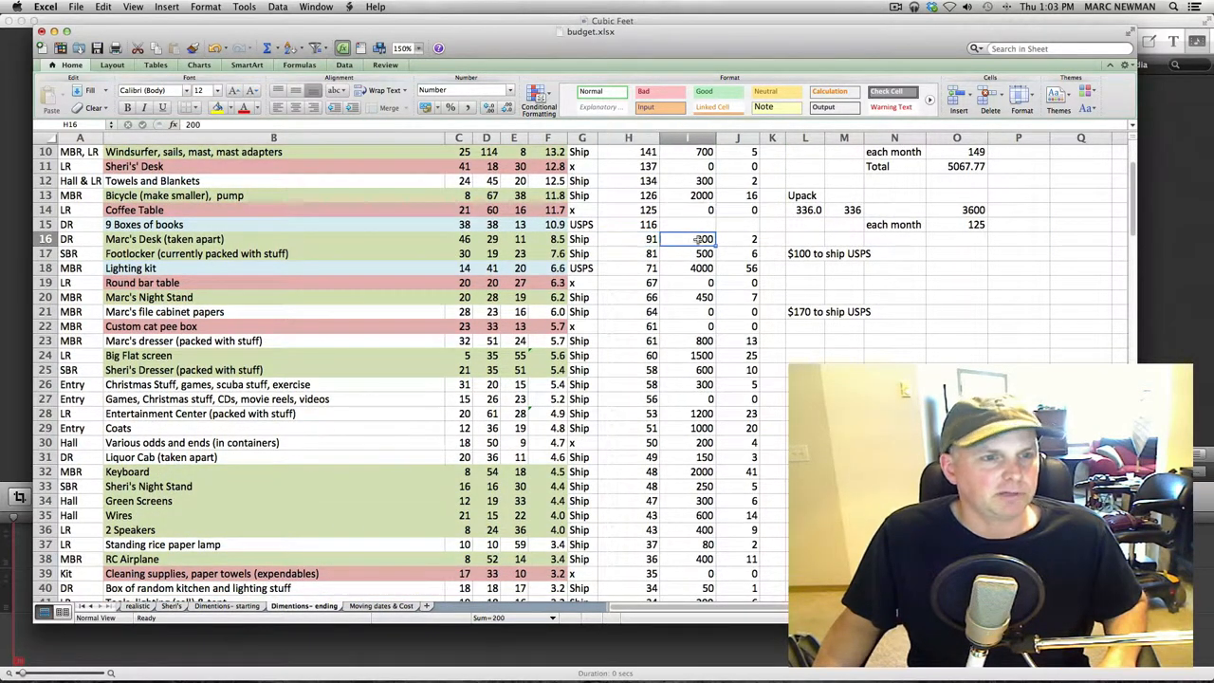
pyautogui.click(628, 238)
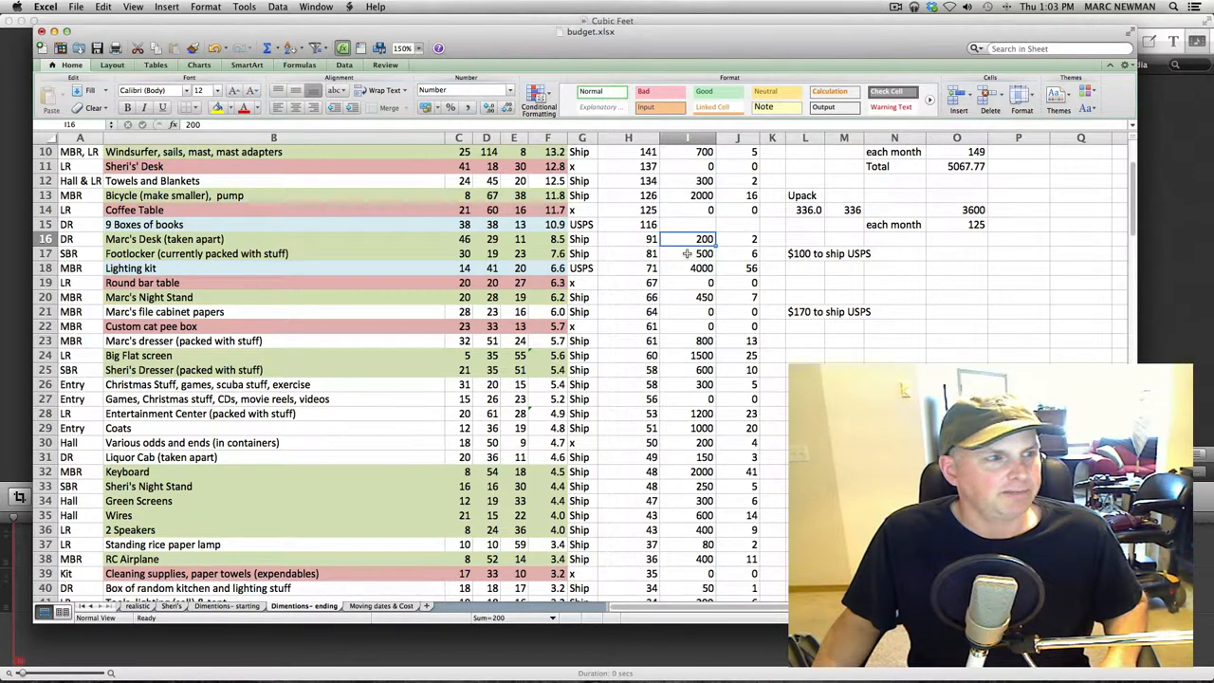
pyautogui.click(687, 253)
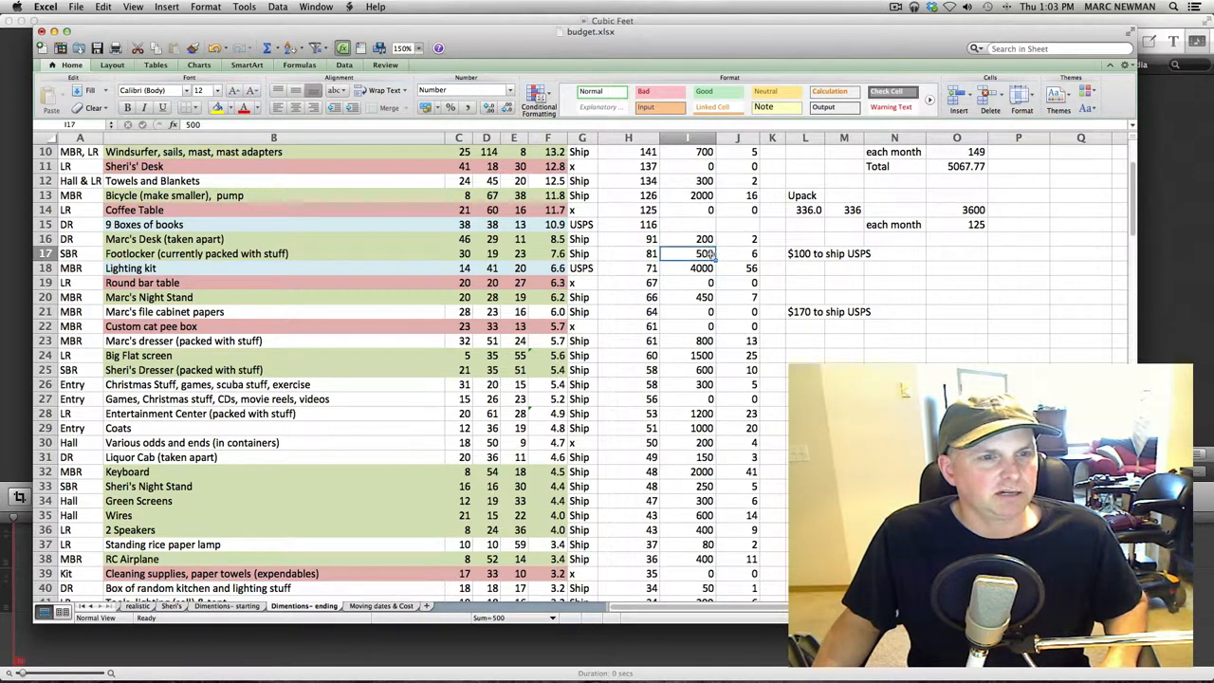
pyautogui.click(628, 254)
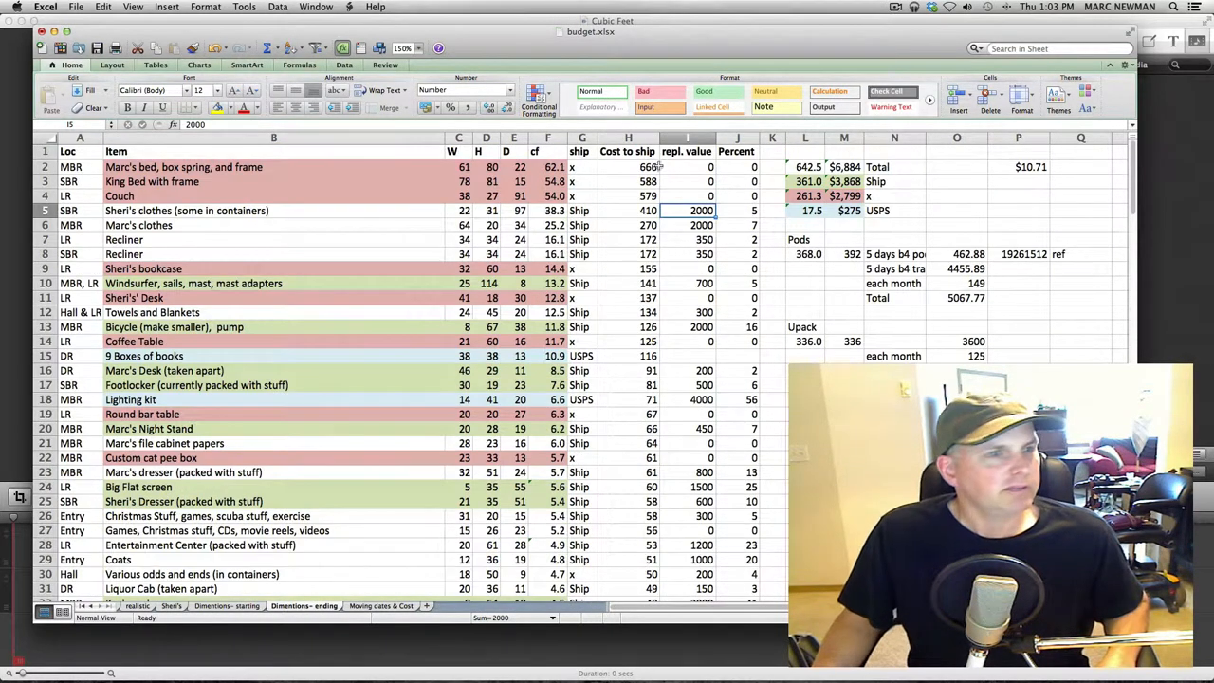
pyautogui.click(628, 167)
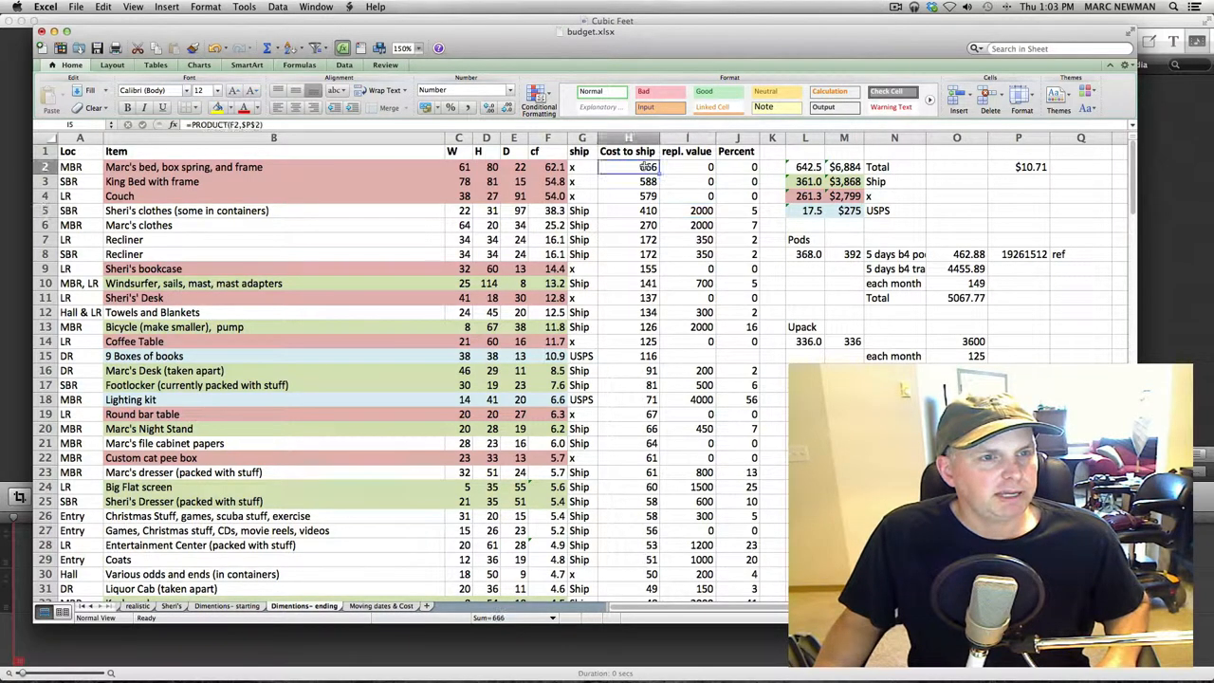
pyautogui.click(534, 167)
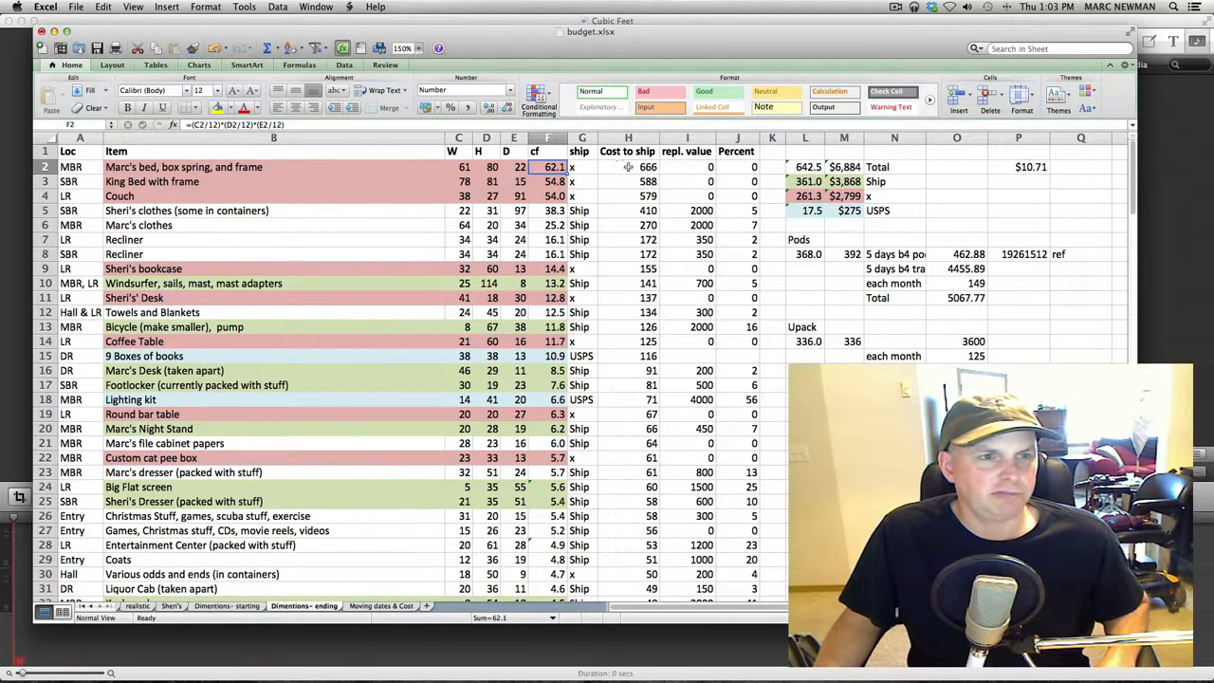
pyautogui.scroll(-3)
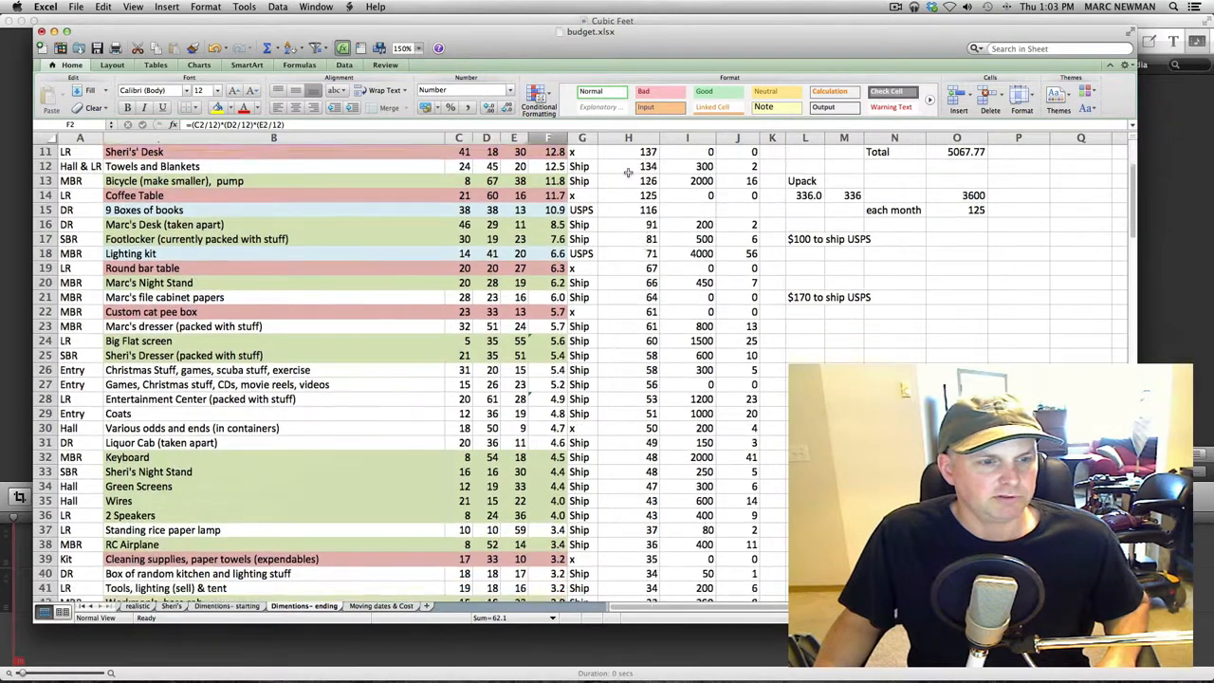
pyautogui.scroll(-3)
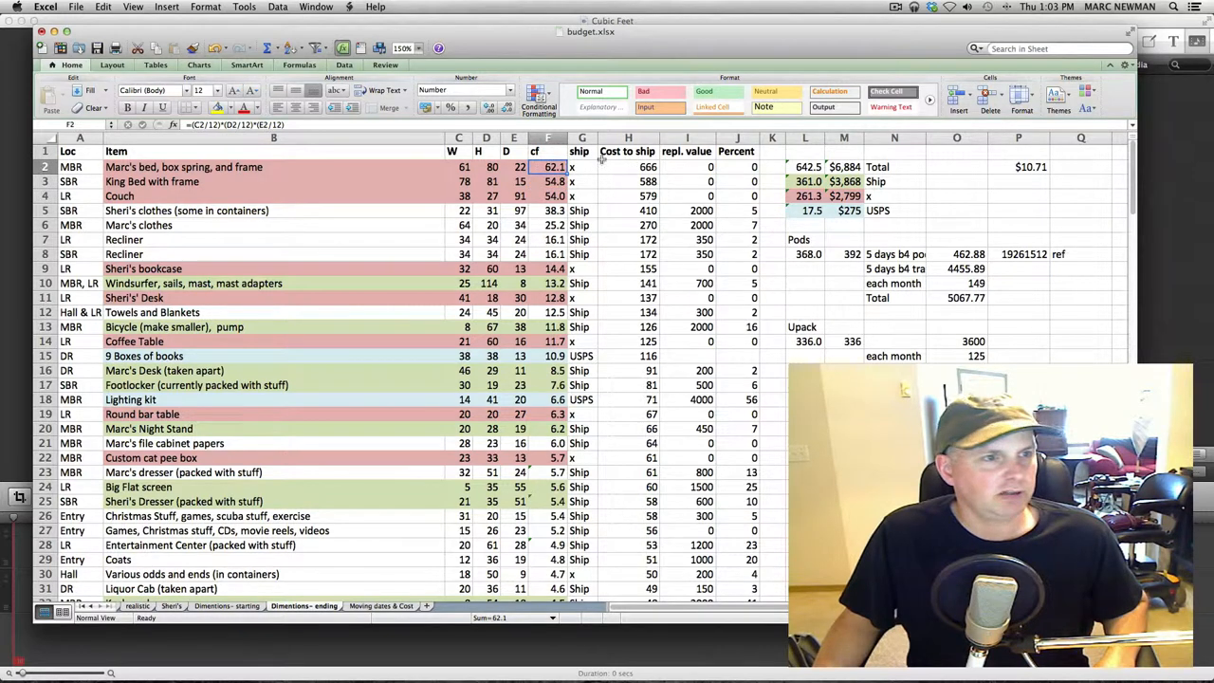
pyautogui.click(628, 167)
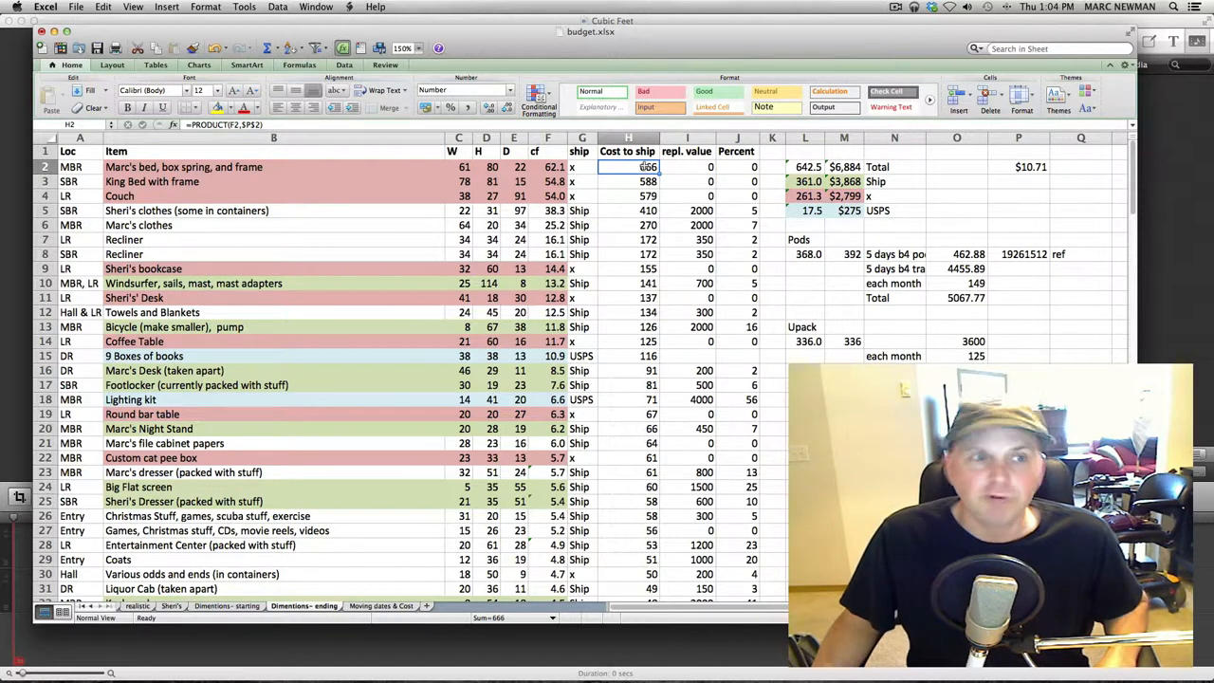
pyautogui.click(628, 181)
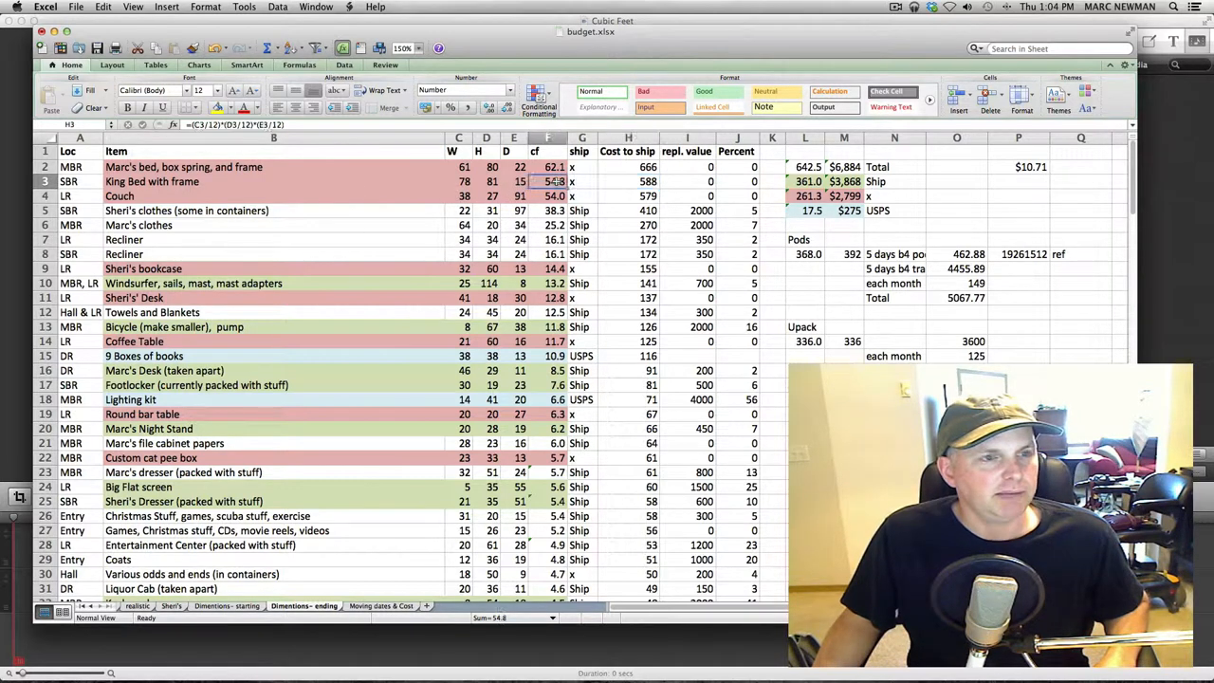
pyautogui.click(550, 181)
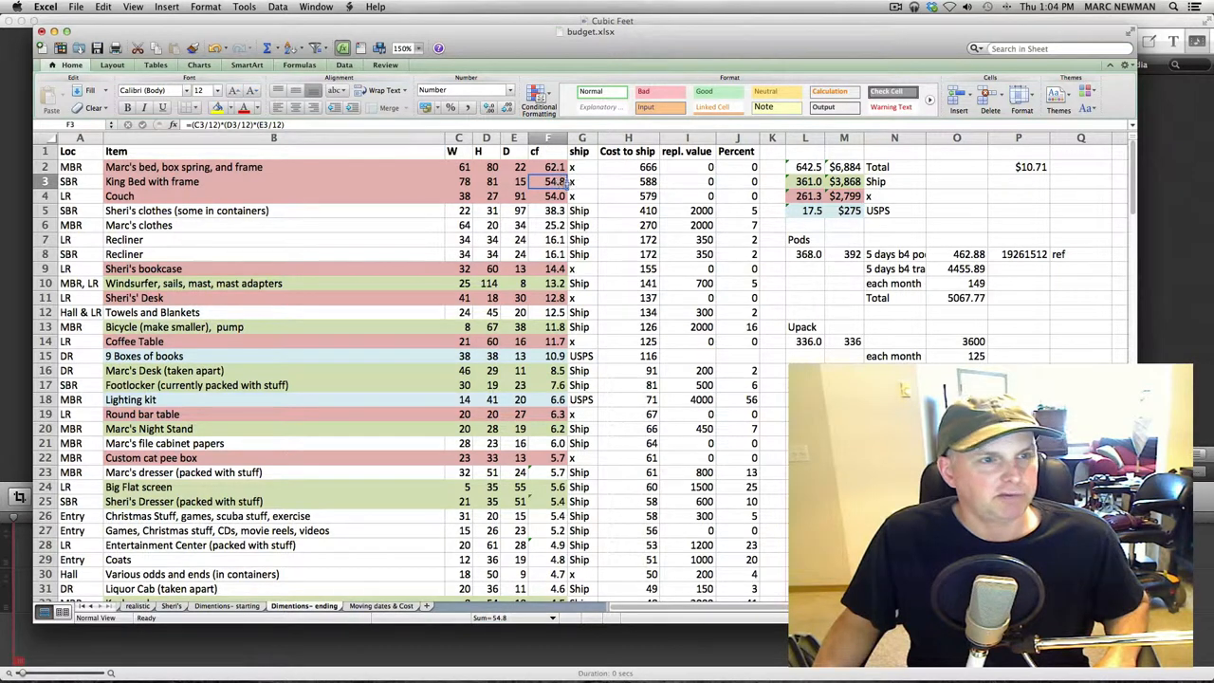
pyautogui.click(628, 182)
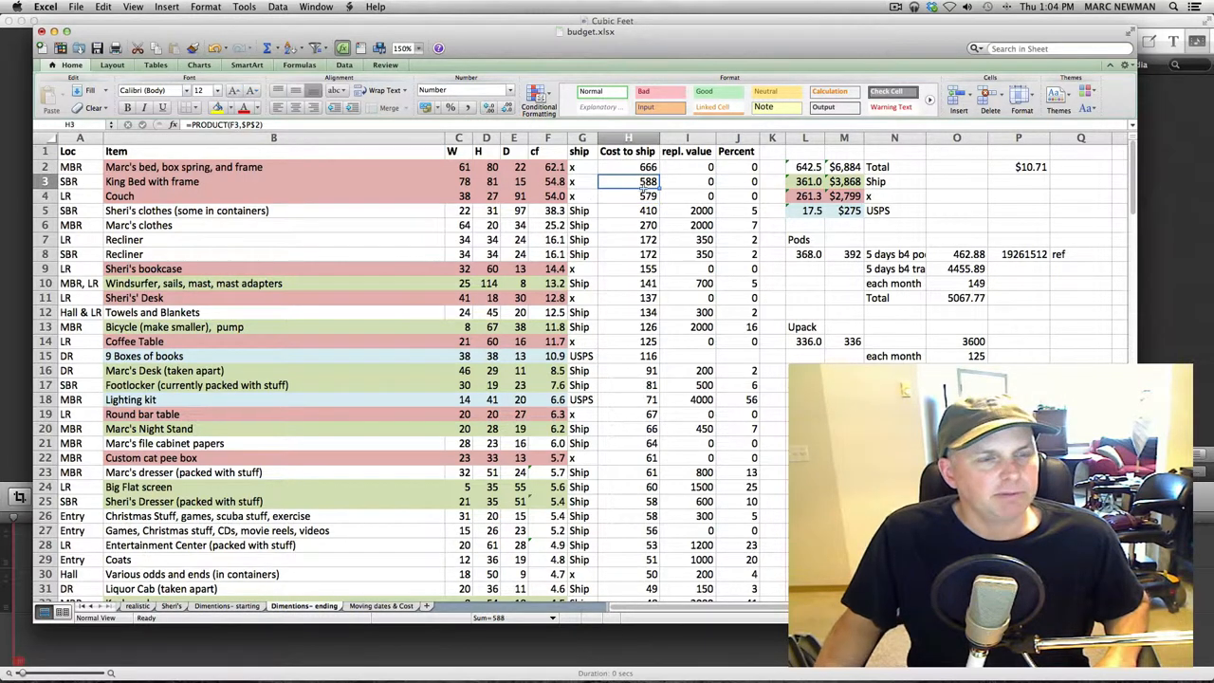
pyautogui.click(628, 197)
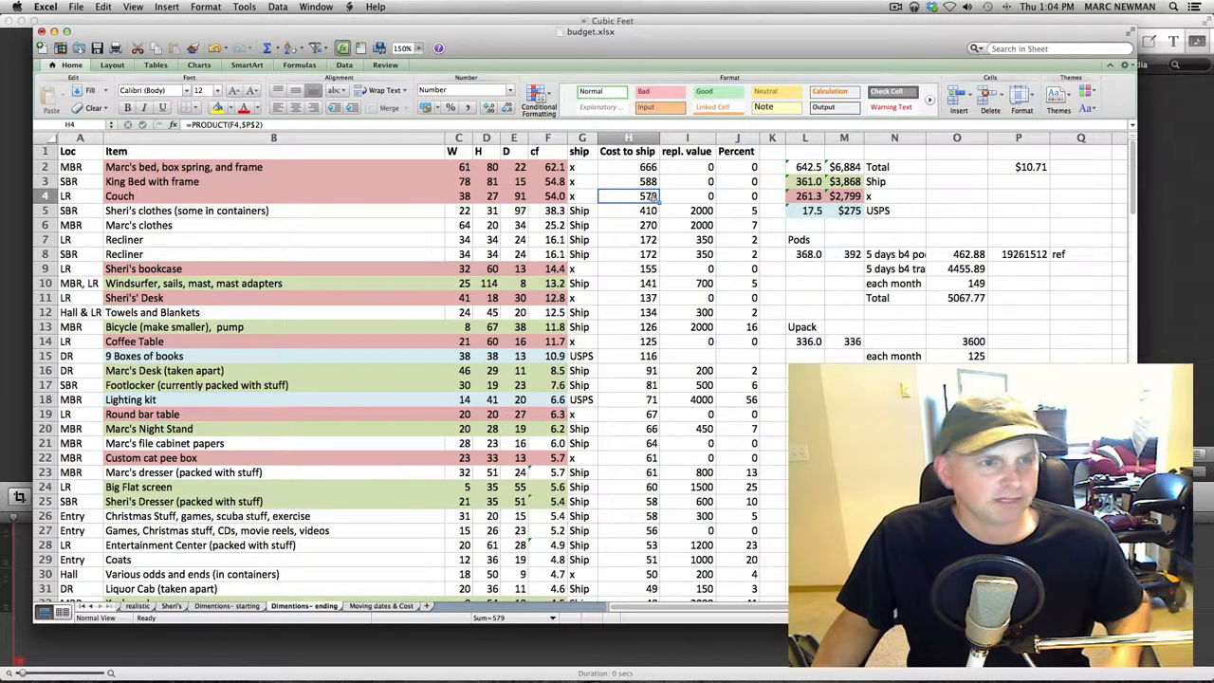
pyautogui.click(648, 209)
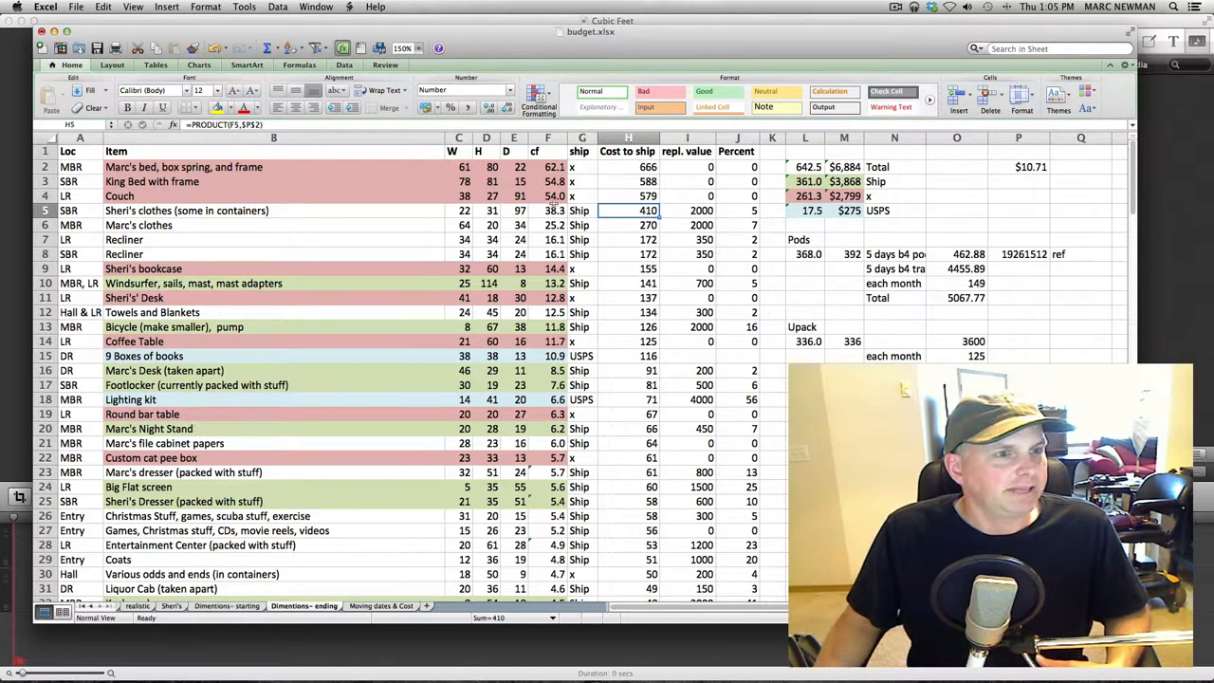
pyautogui.click(553, 224)
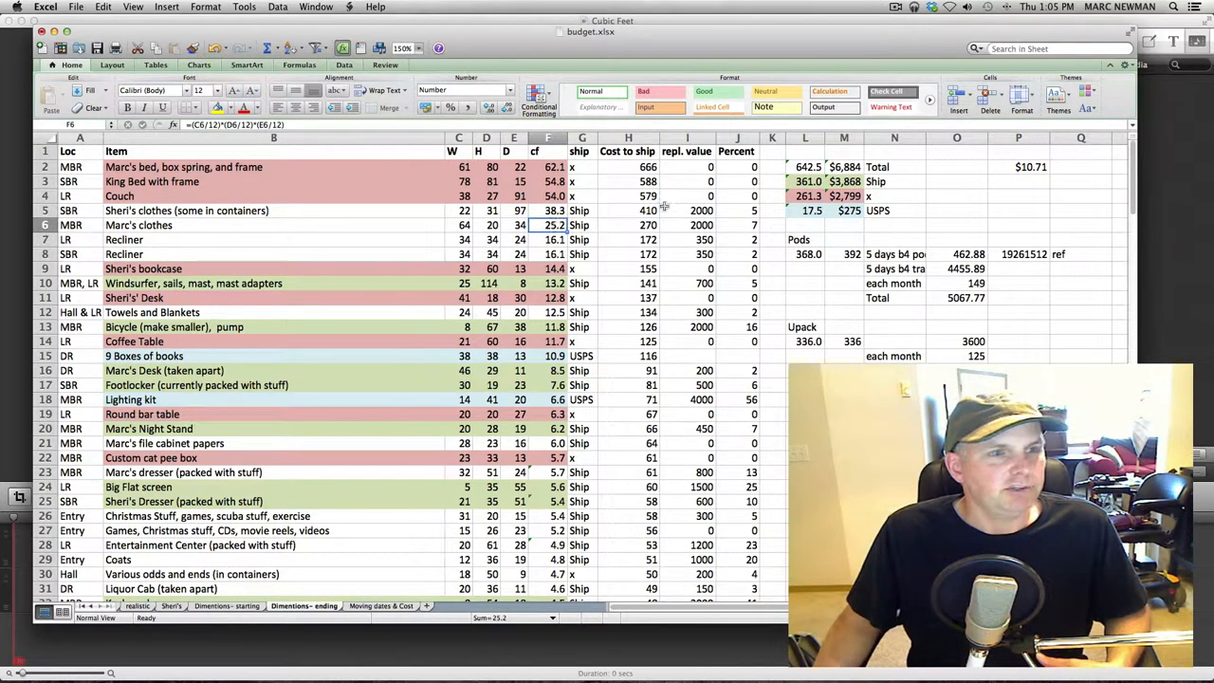
pyautogui.click(686, 210)
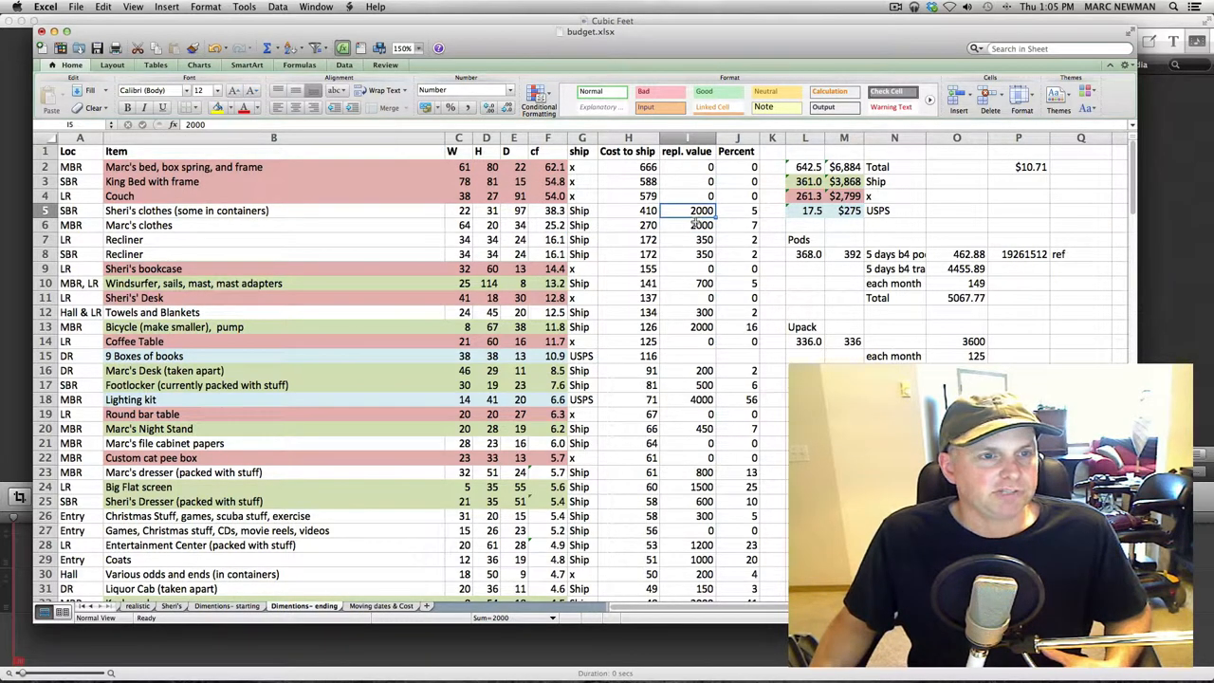
pyautogui.click(687, 225)
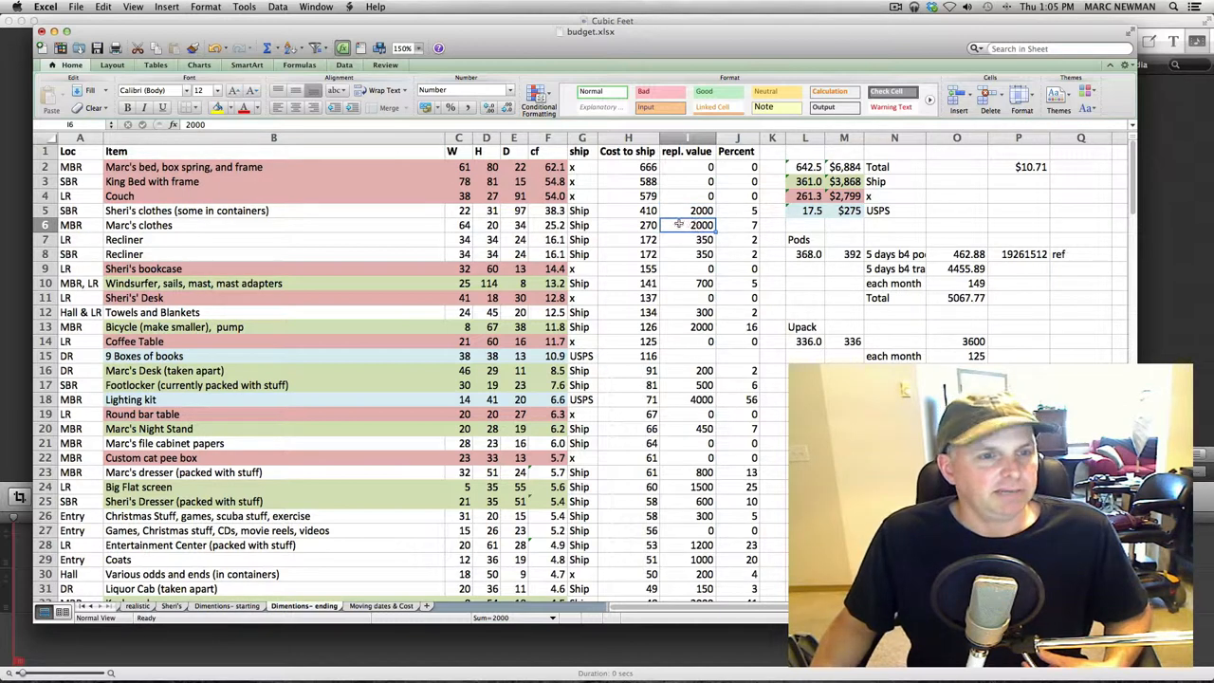
pyautogui.click(628, 210)
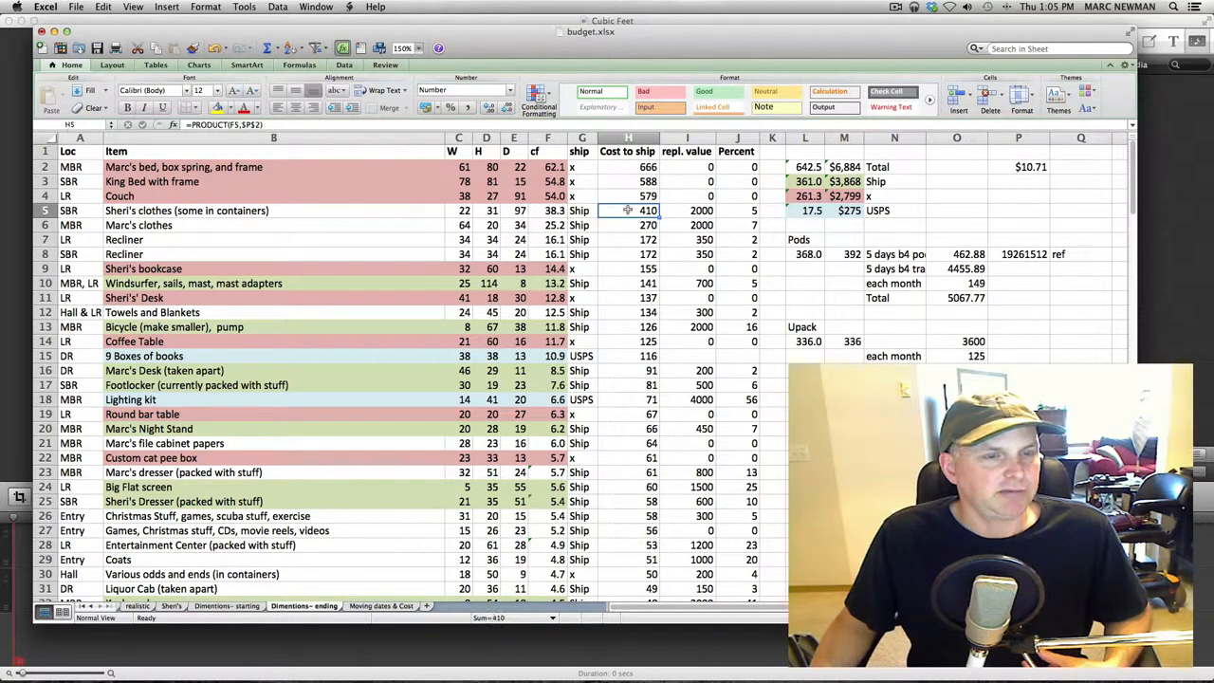
pyautogui.click(628, 225)
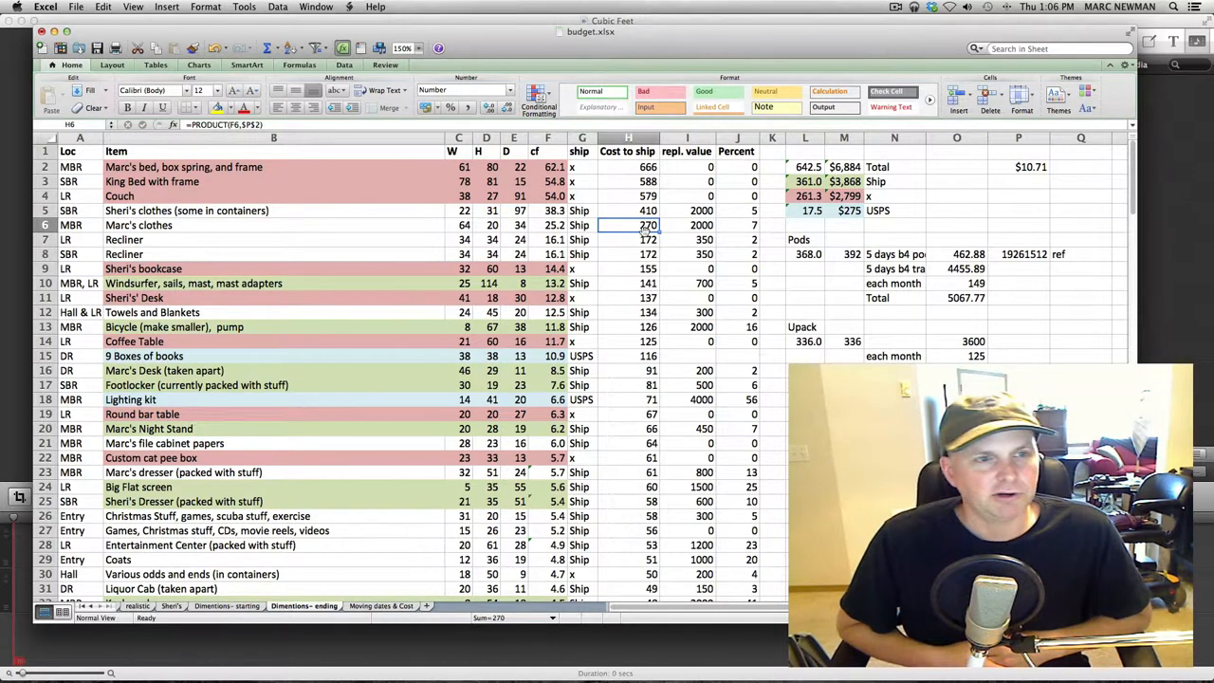
pyautogui.click(627, 210)
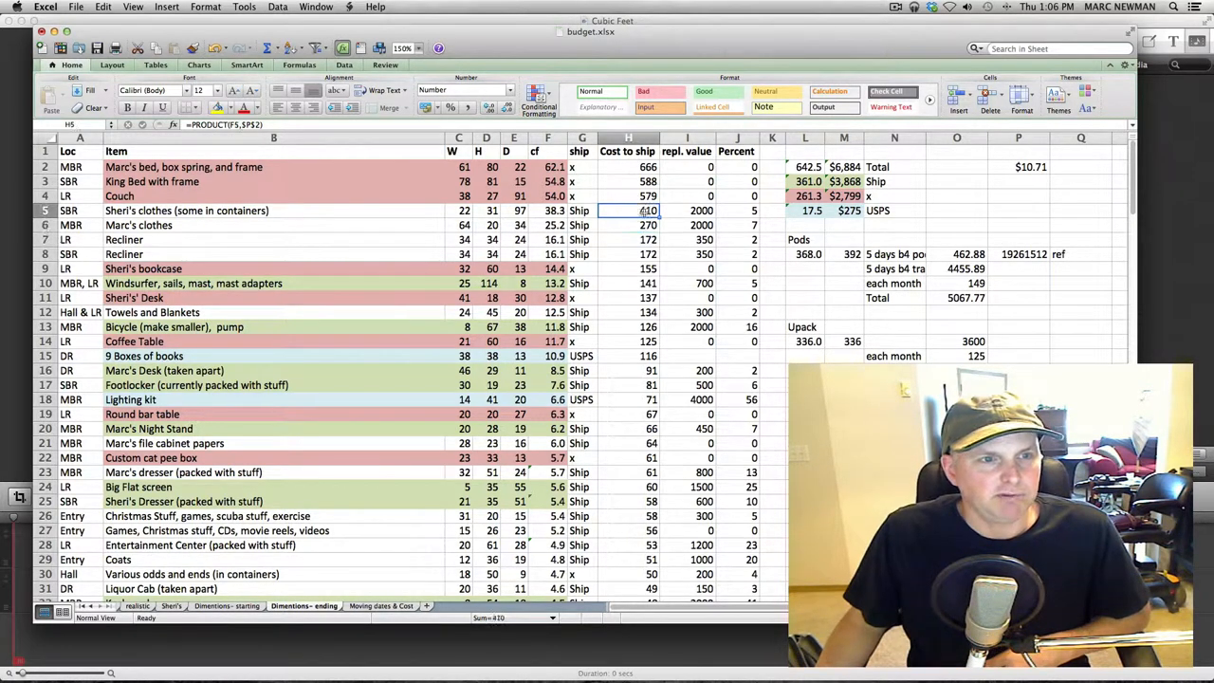
pyautogui.click(648, 225)
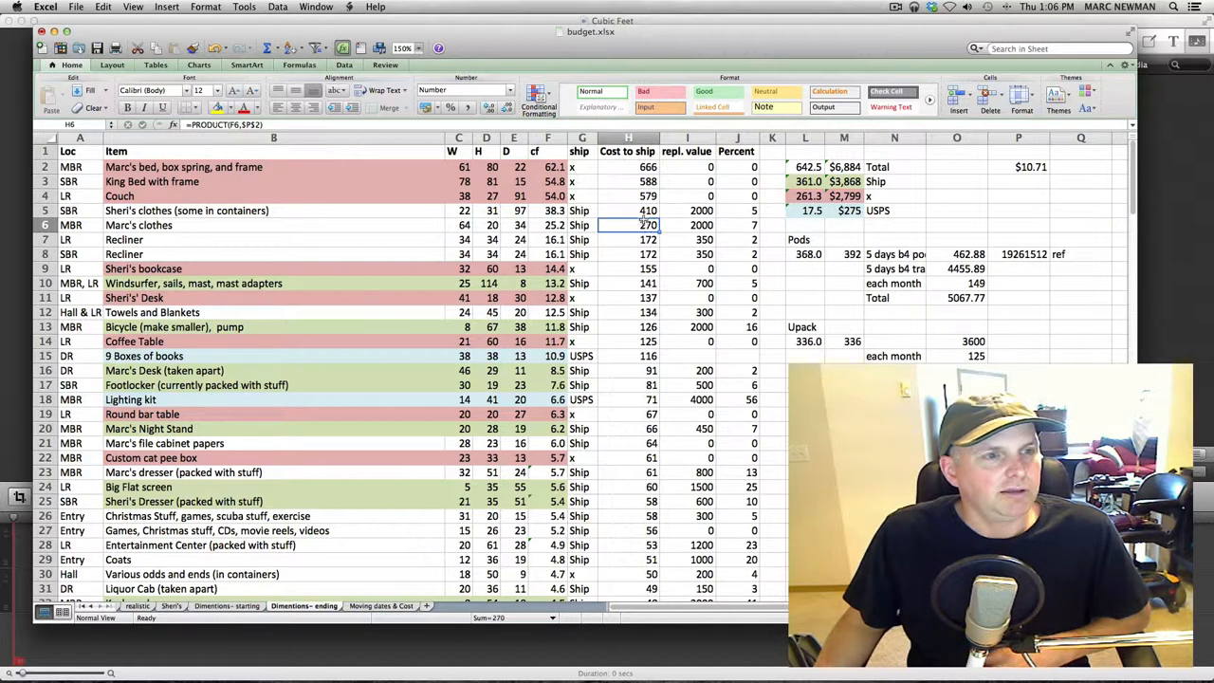
pyautogui.click(628, 210)
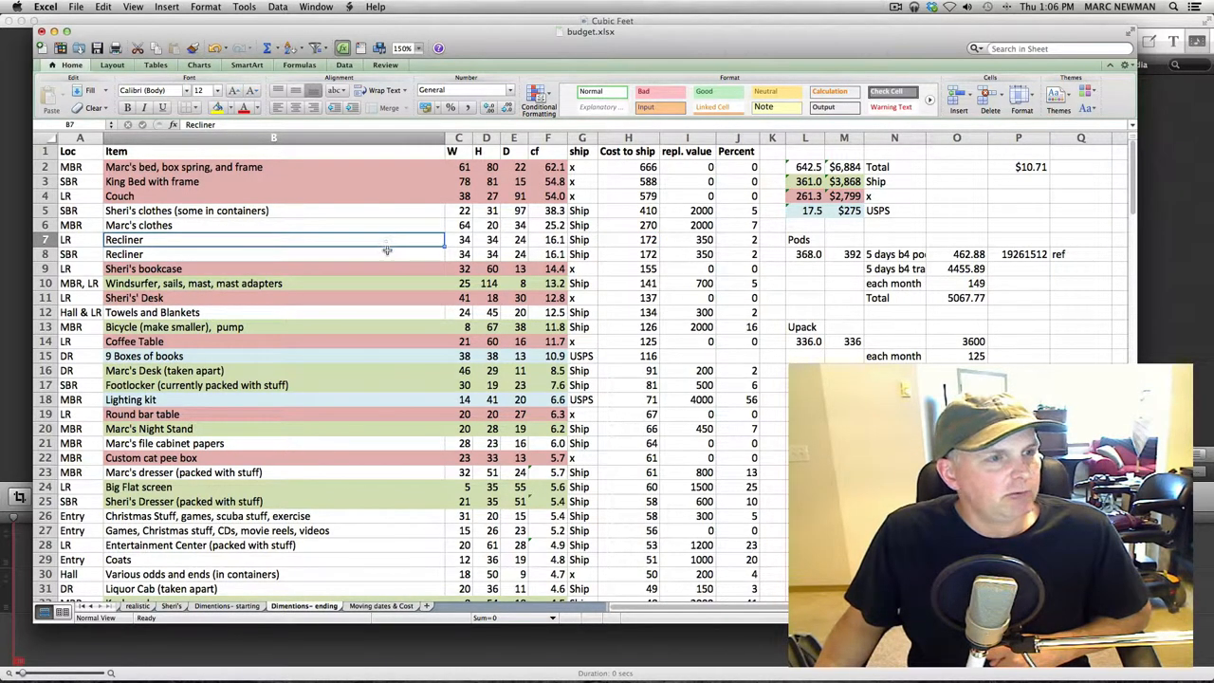
pyautogui.click(274, 254)
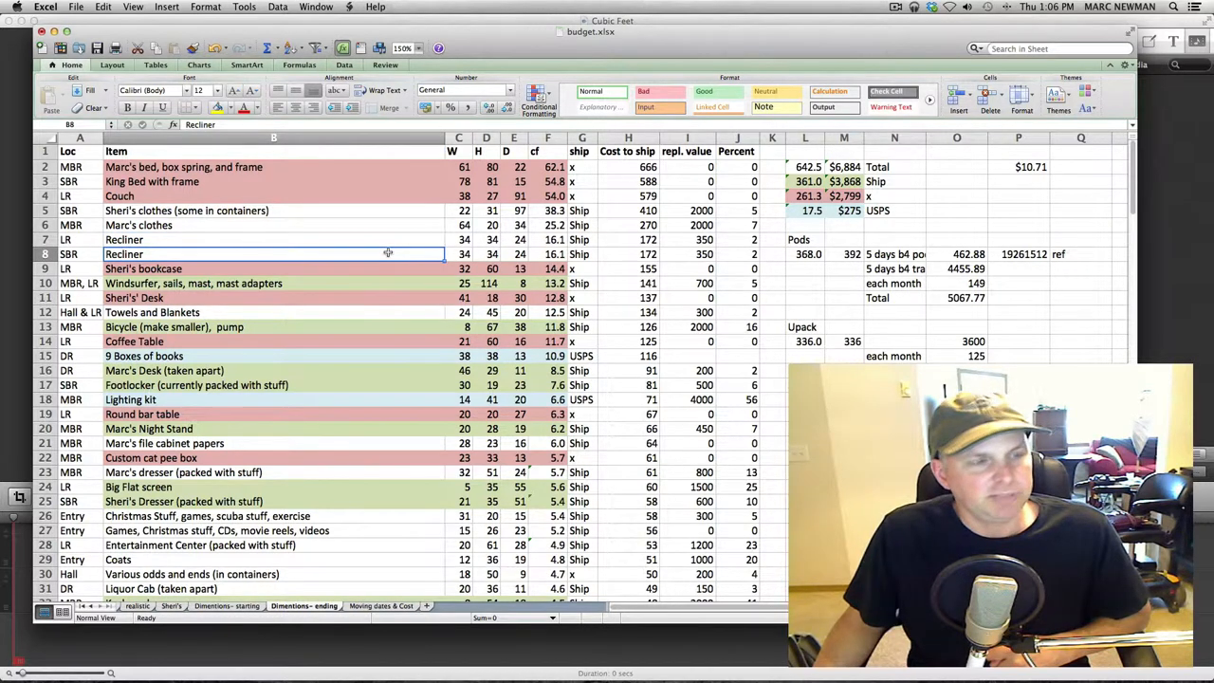
pyautogui.click(273, 239)
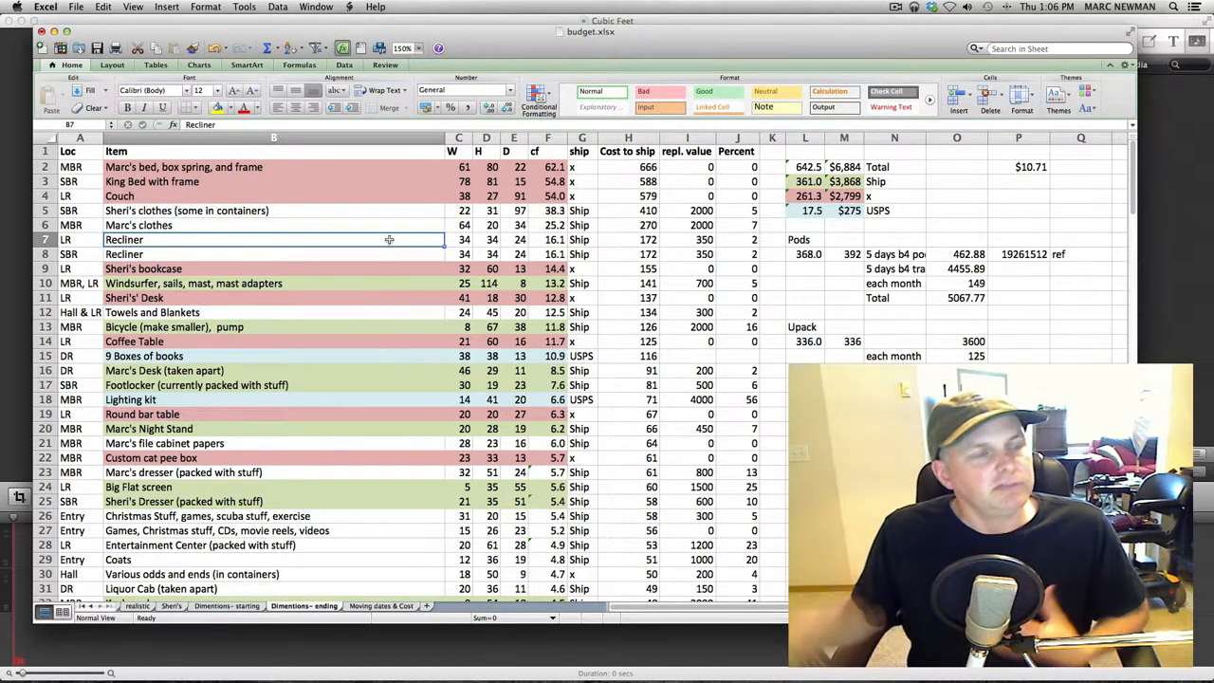
pyautogui.click(273, 253)
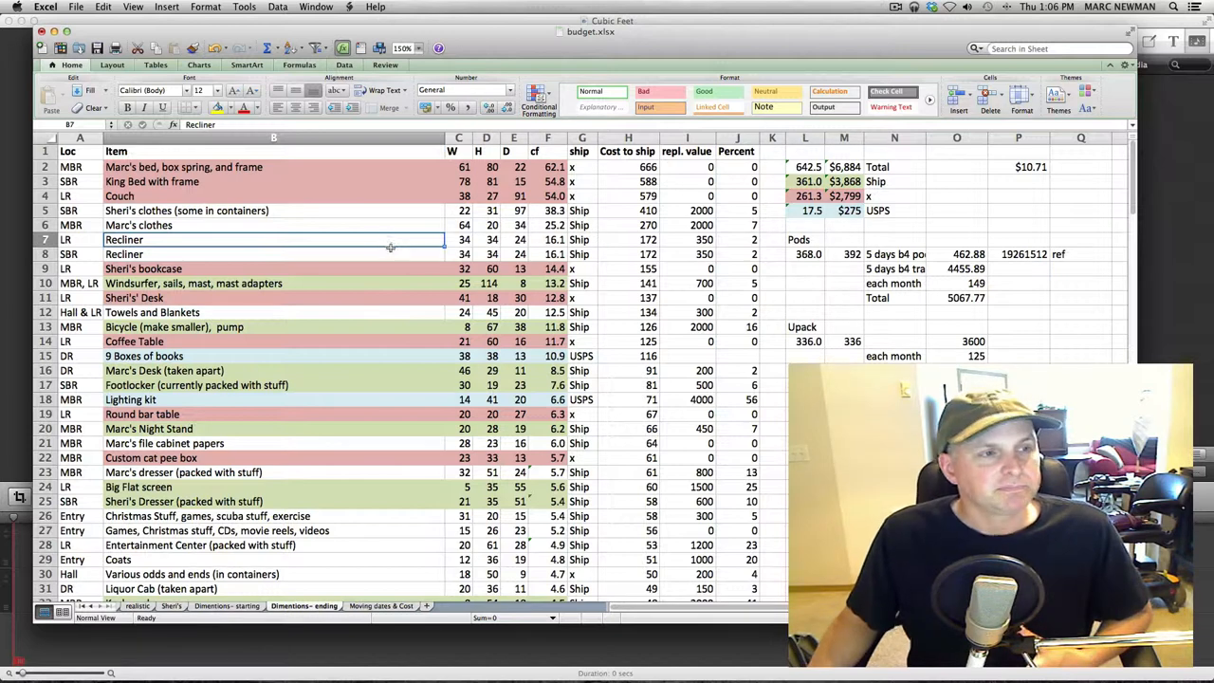
pyautogui.click(273, 254)
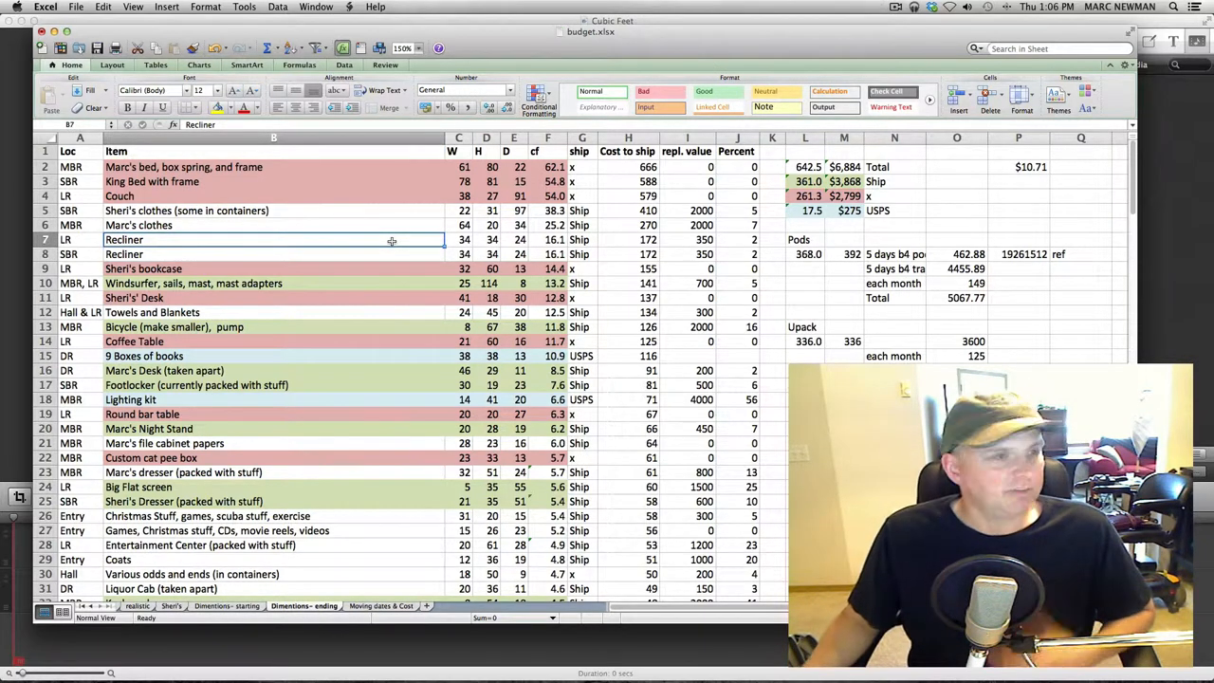
pyautogui.click(274, 254)
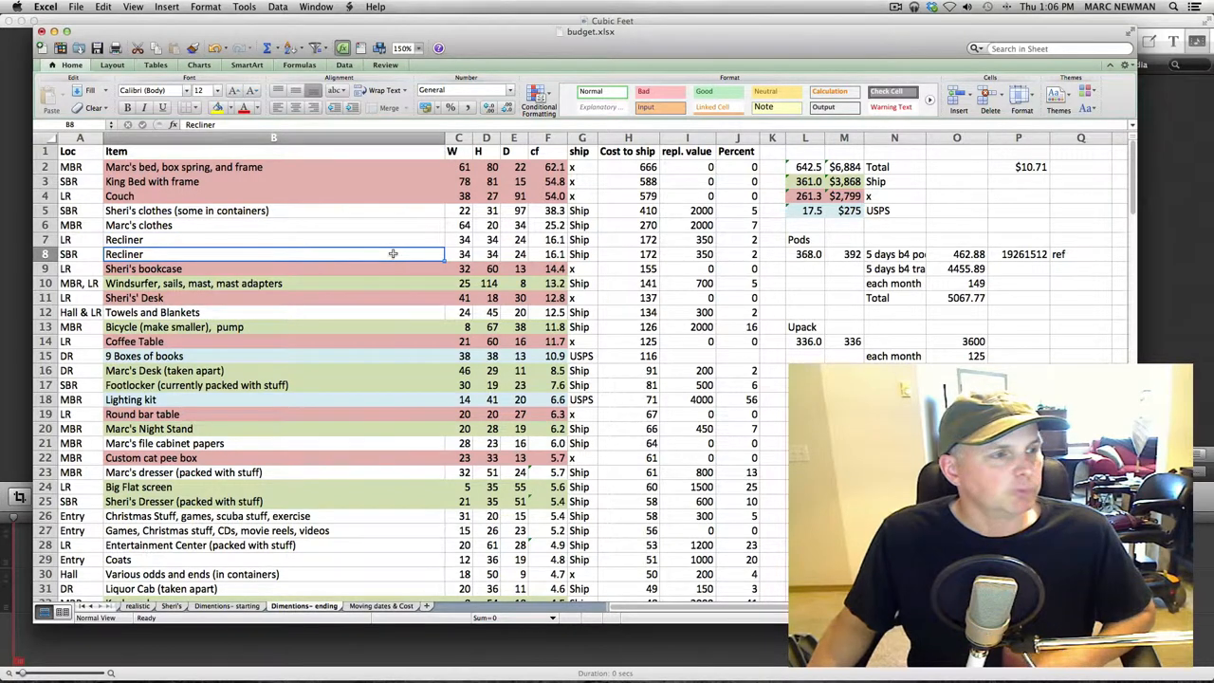
pyautogui.click(273, 269)
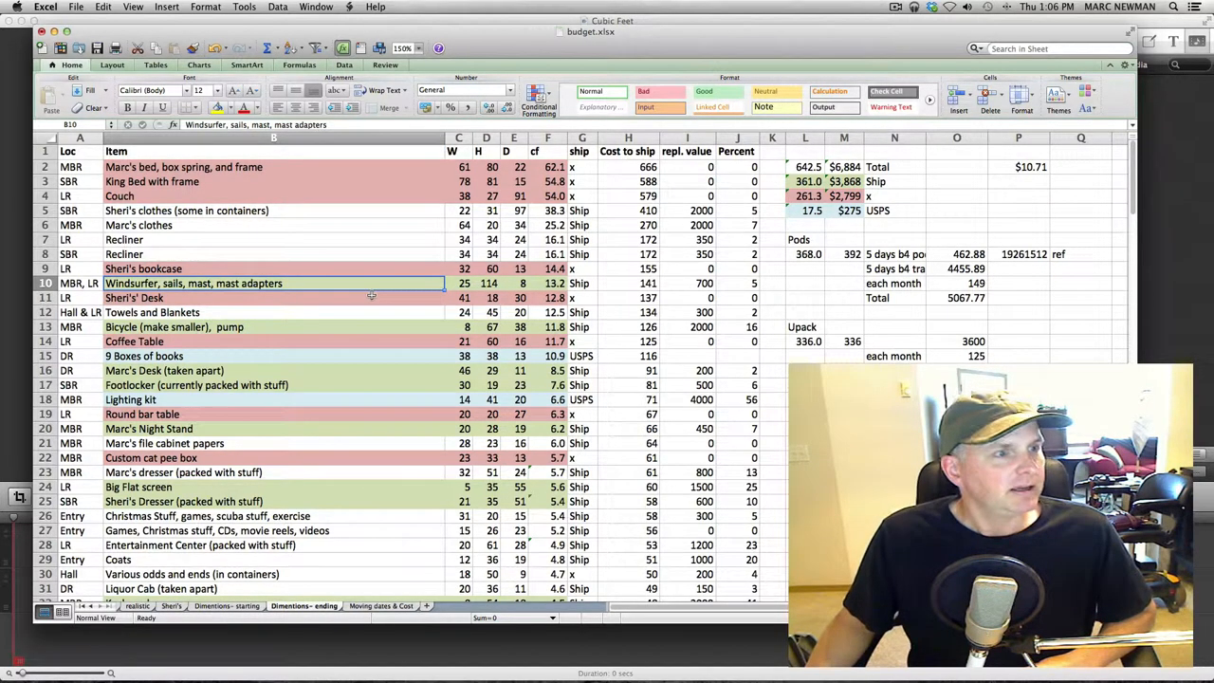
pyautogui.click(274, 298)
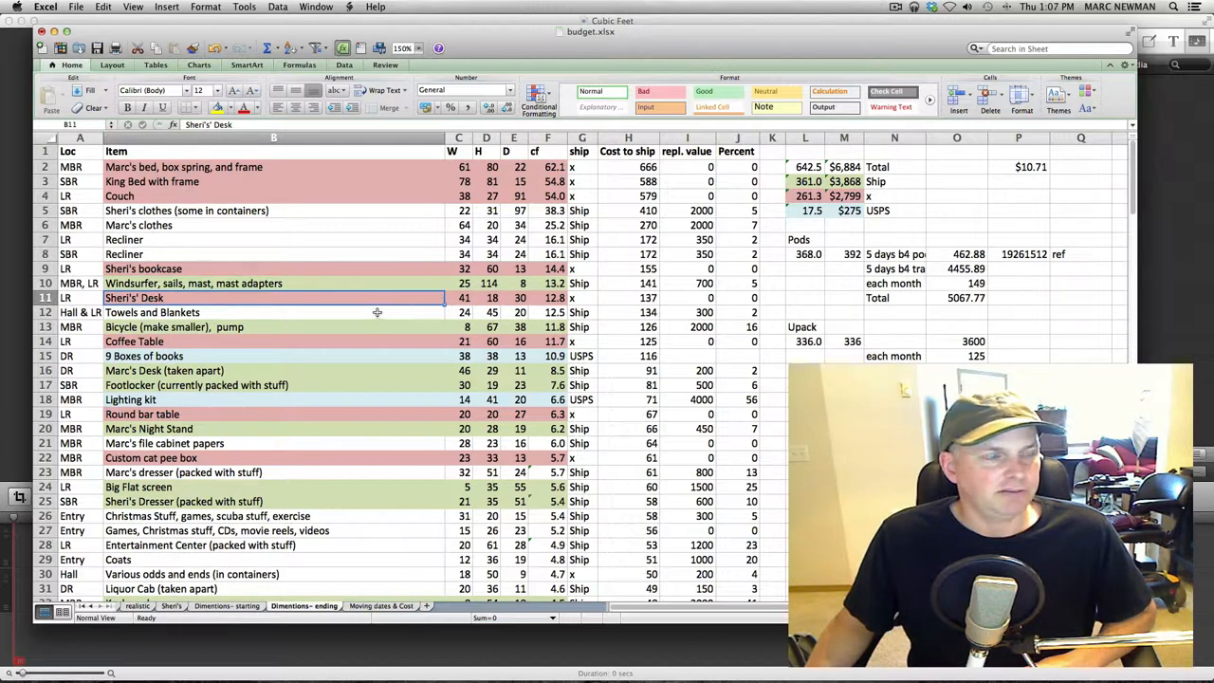
pyautogui.click(273, 312)
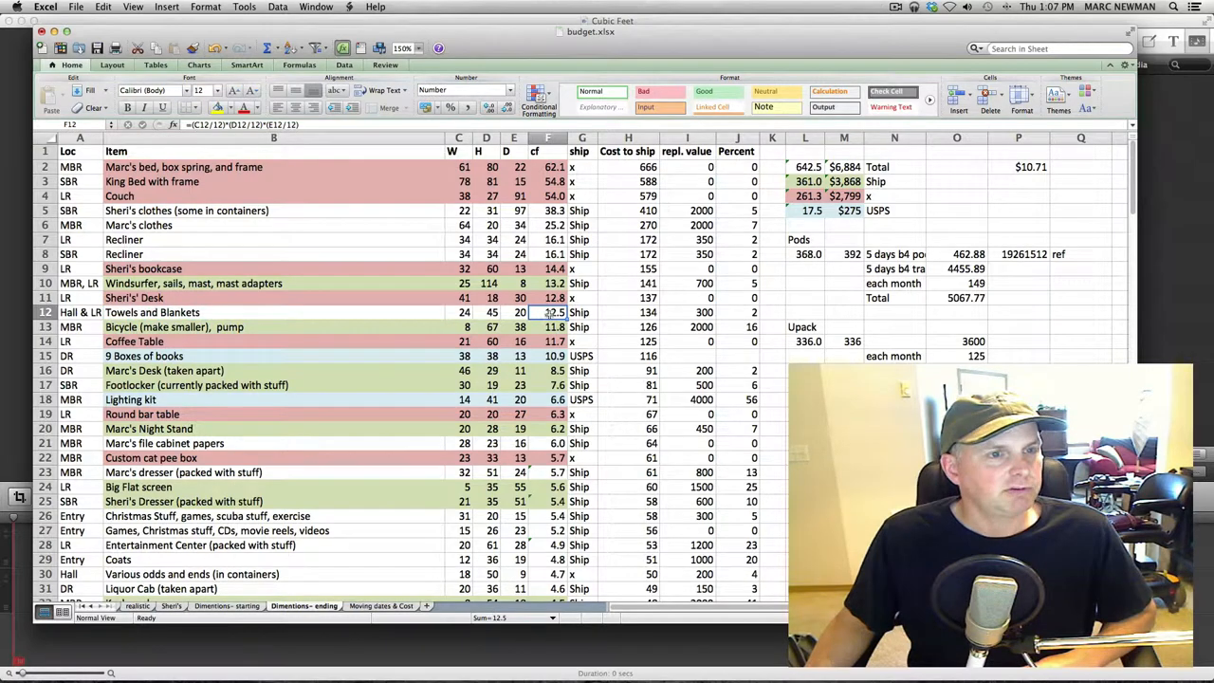
pyautogui.scroll(-3)
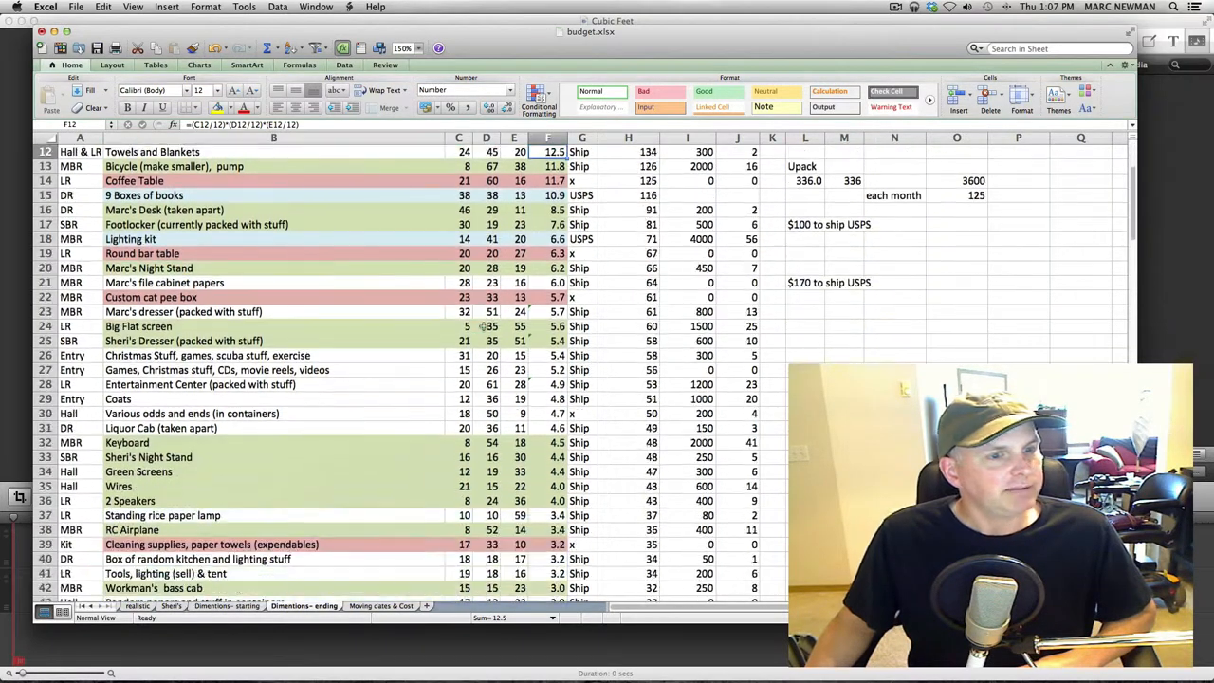
pyautogui.scroll(-3)
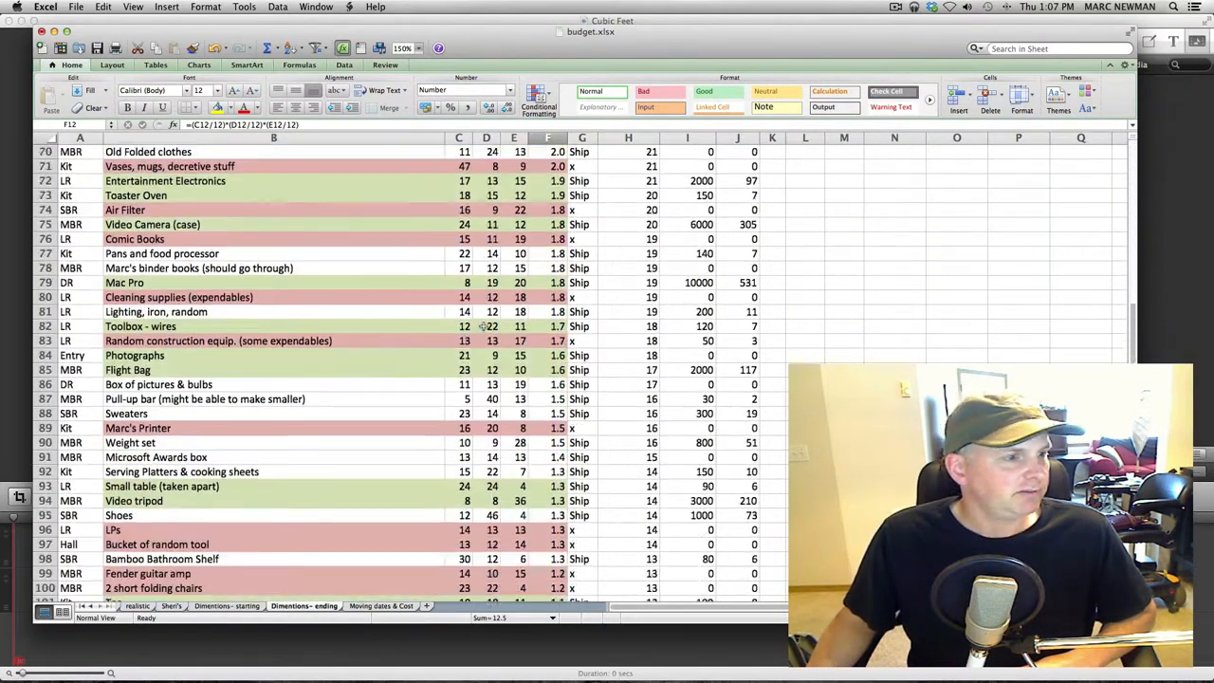
pyautogui.scroll(-3)
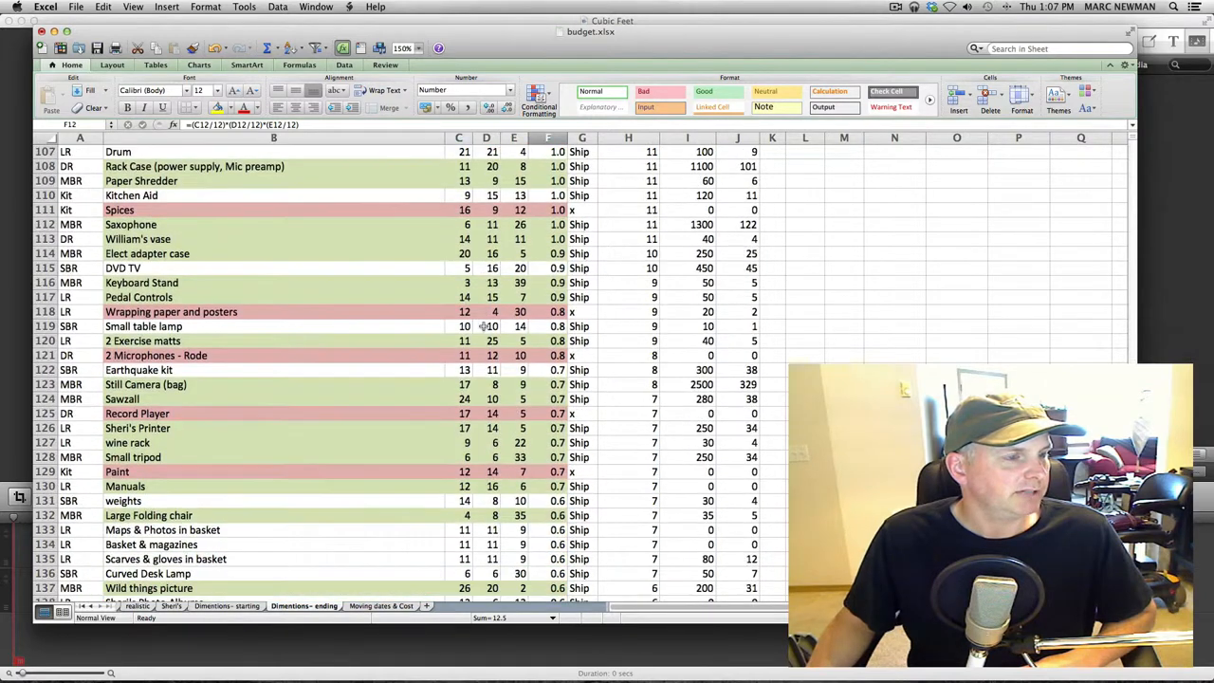
pyautogui.scroll(-3)
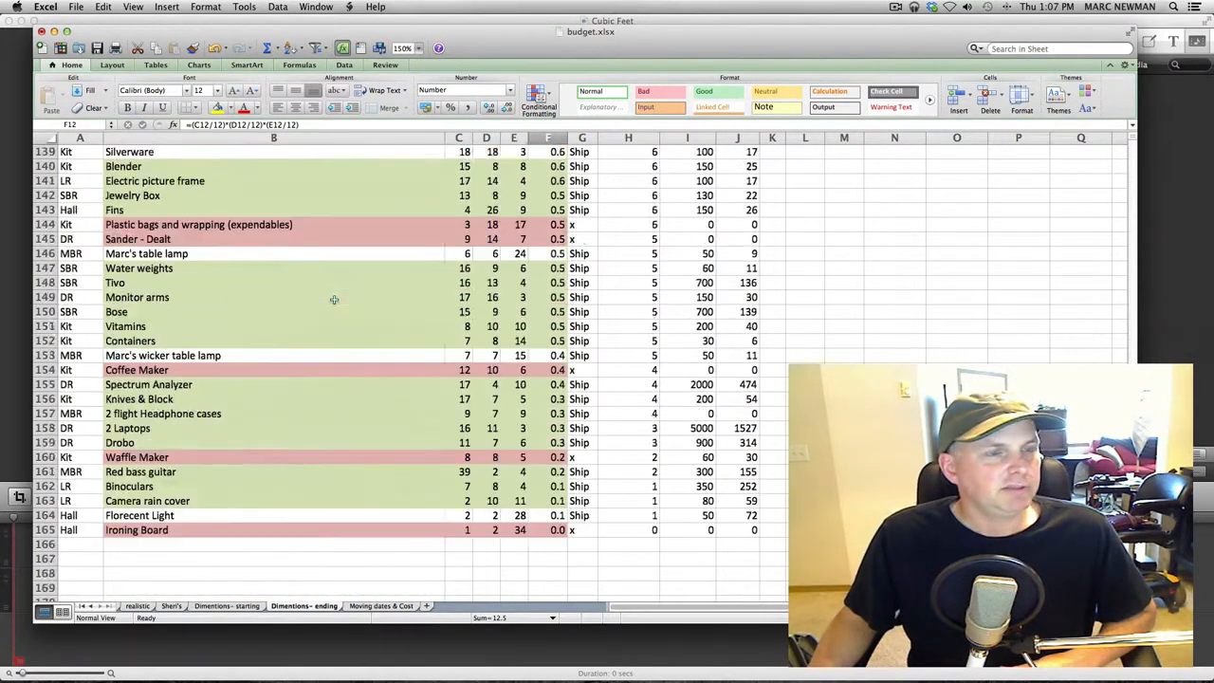
pyautogui.scroll(3)
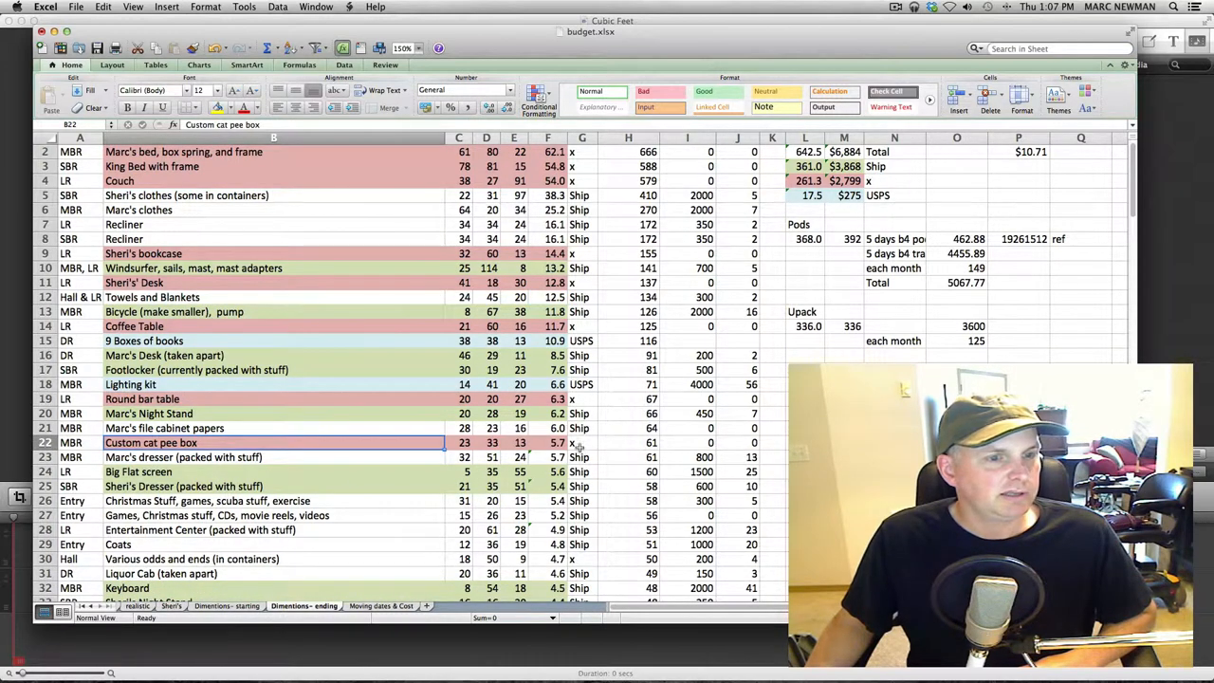
pyautogui.scroll(-3)
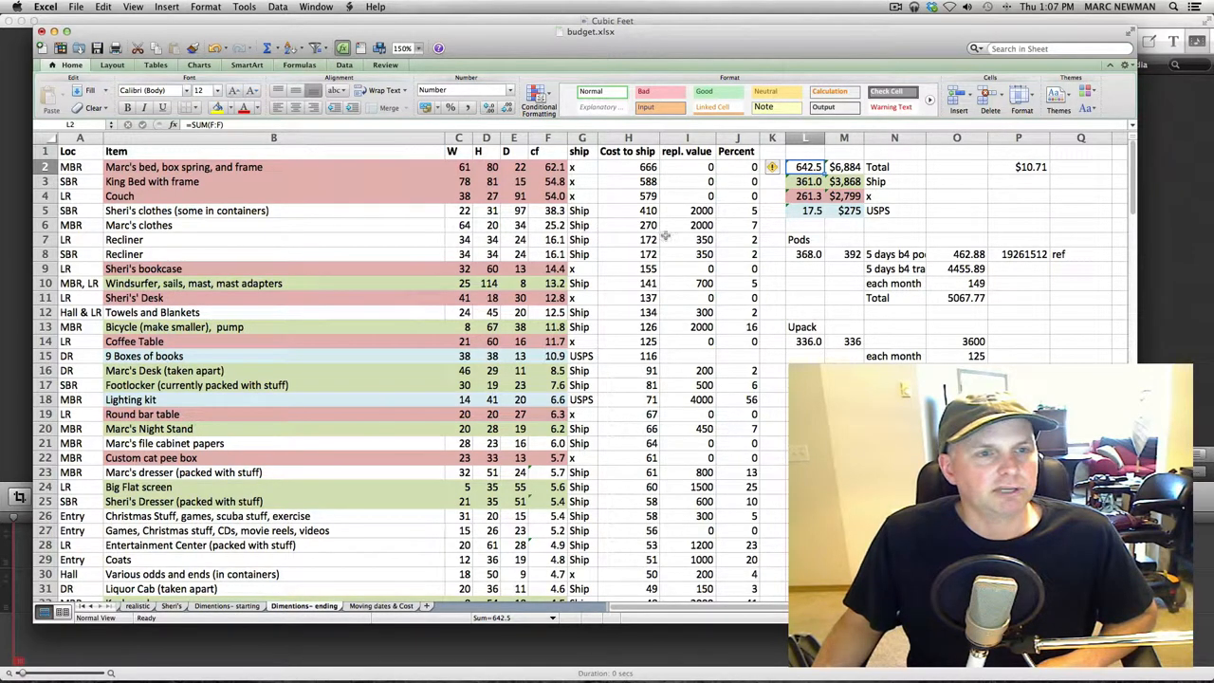
pyautogui.click(805, 181)
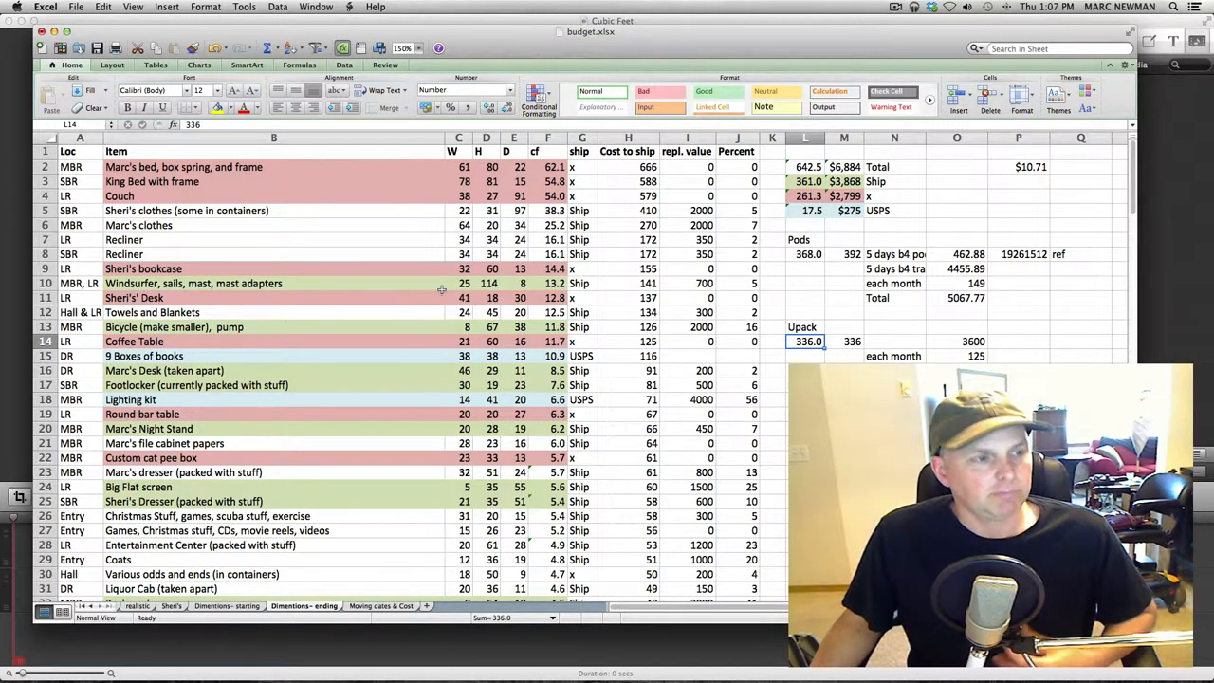
pyautogui.moveTo(349, 254)
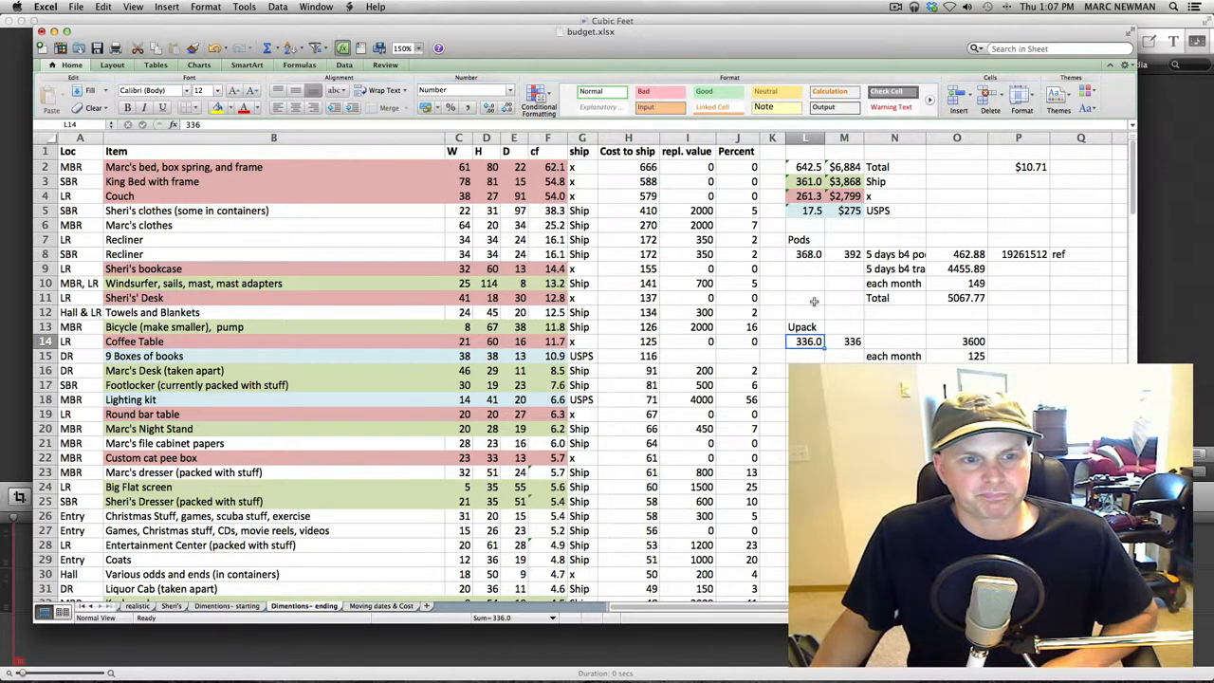
pyautogui.click(808, 195)
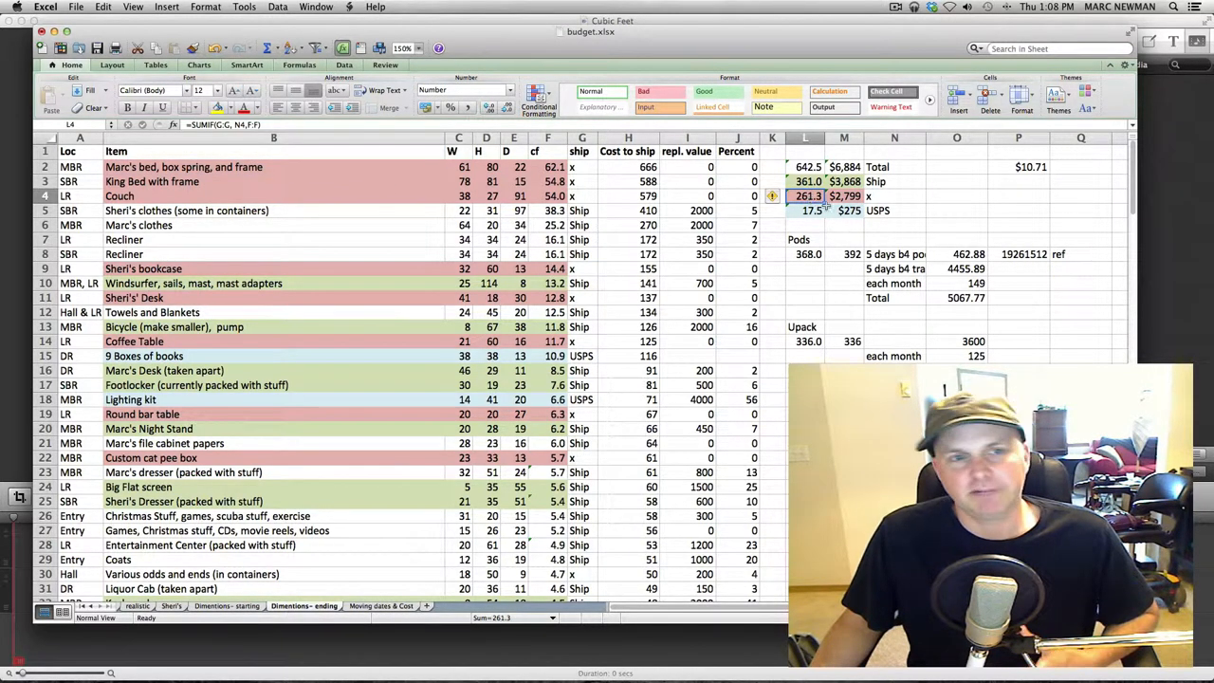
pyautogui.click(807, 210)
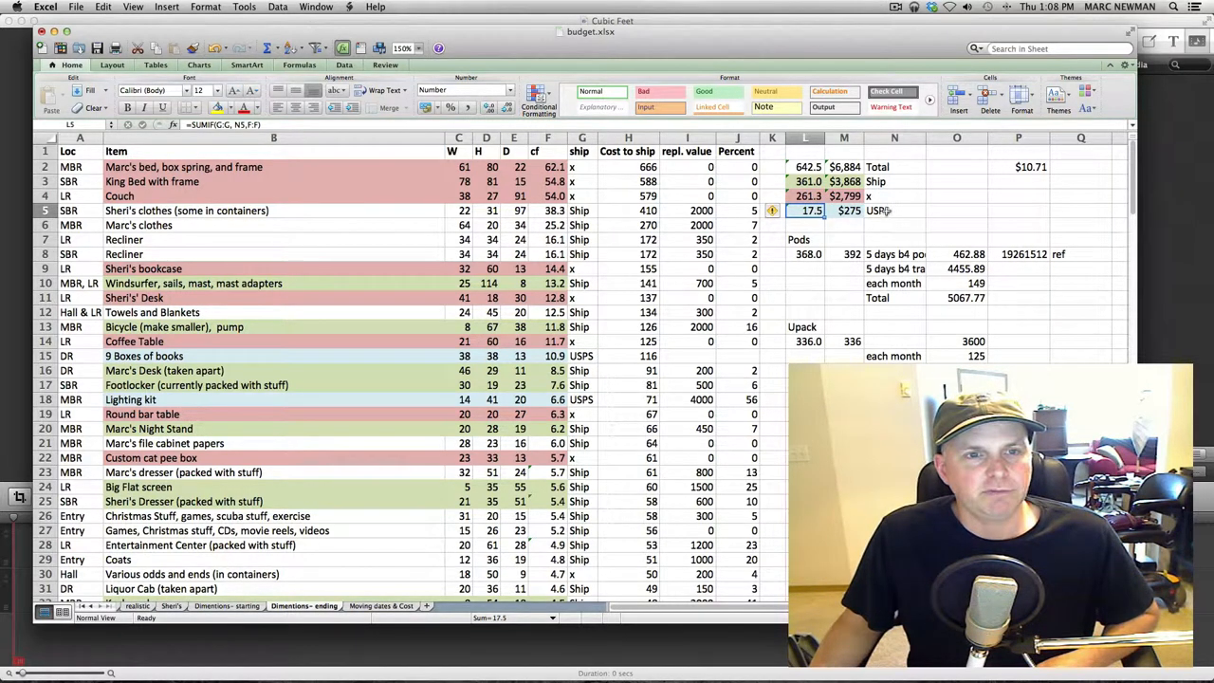
pyautogui.click(895, 210)
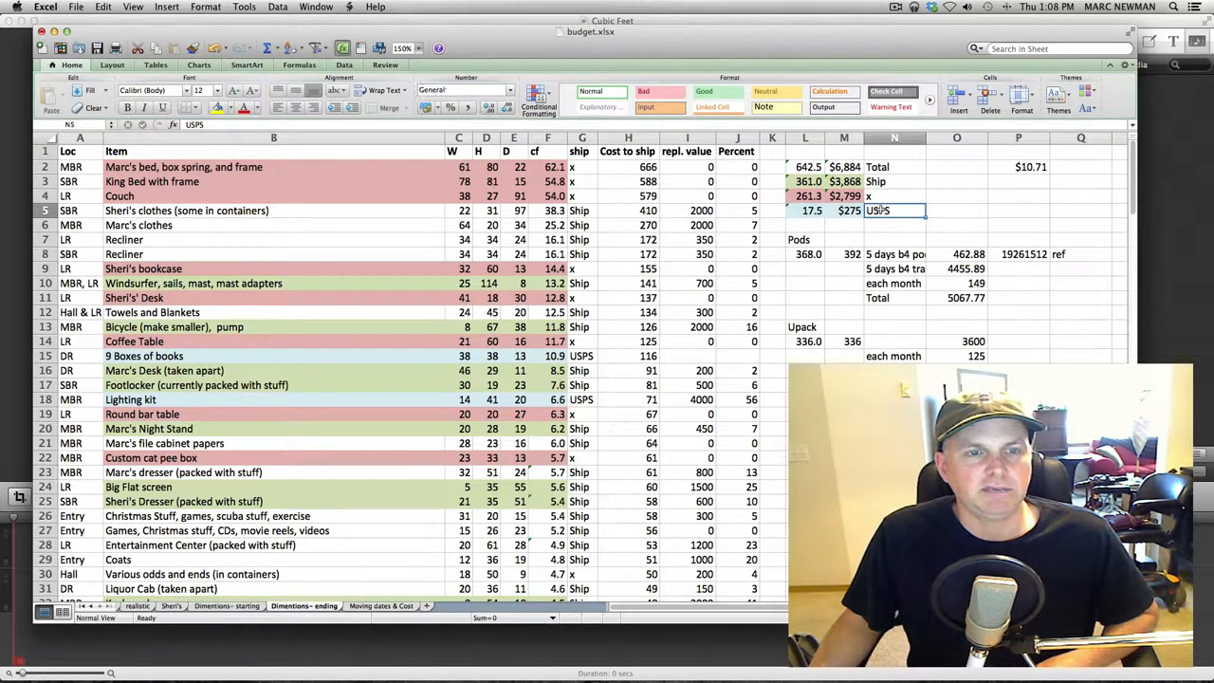
pyautogui.click(807, 210)
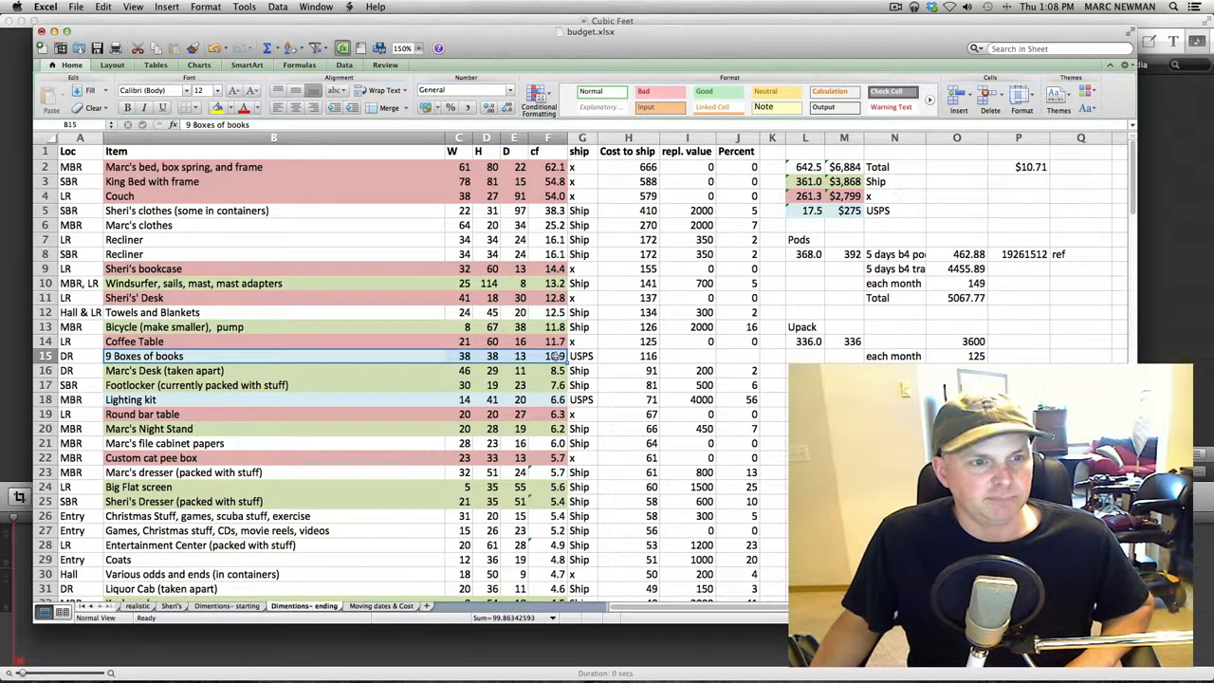
pyautogui.click(628, 356)
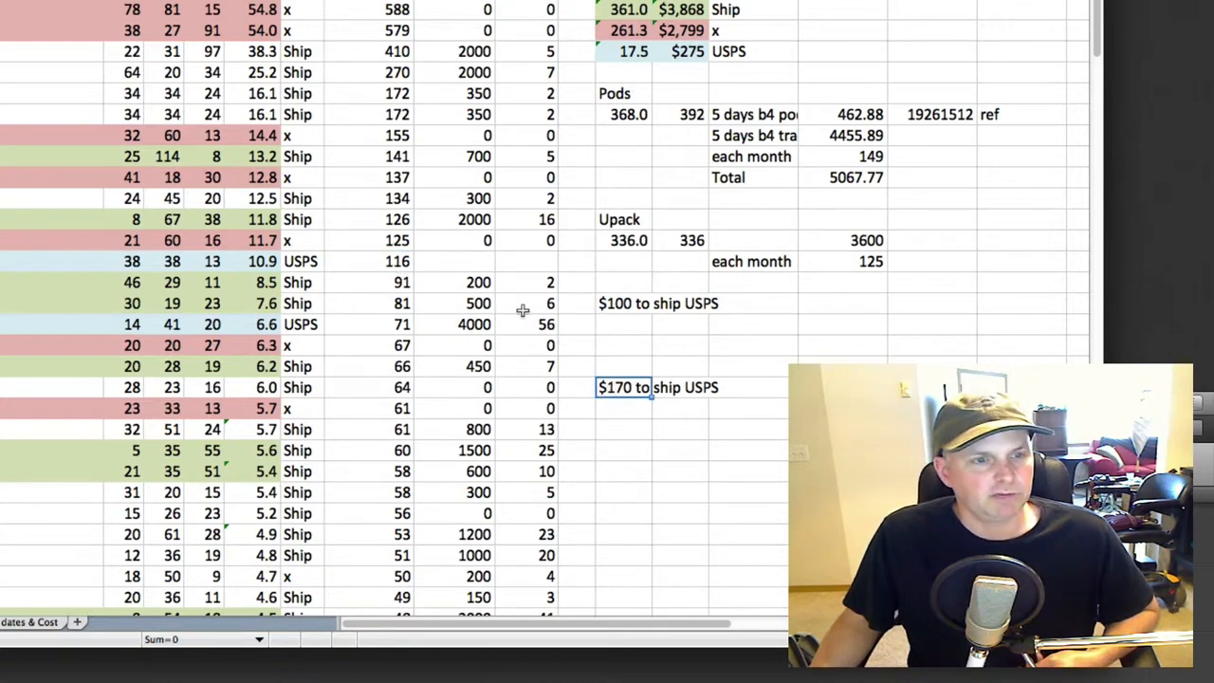
pyautogui.click(389, 261)
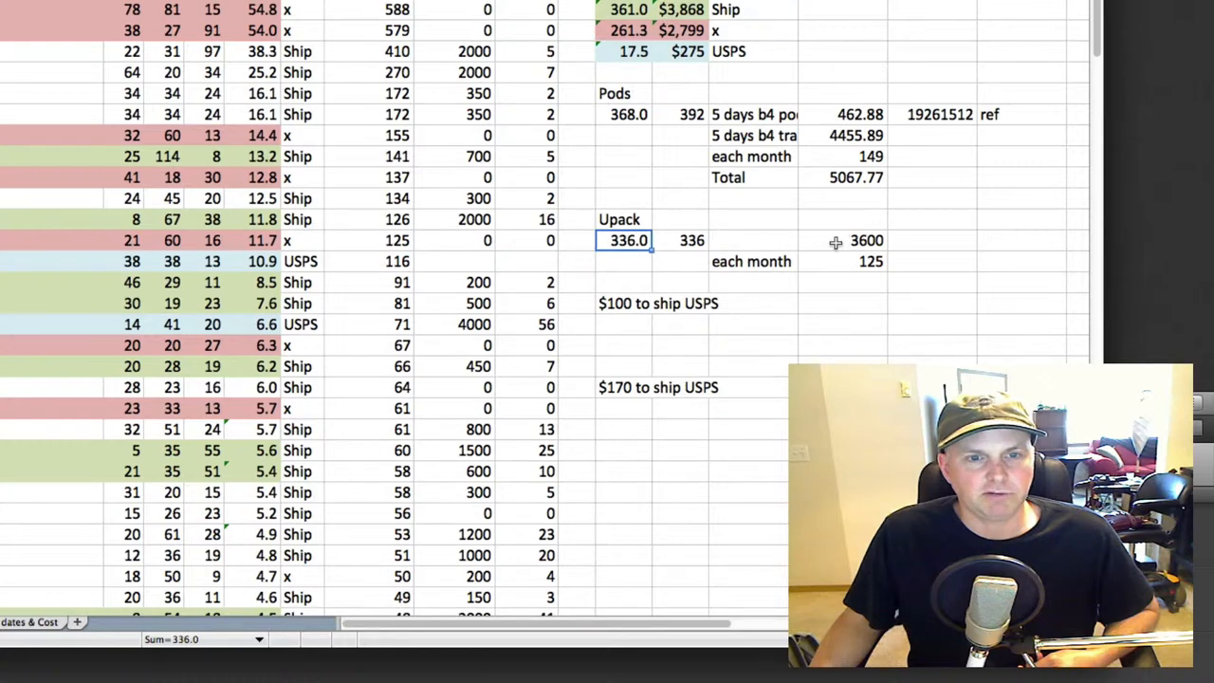
pyautogui.click(691, 240)
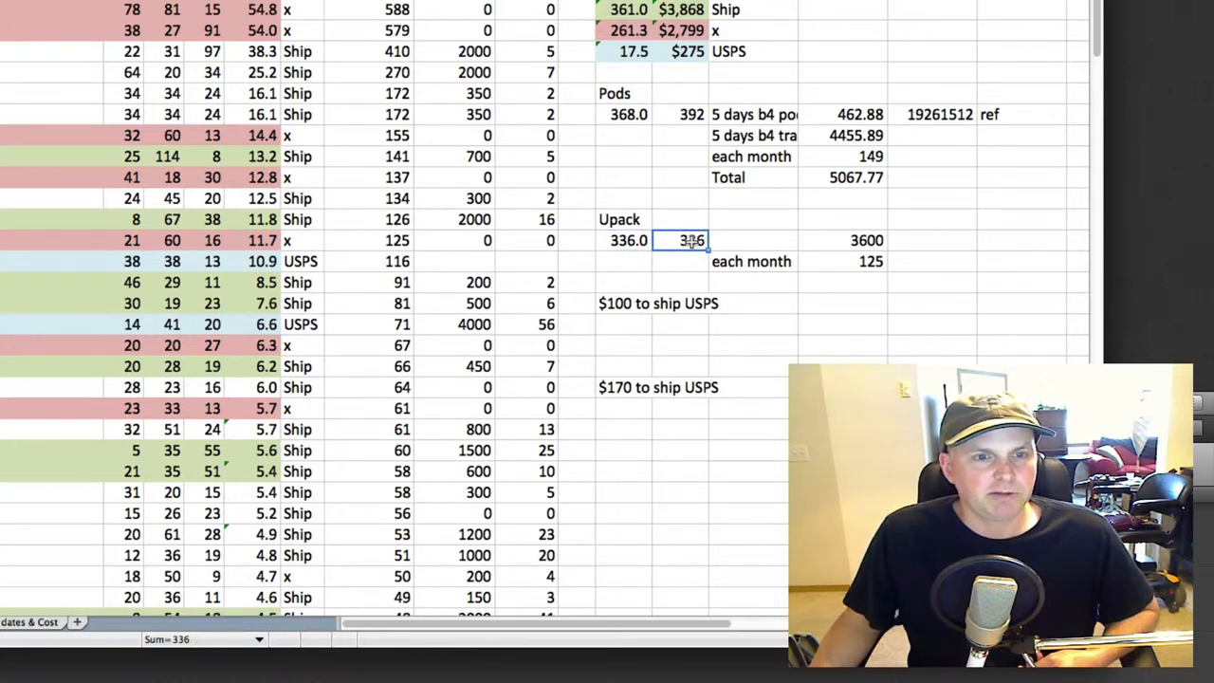
pyautogui.click(627, 113)
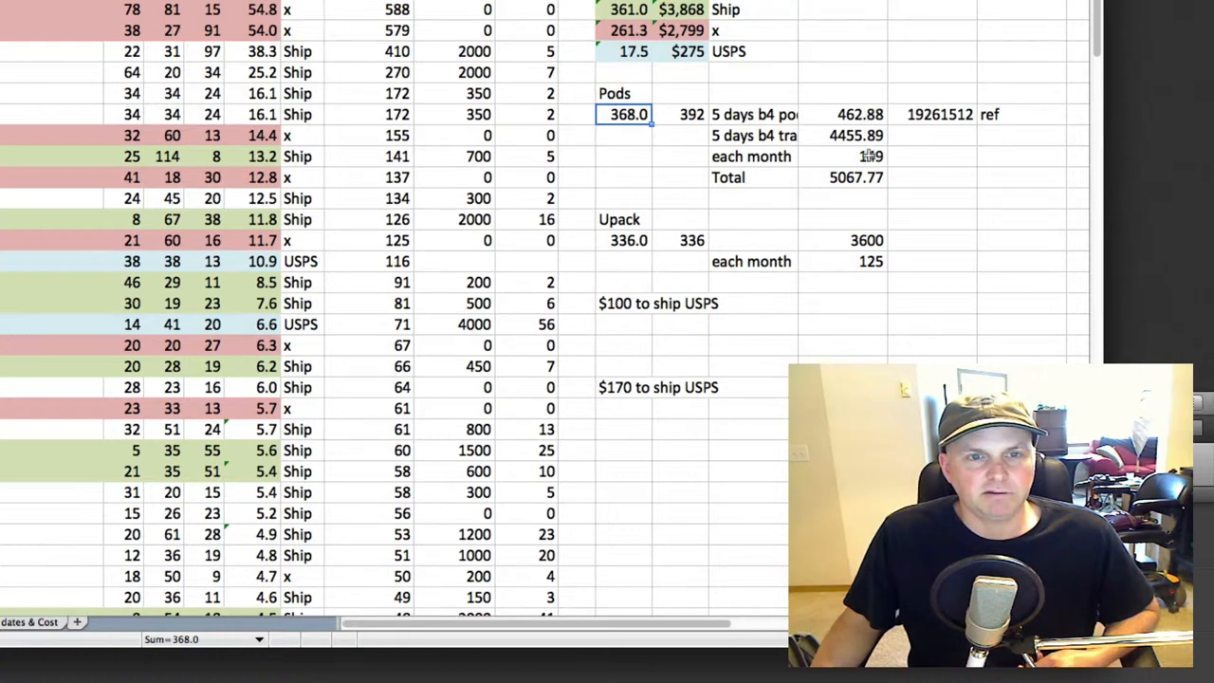
pyautogui.click(842, 177)
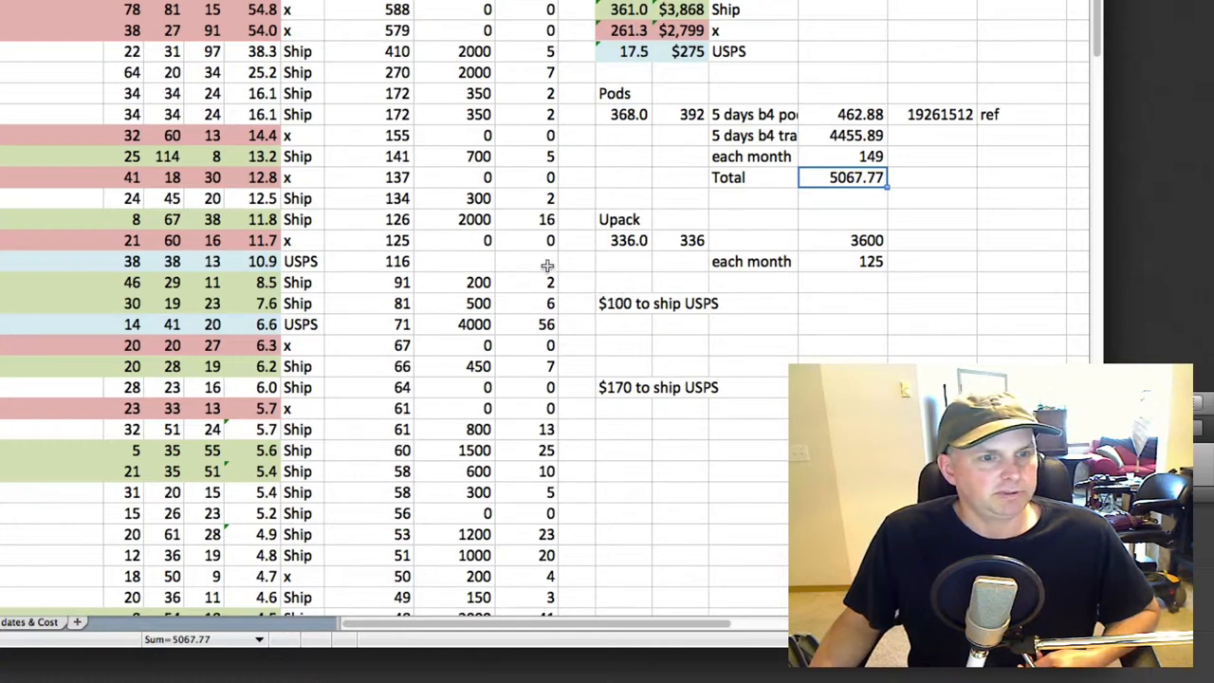
pyautogui.click(396, 261)
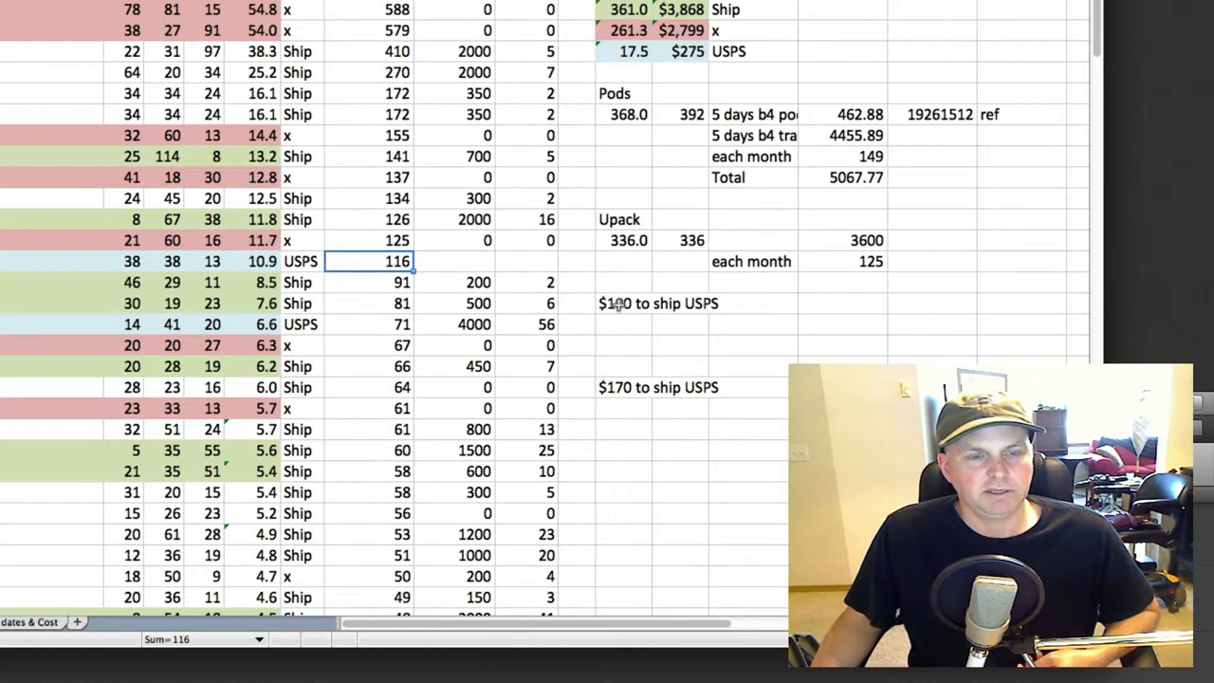
pyautogui.click(623, 303)
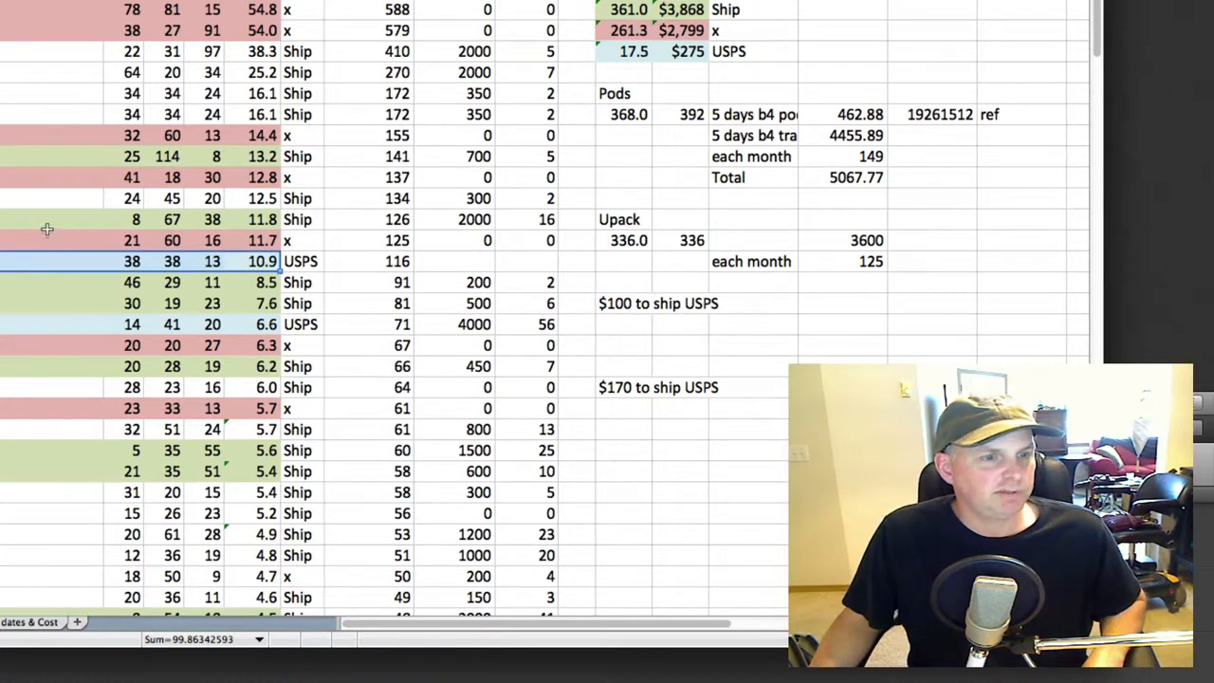
pyautogui.moveTo(242, 261)
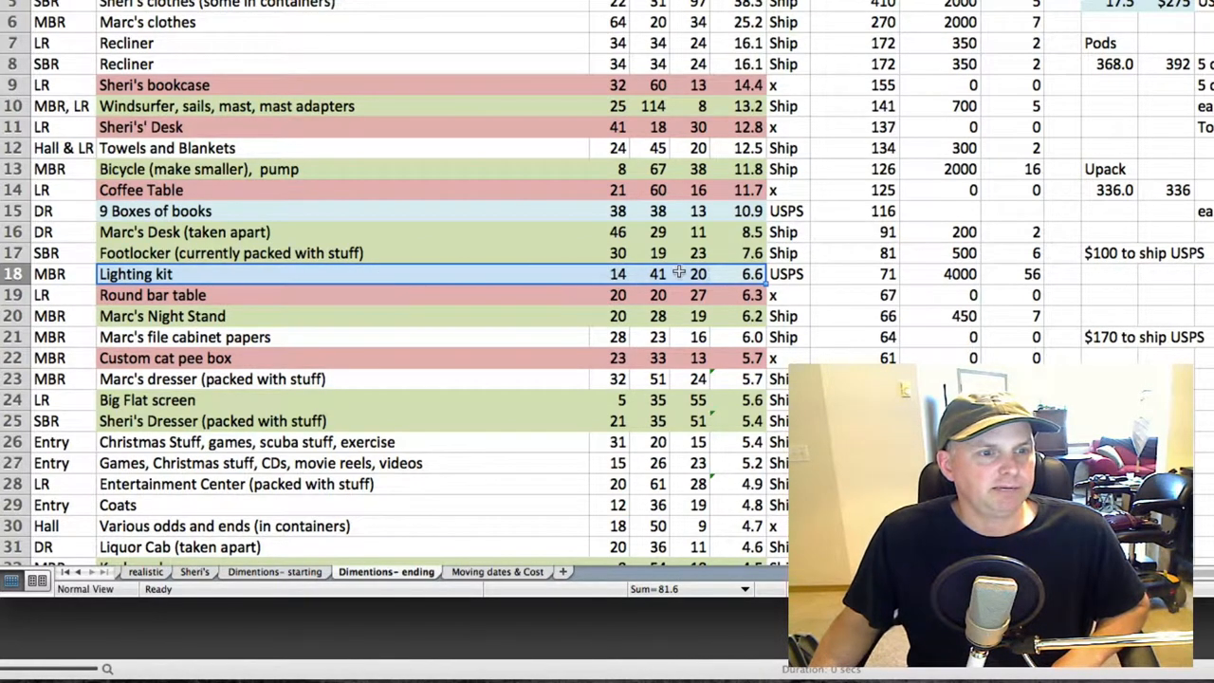
pyautogui.click(752, 274)
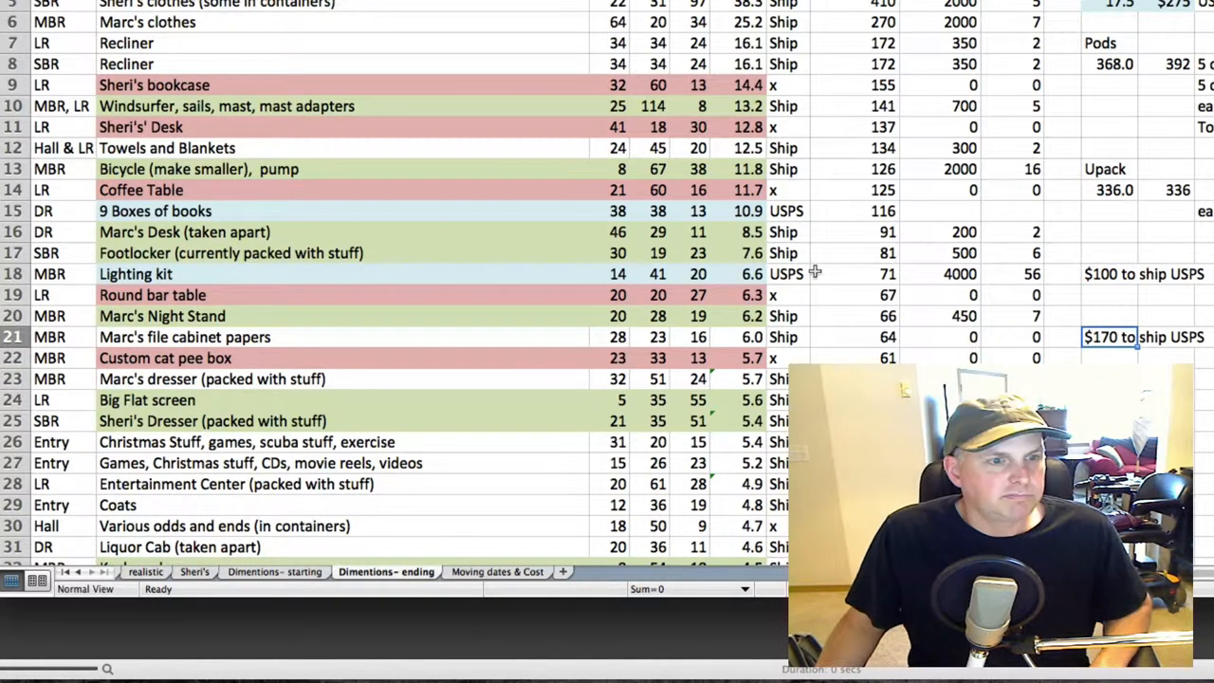
pyautogui.click(888, 273)
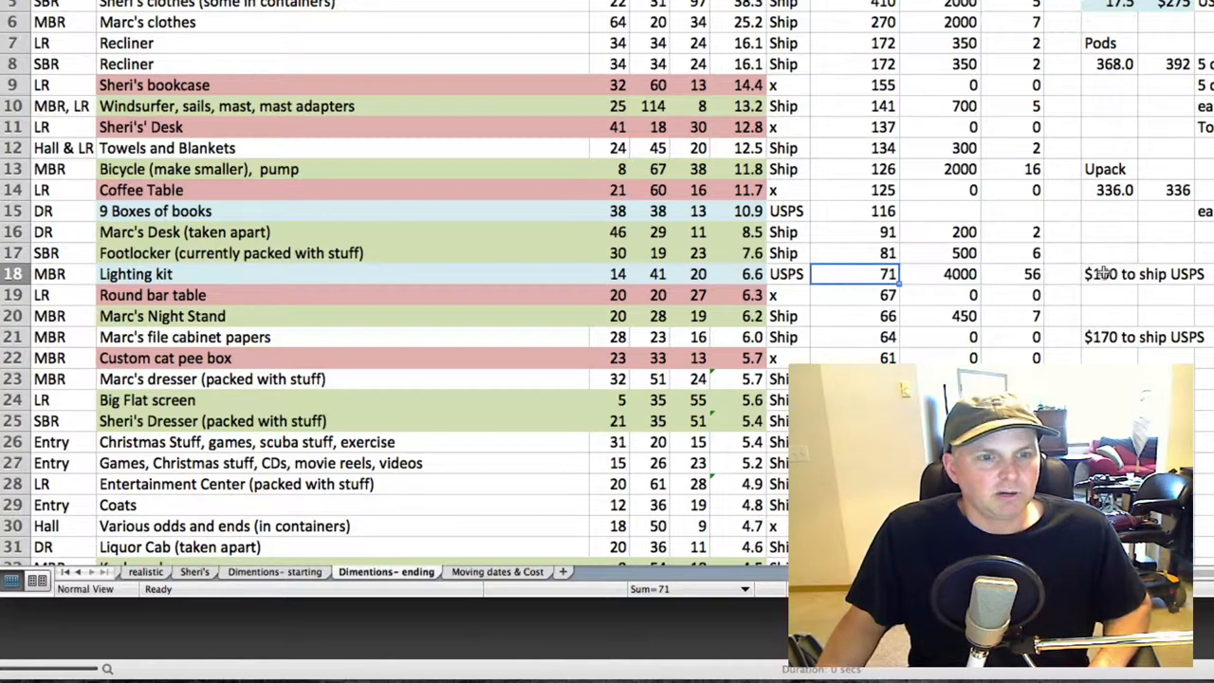
pyautogui.click(1138, 274)
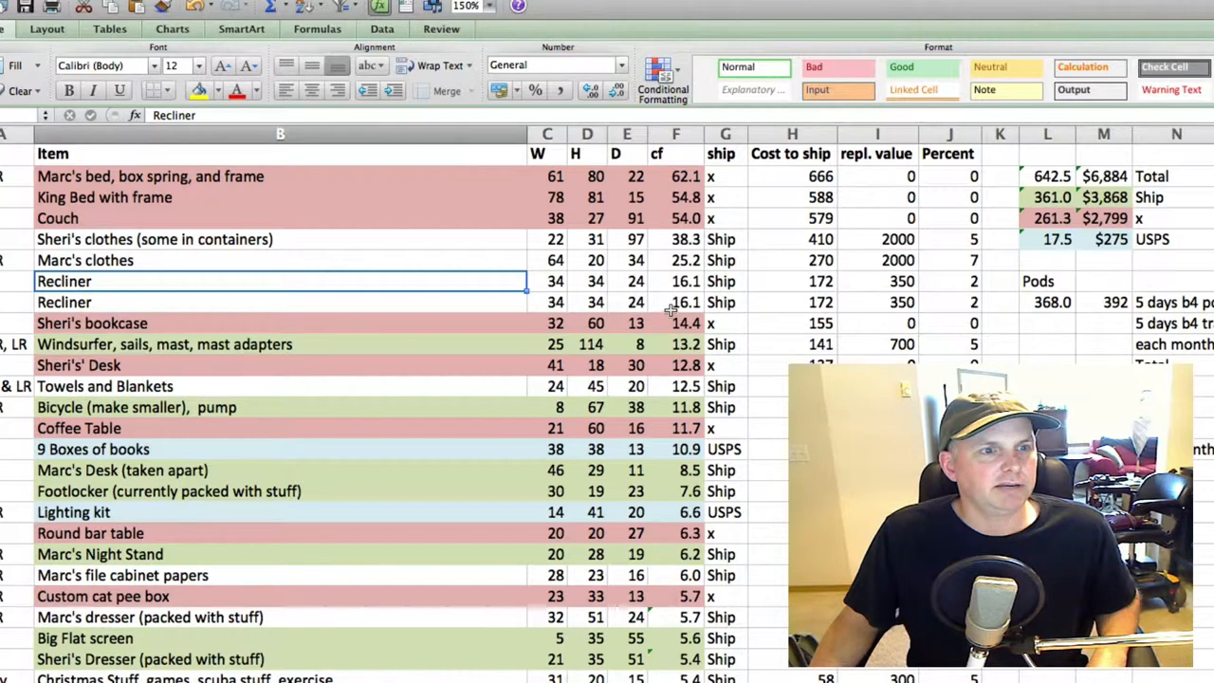
pyautogui.click(675, 281)
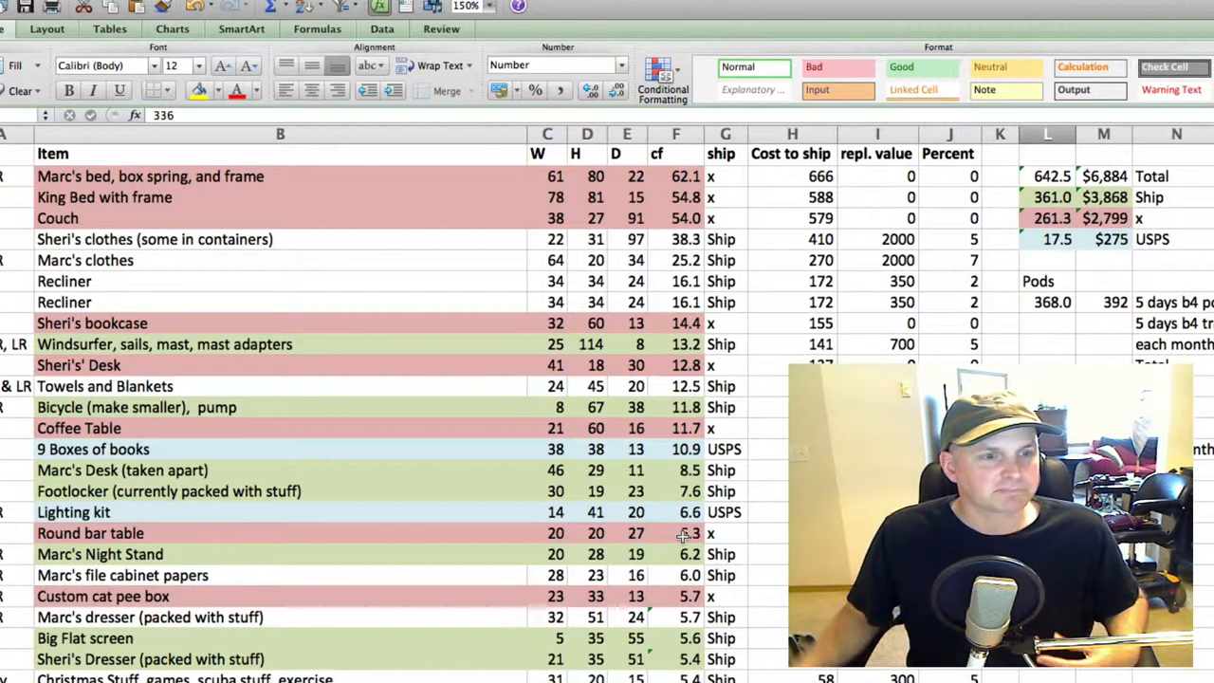
pyautogui.click(675, 533)
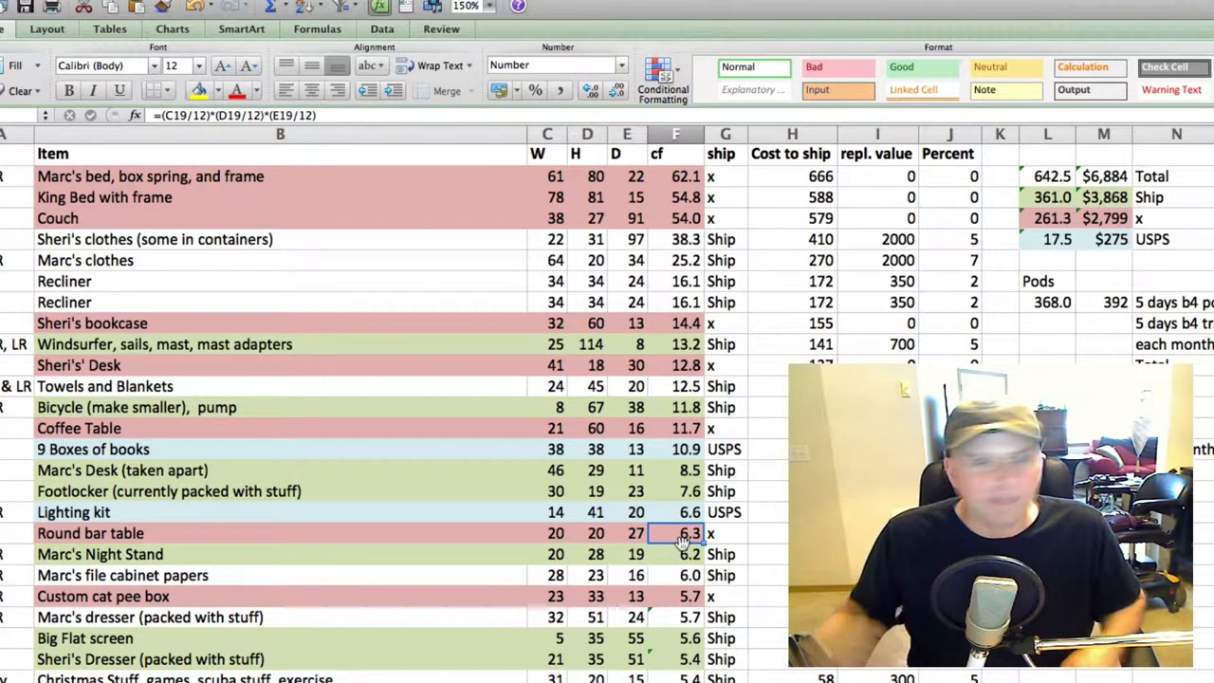
pyautogui.click(675, 554)
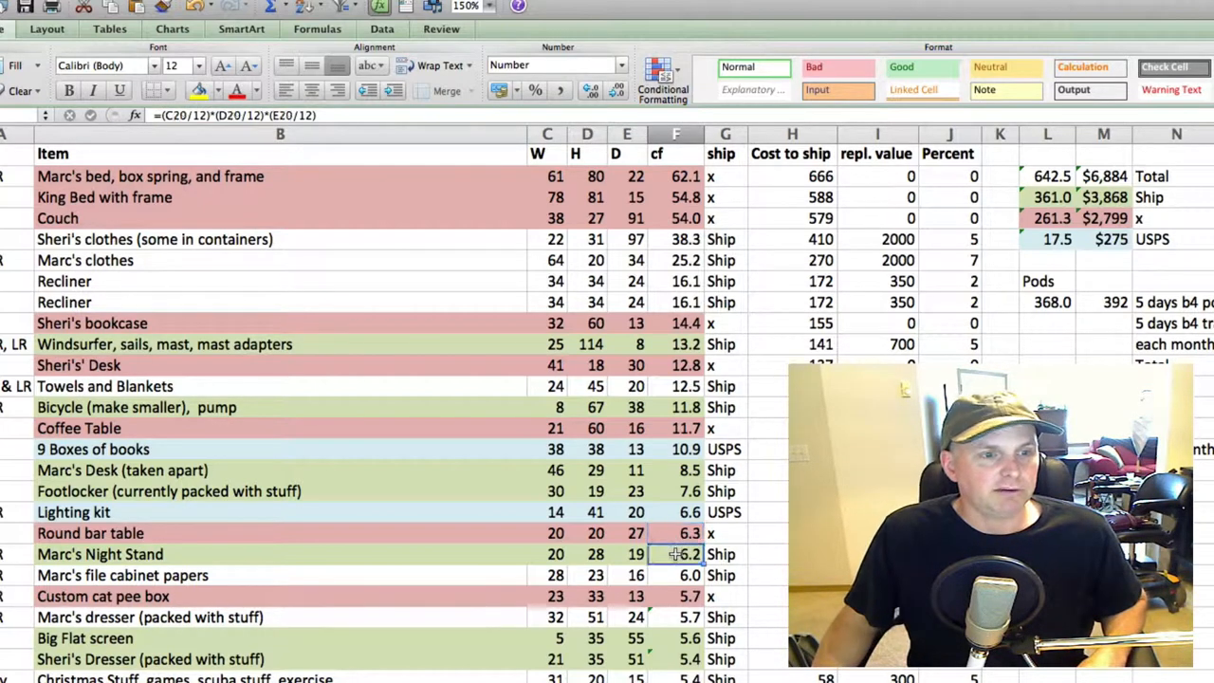
pyautogui.scroll(-3)
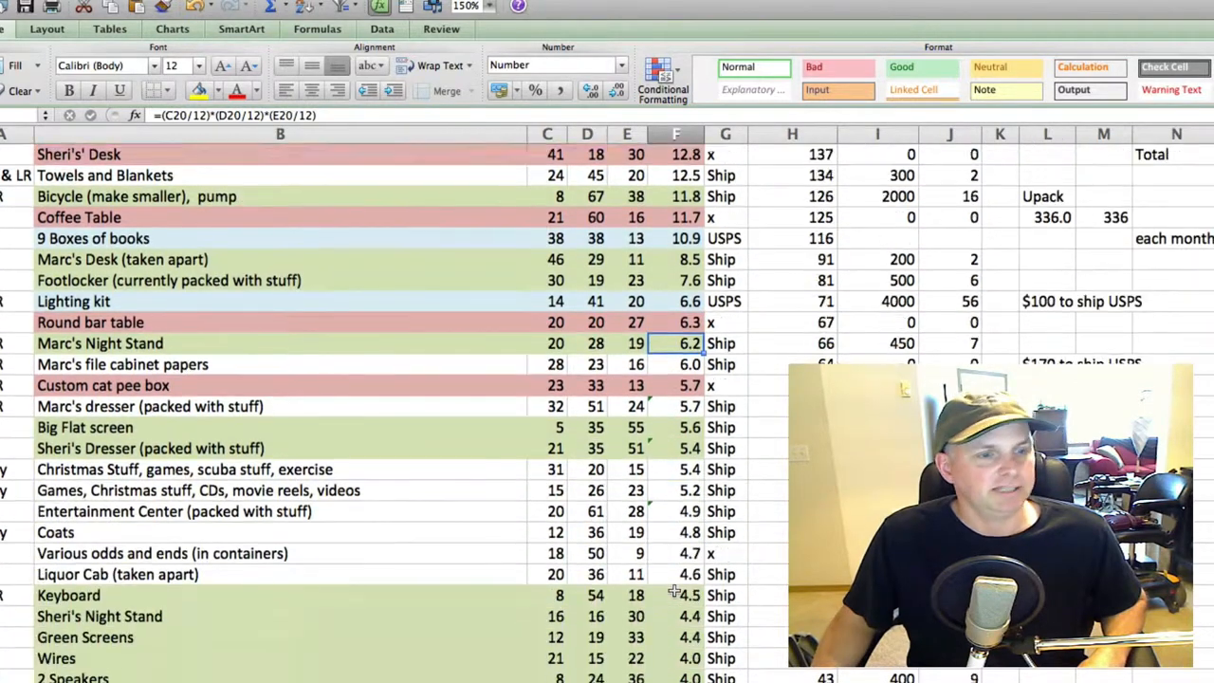